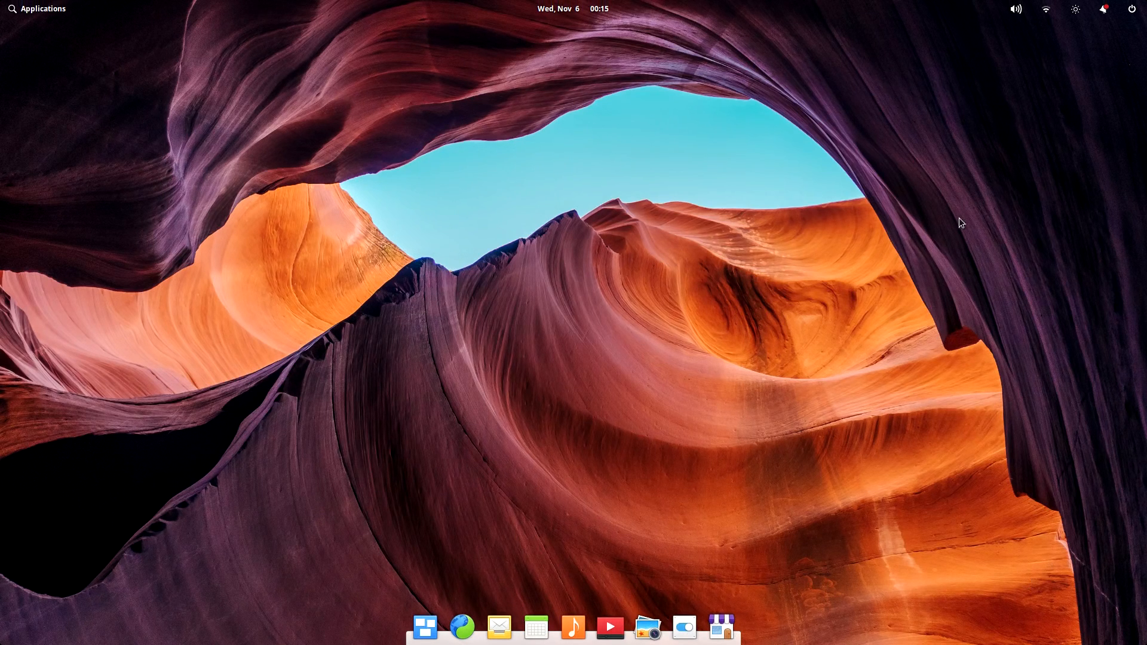
Show the pending notifications and act on AppCenter's Restart Required message.
{"action": "left_click", "coordinate": [1103, 8]}
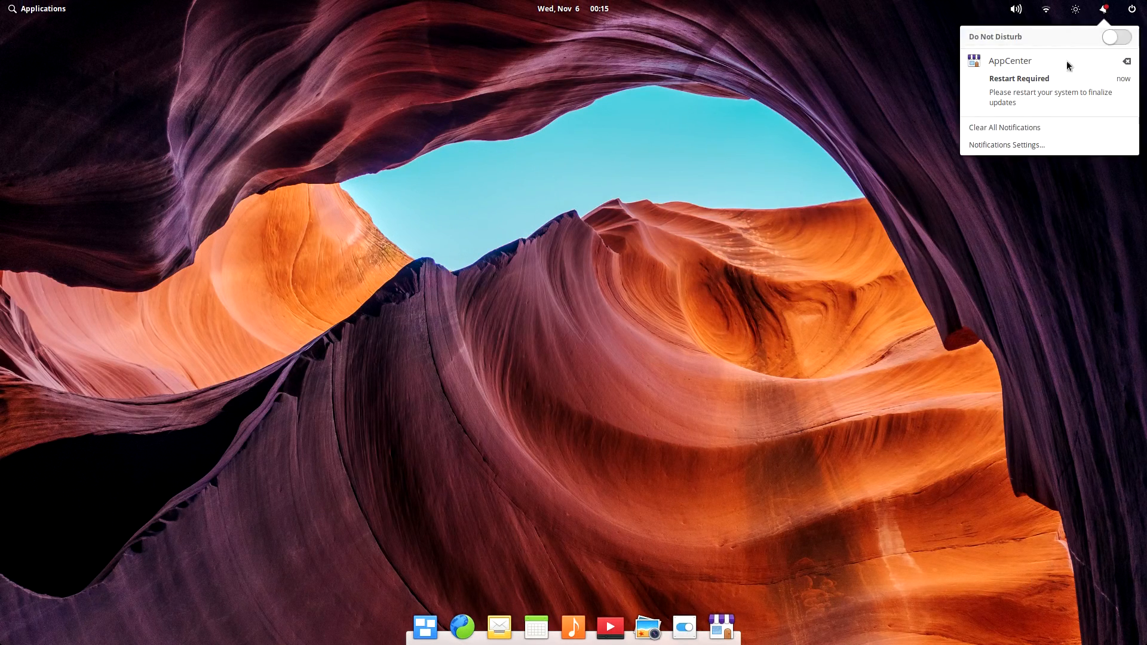
{"action": "left_click", "coordinate": [691, 431]}
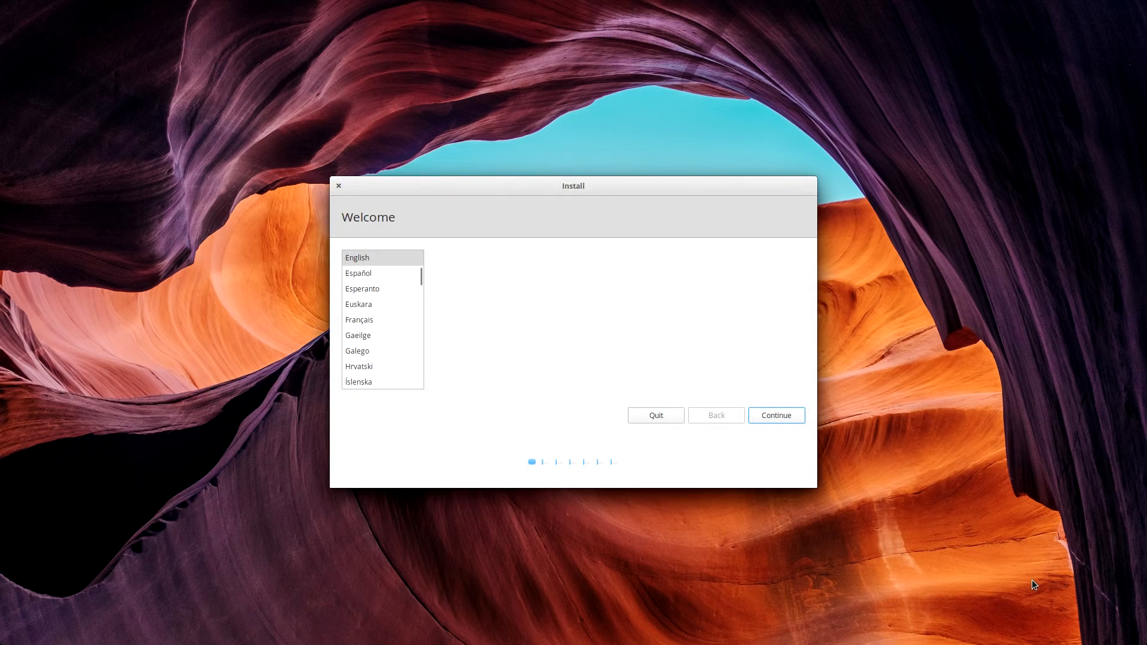
Advance past language, English (US) keyboard and wi-fi, opting into third-party software.
{"action": "left_click", "coordinate": [776, 415]}
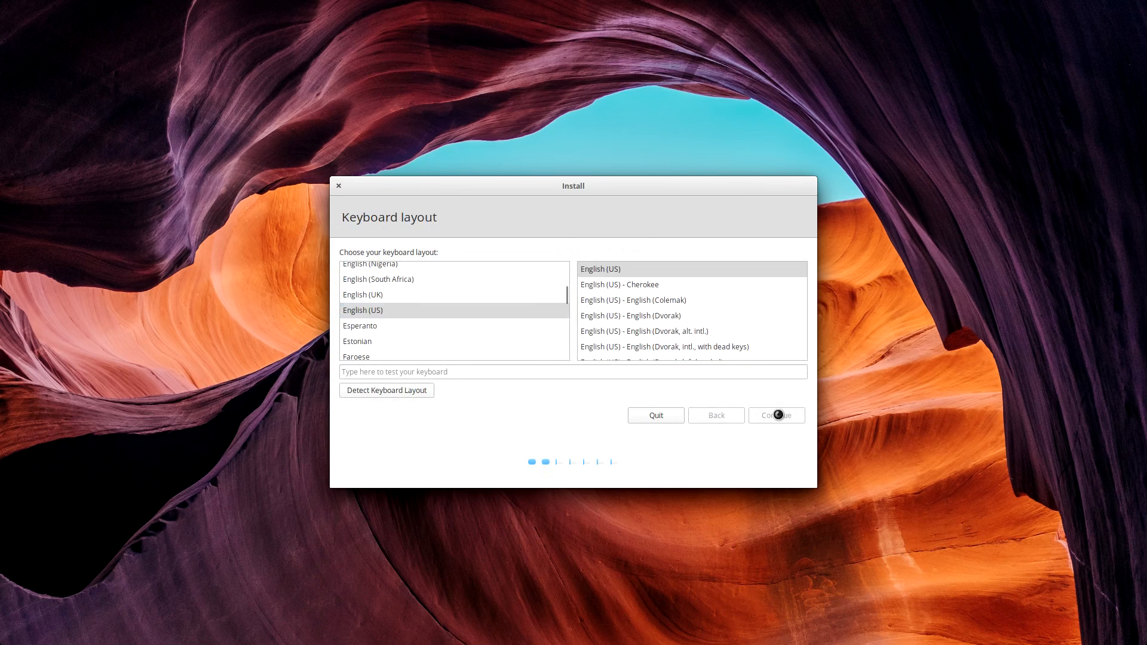
{"action": "left_click", "coordinate": [775, 415]}
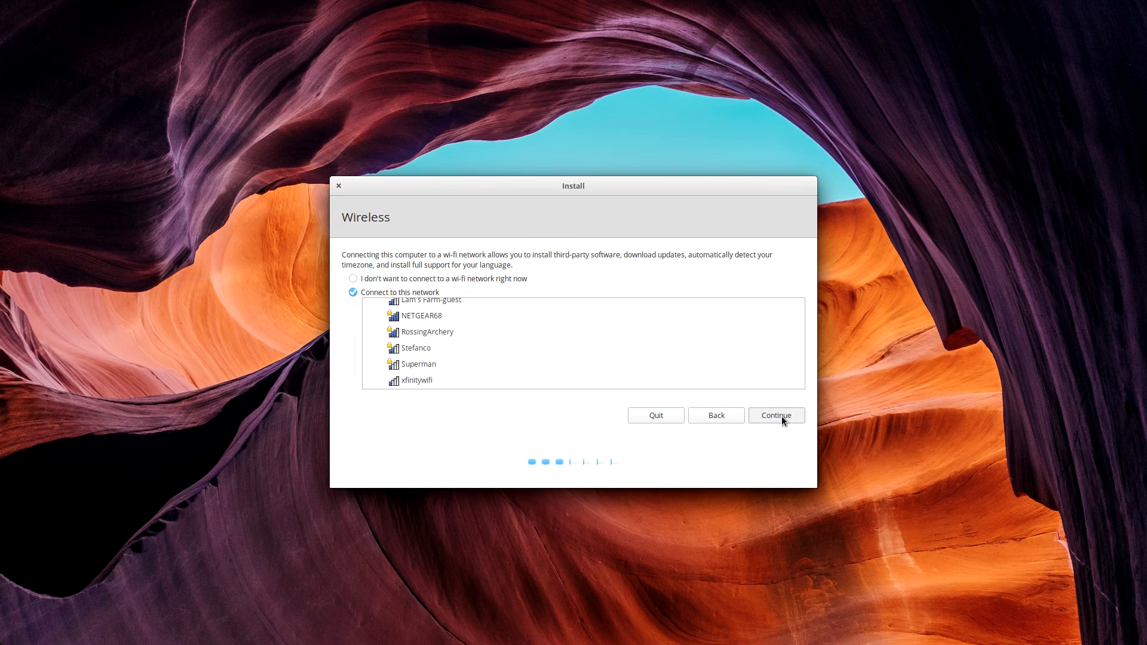
{"action": "left_click", "coordinate": [775, 416]}
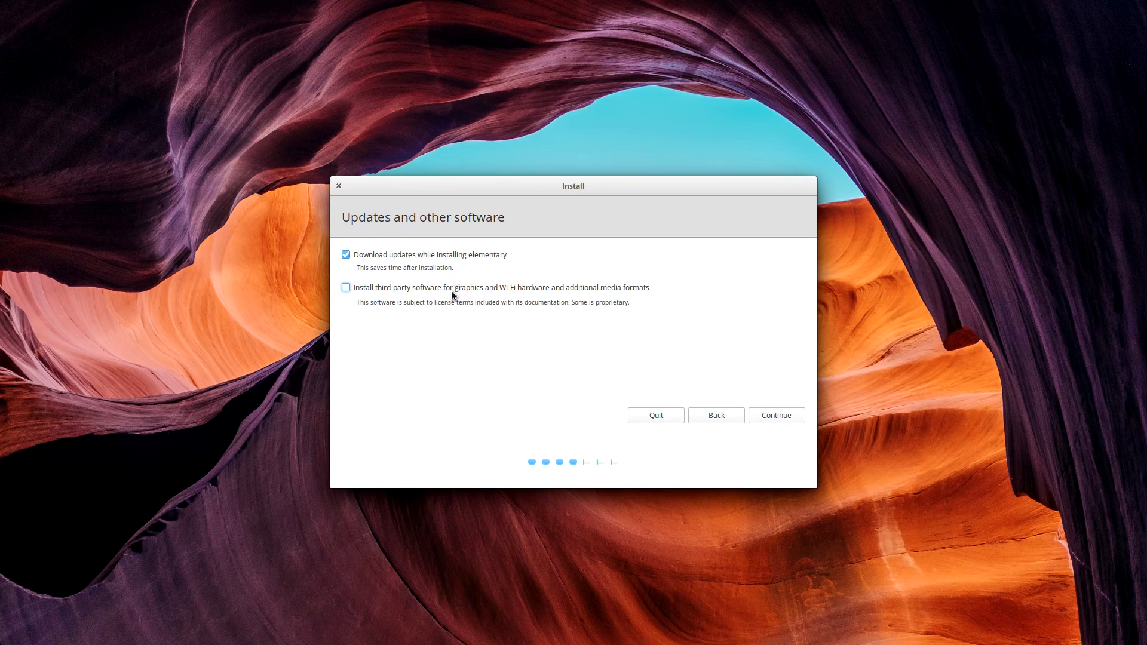
{"action": "left_click", "coordinate": [346, 287]}
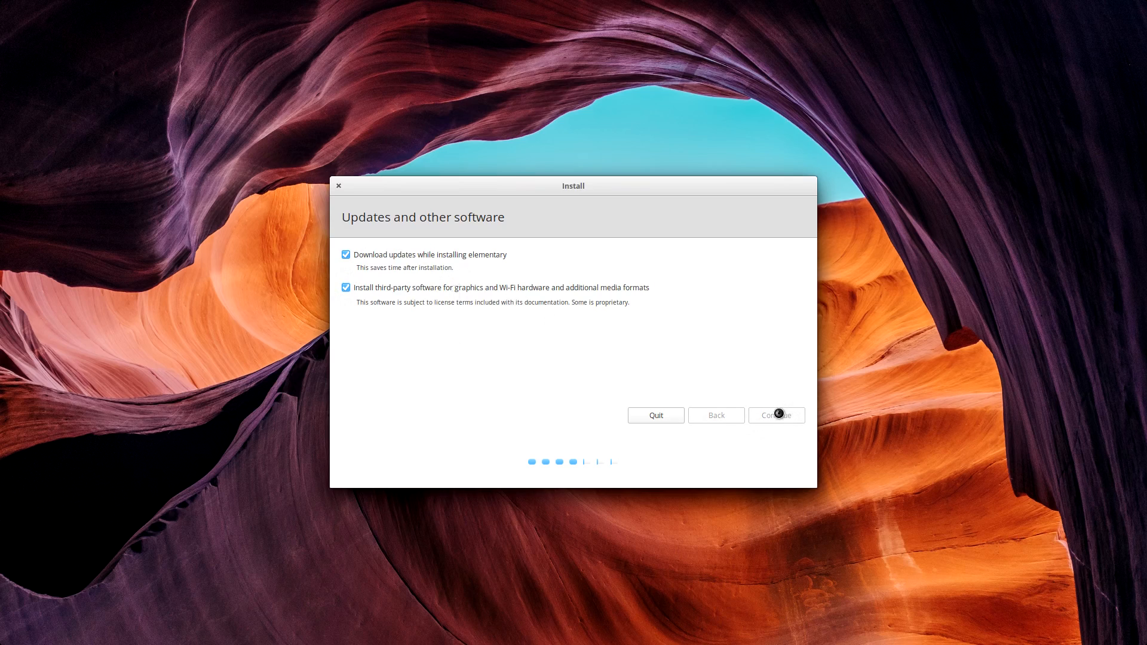
{"action": "left_click", "coordinate": [776, 414]}
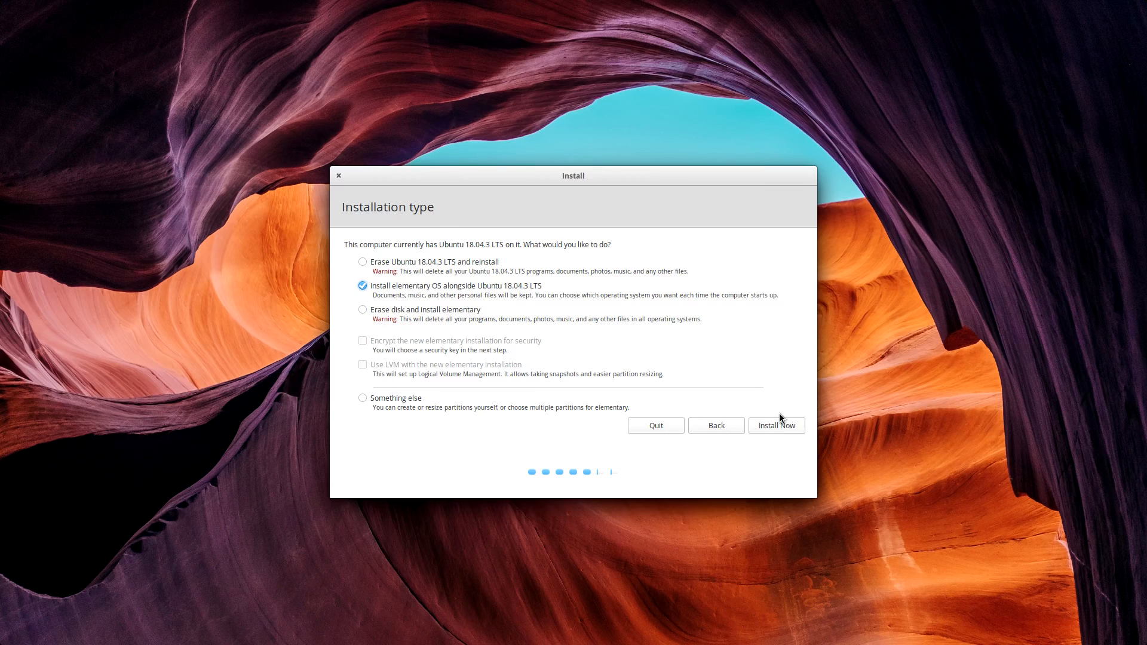
Erase Ubuntu 18.04.3 and reinstall, accept Los Angeles time zone, name the computer 'egee-elem'.
{"action": "left_click", "coordinate": [361, 261]}
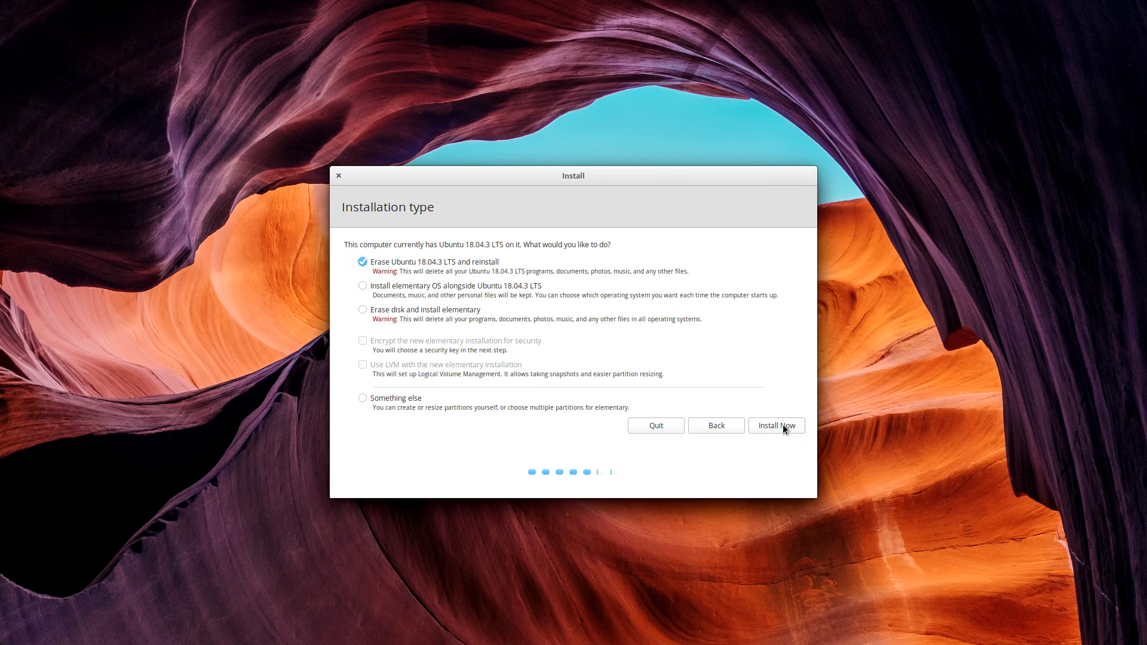
{"action": "left_click", "coordinate": [776, 425]}
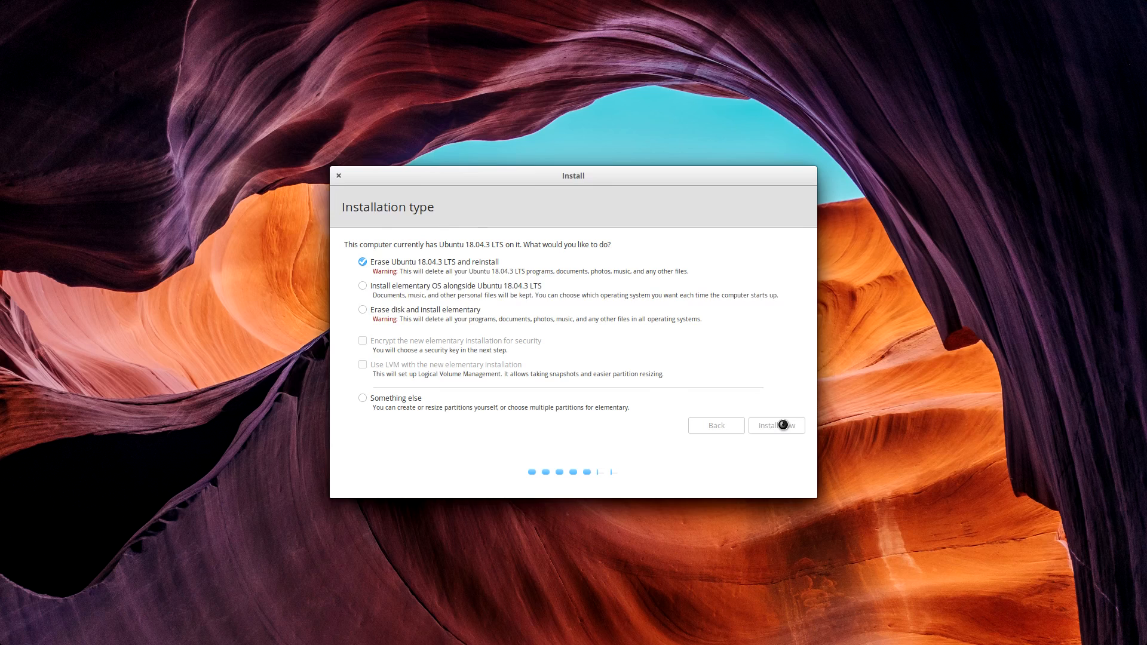
{"action": "left_click", "coordinate": [775, 425]}
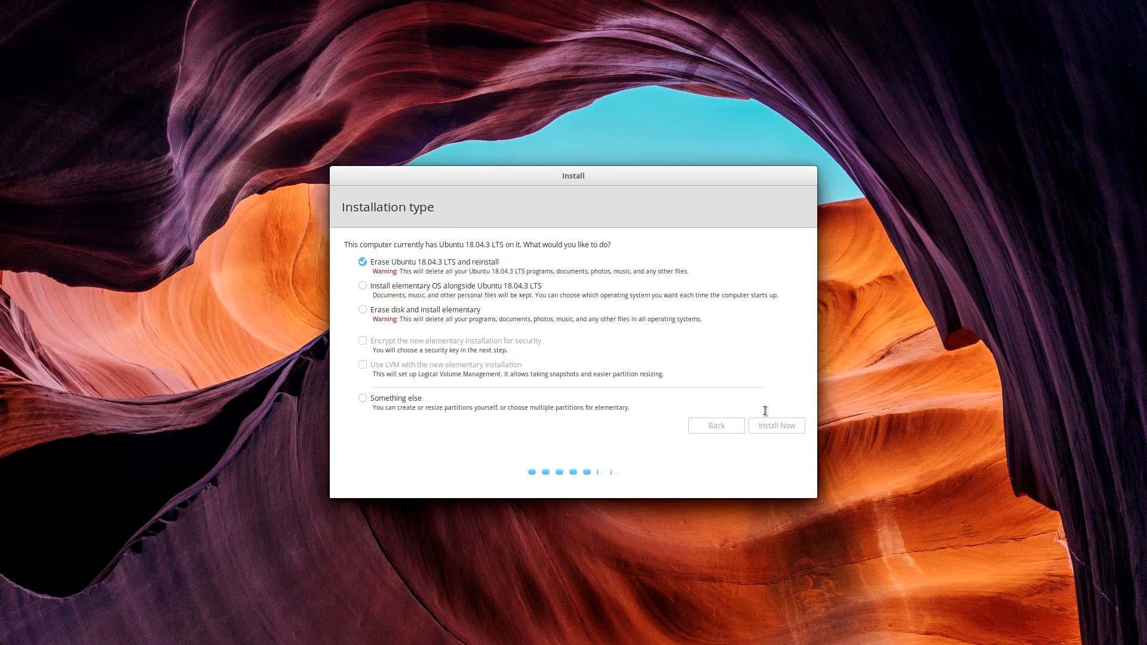
{"action": "left_click", "coordinate": [776, 425]}
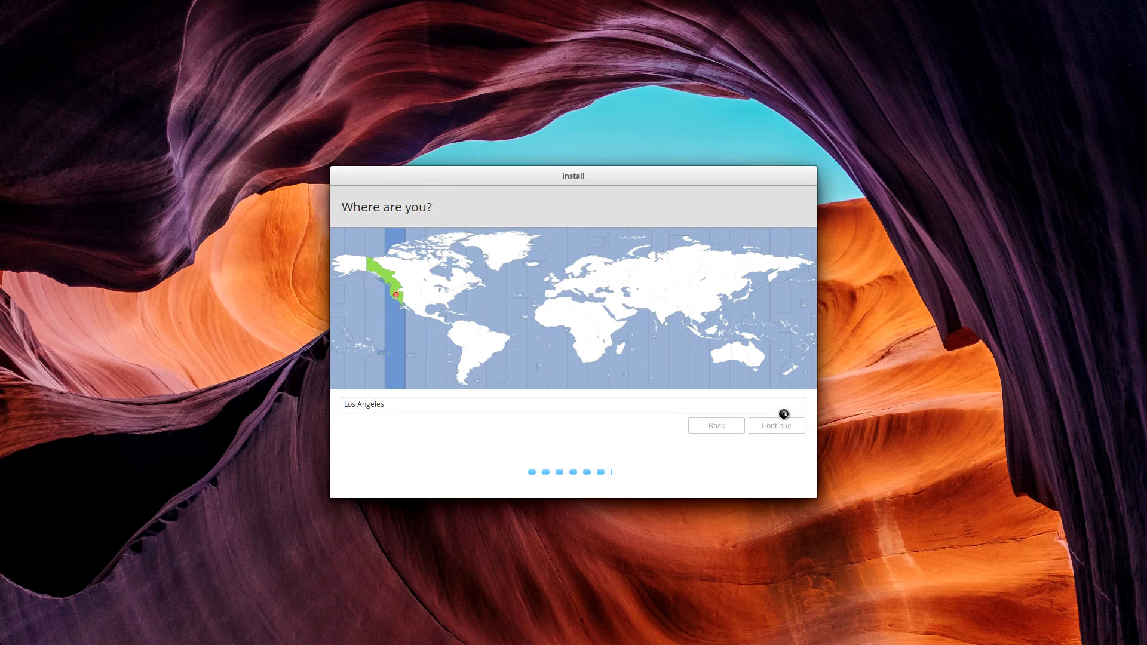
{"action": "left_click", "coordinate": [774, 426]}
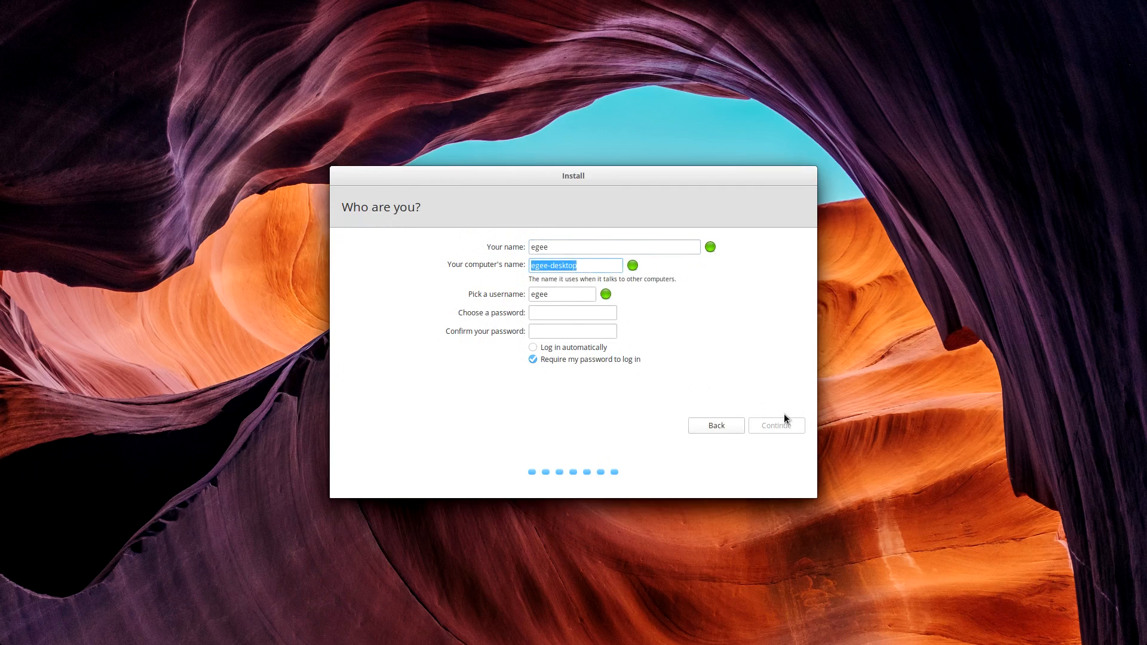
{"action": "type", "text": "egee-elementaryo"}
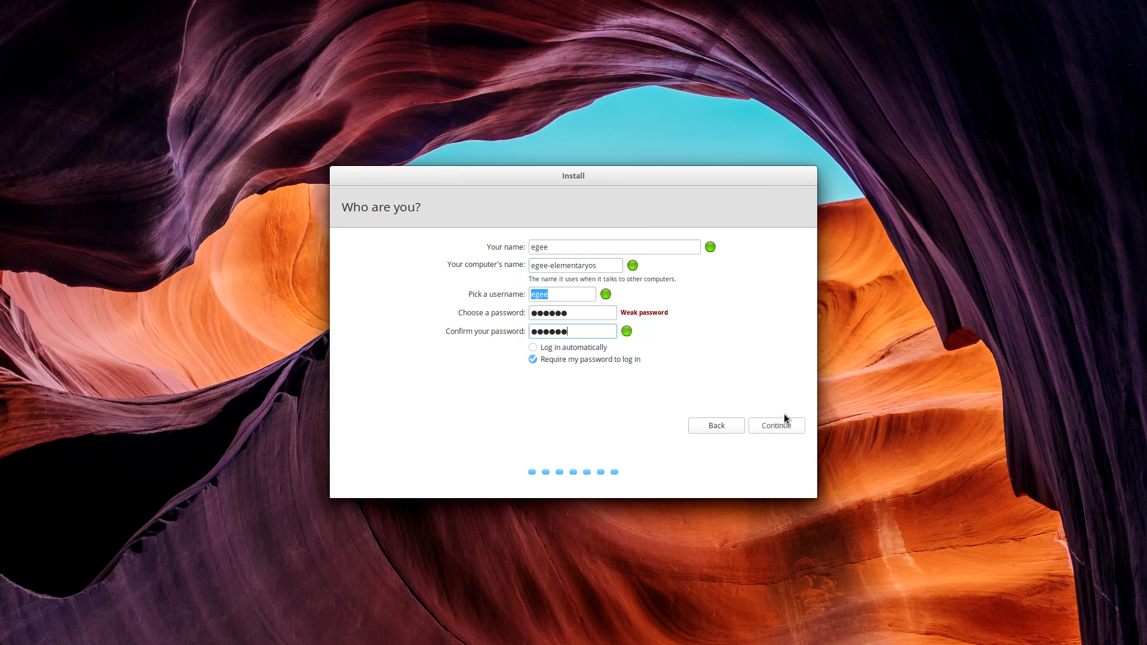
Finish account details, let copying complete and restart into the new installation.
{"action": "left_click", "coordinate": [775, 425]}
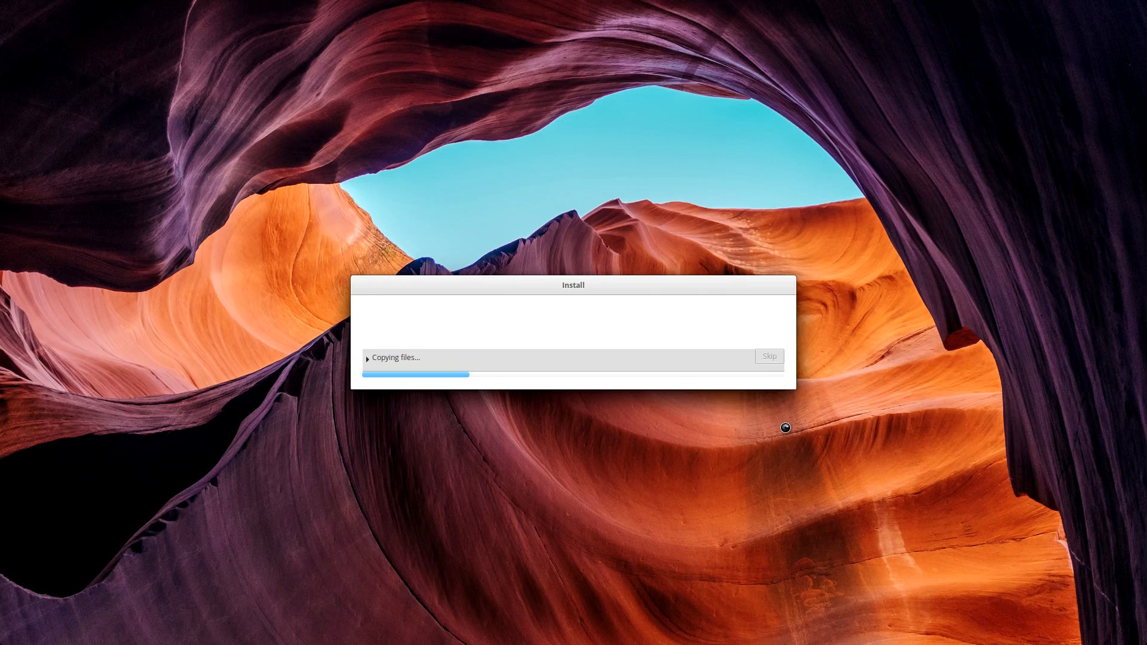
{"action": "left_click", "coordinate": [366, 357]}
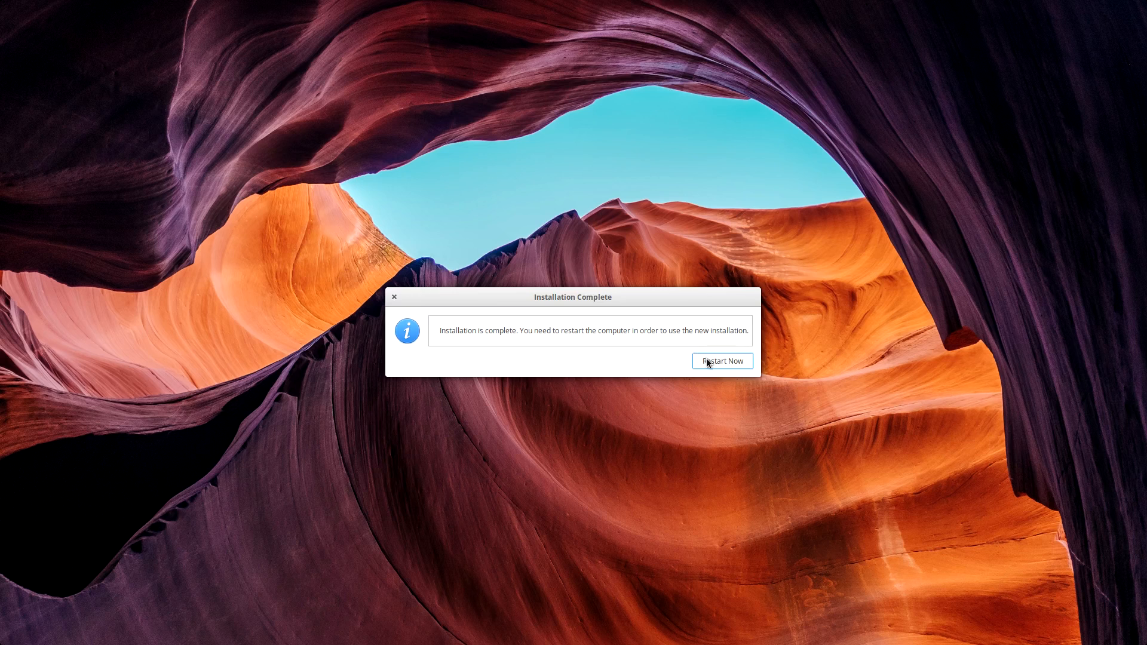
{"action": "left_click", "coordinate": [722, 361]}
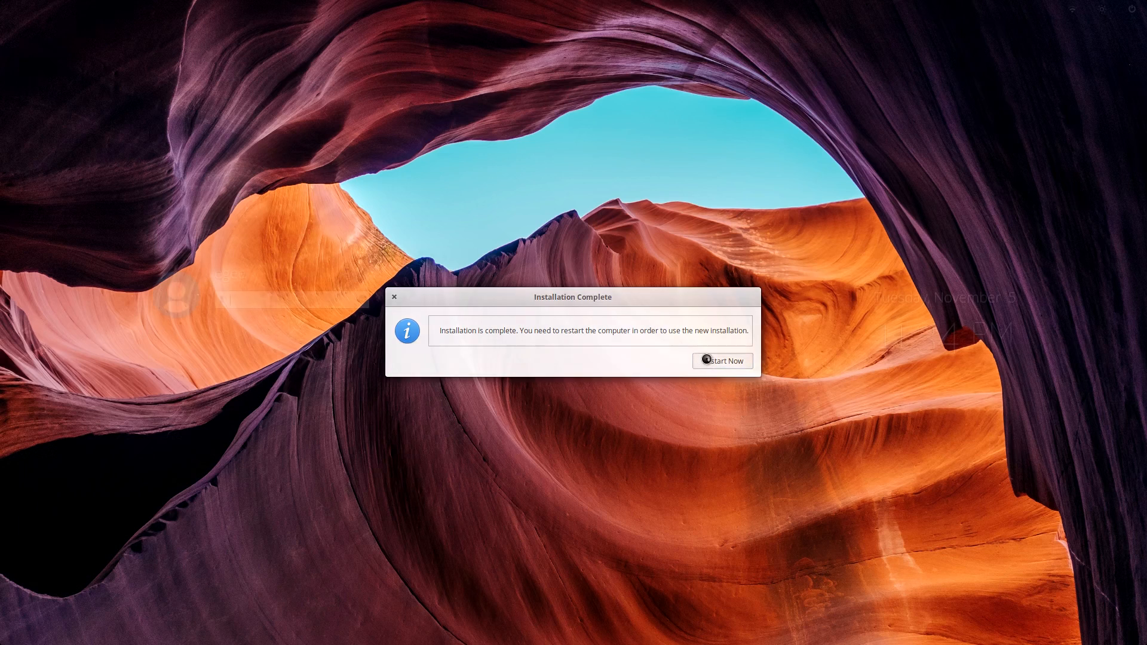
{"action": "left_click", "coordinate": [722, 360]}
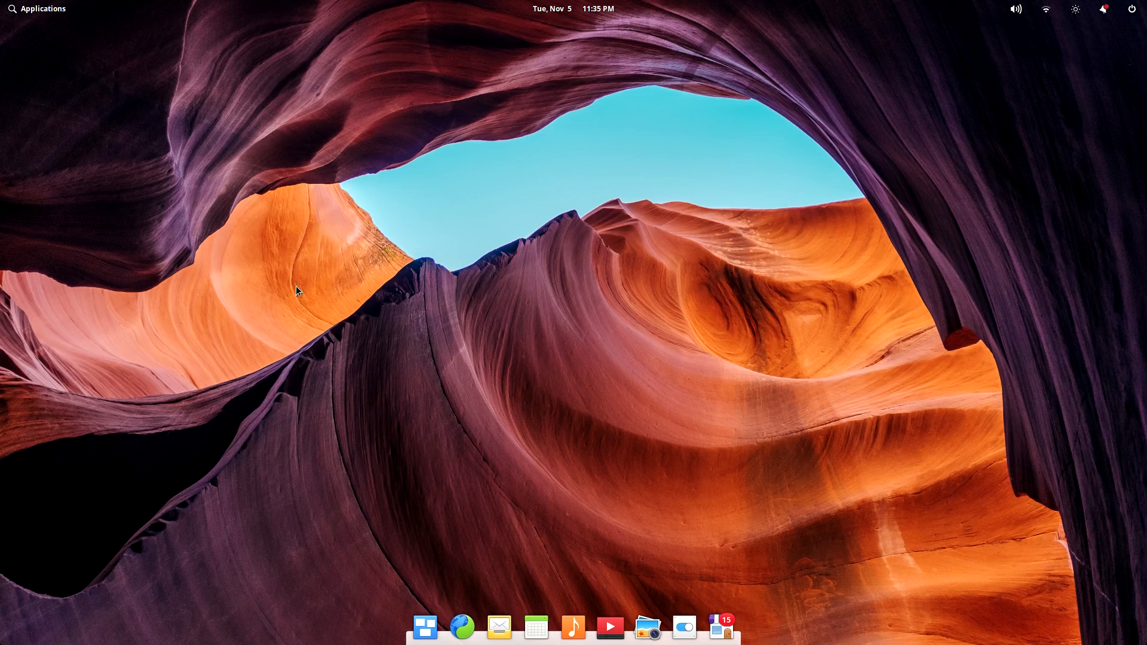
Update all 15 installed apps at once in AppCenter, authorising the update.
{"action": "left_click", "coordinate": [1102, 9]}
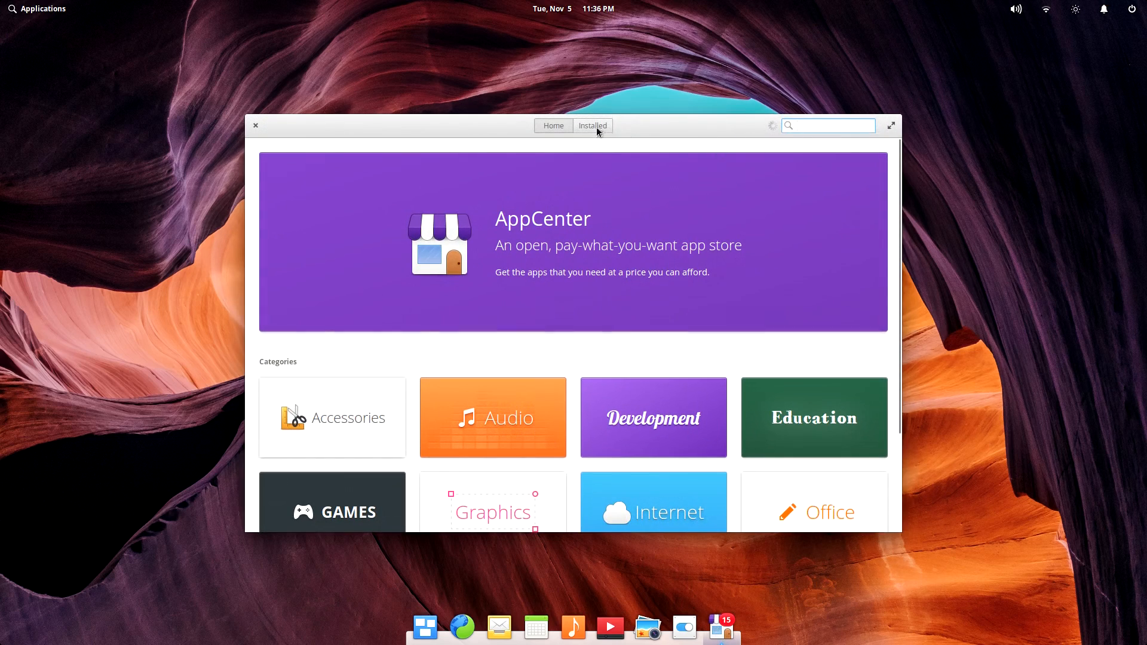
{"action": "left_click", "coordinate": [593, 125]}
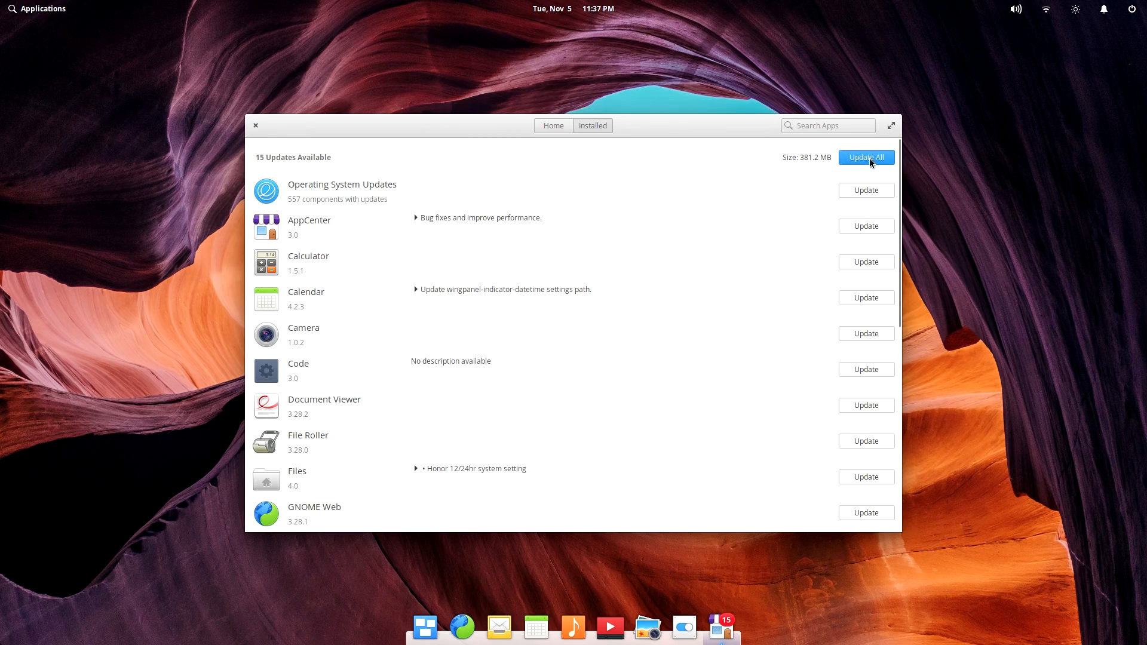
{"action": "left_click", "coordinate": [866, 157]}
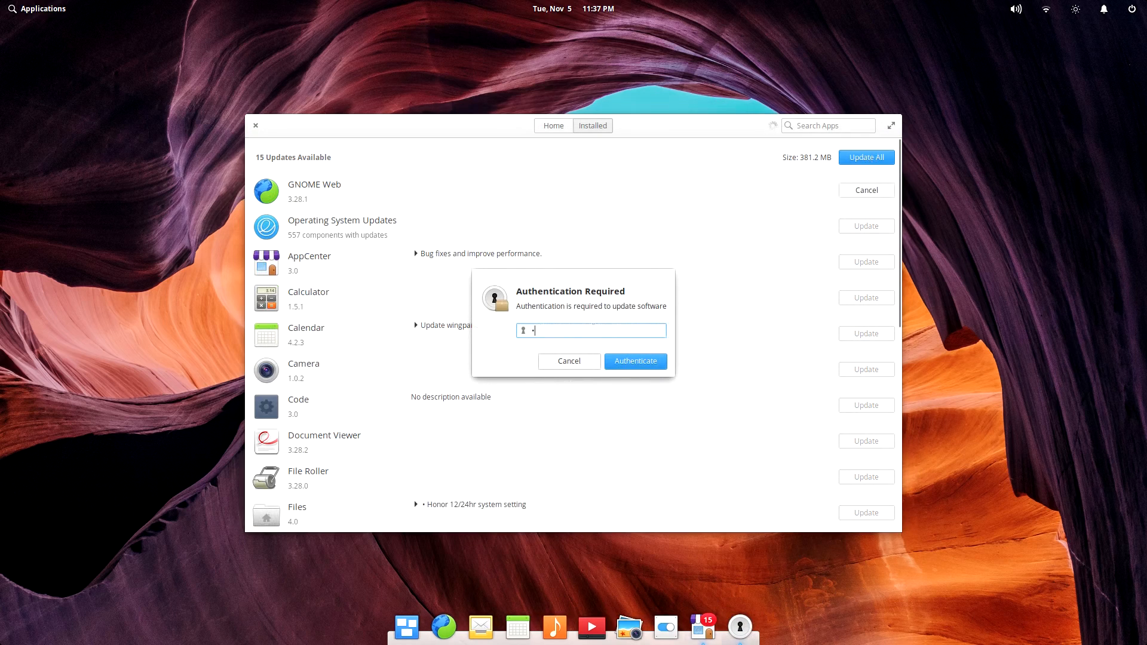
{"action": "left_click", "coordinate": [634, 361]}
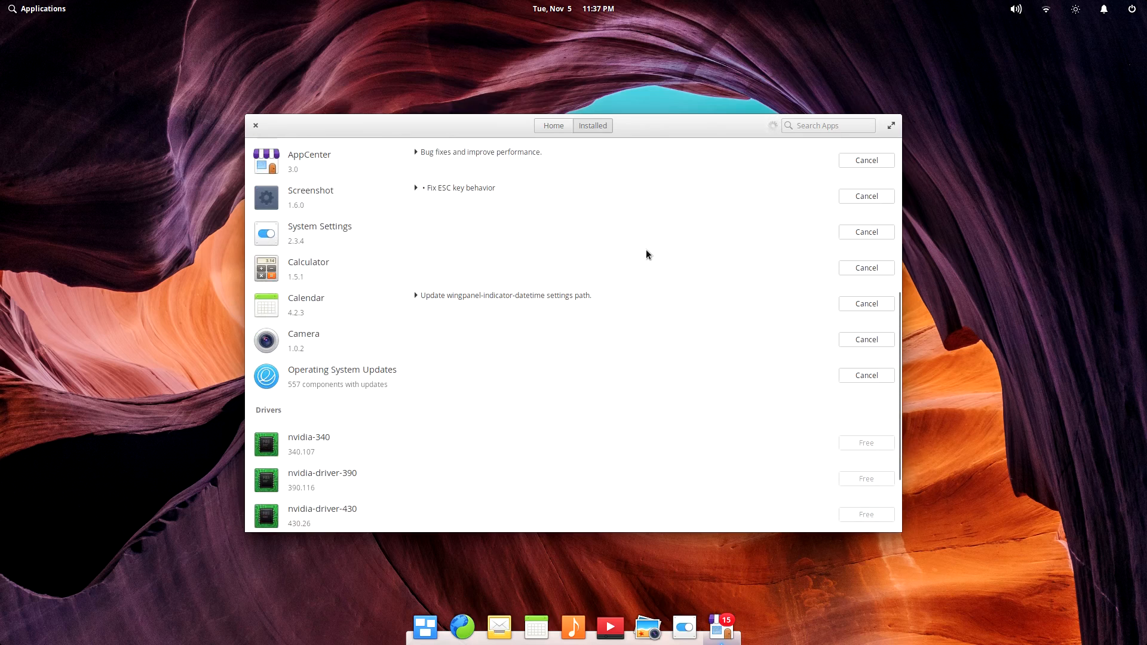
{"action": "mouse_move", "coordinate": [234, 386]}
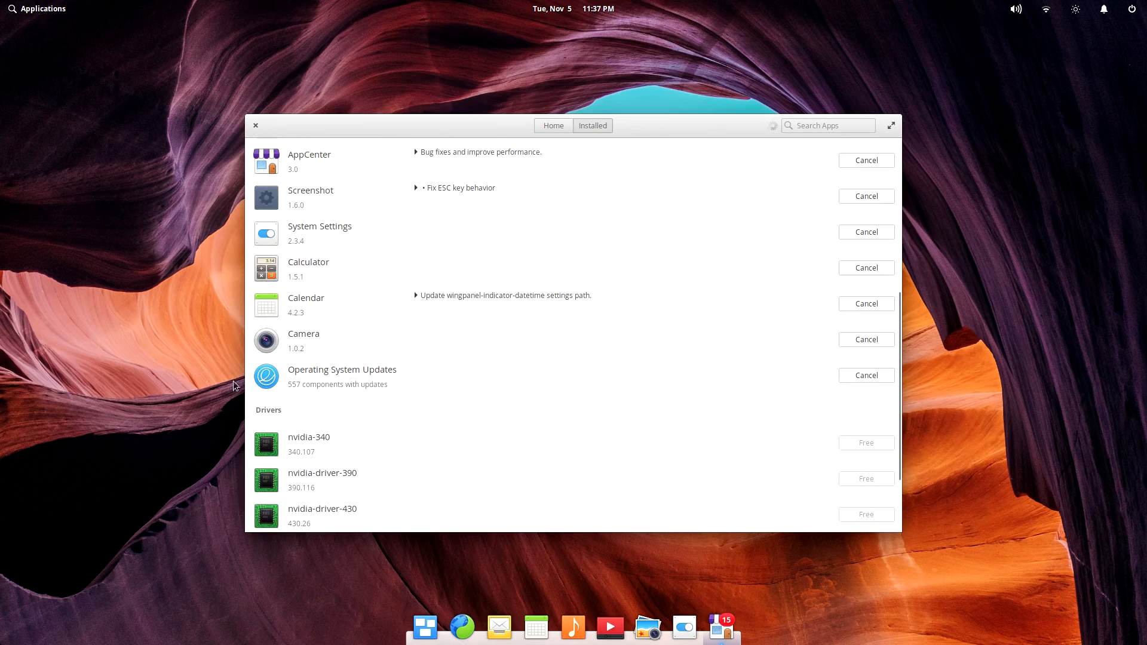
Review the 557 components in the Operating System Updates entry.
{"action": "left_click", "coordinate": [342, 369]}
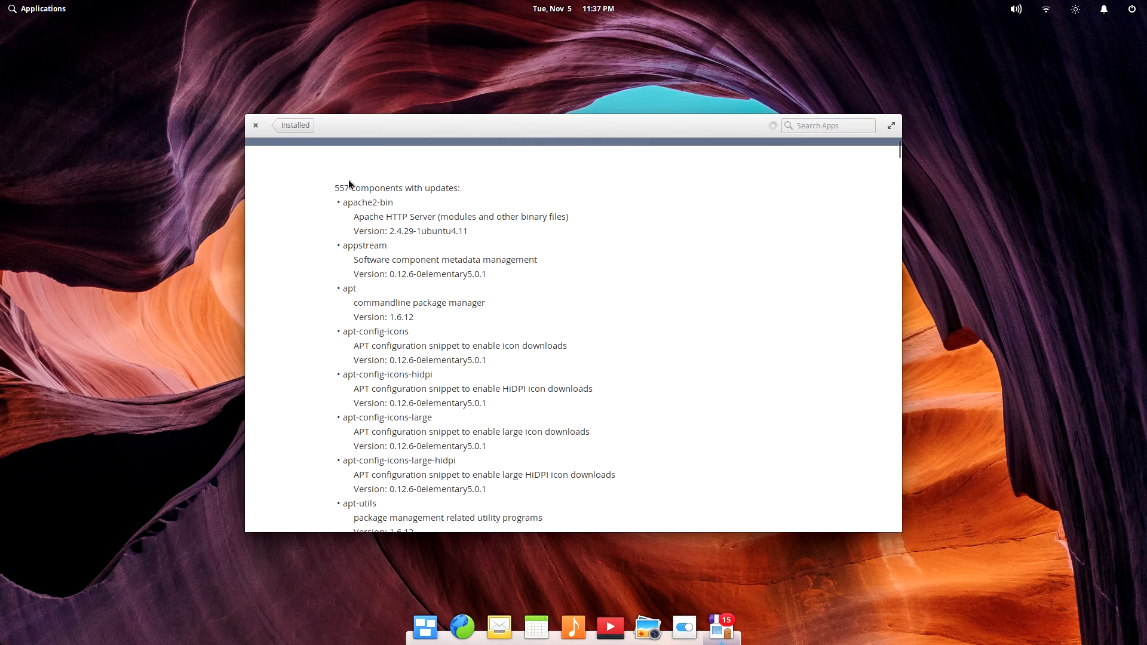
{"action": "scroll", "scroll_direction": "down", "scroll_amount": 3}
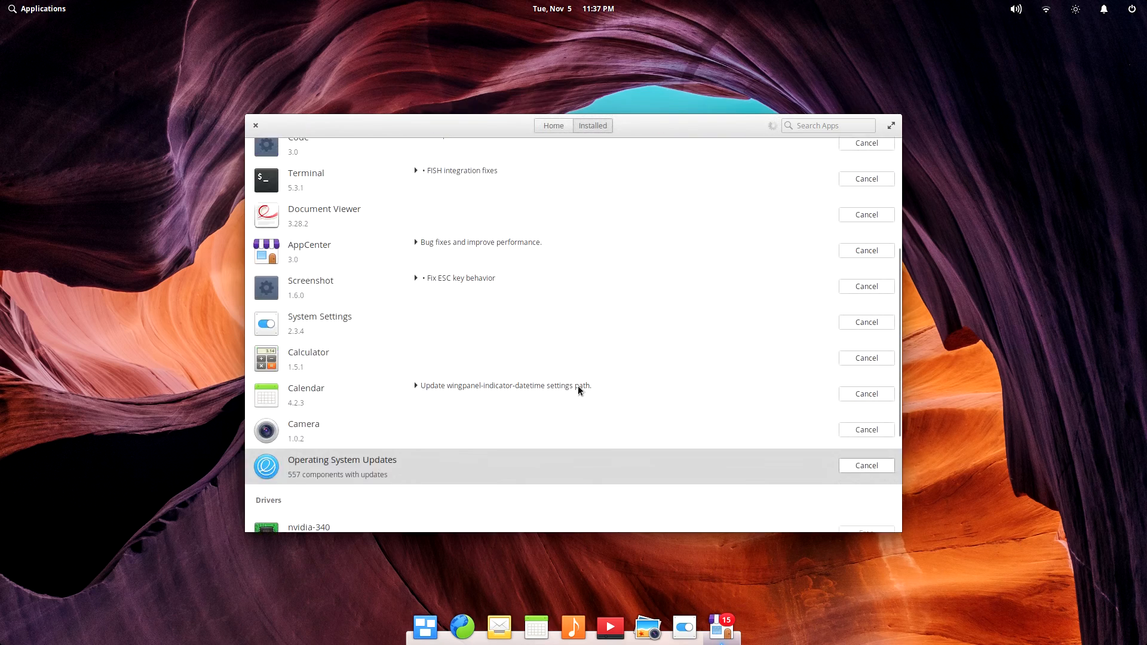
{"action": "scroll", "scroll_direction": "up", "scroll_amount": 3}
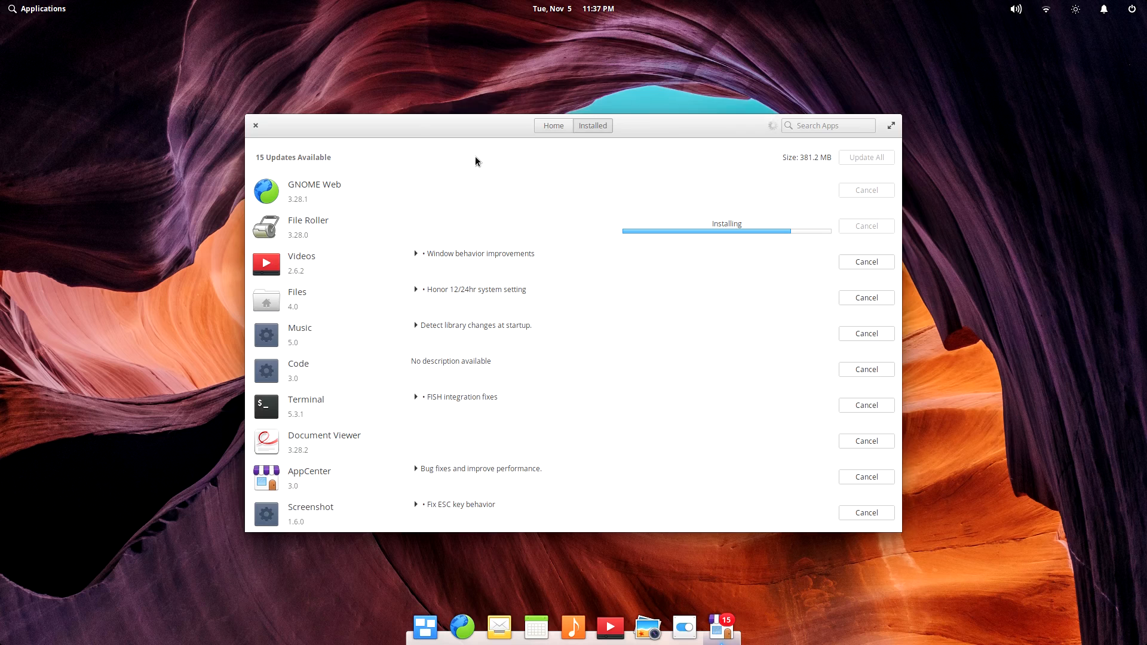
Start installing nvidia-driver-430 from Installed, triggering the non-curated app warning.
{"action": "left_click", "coordinate": [593, 125]}
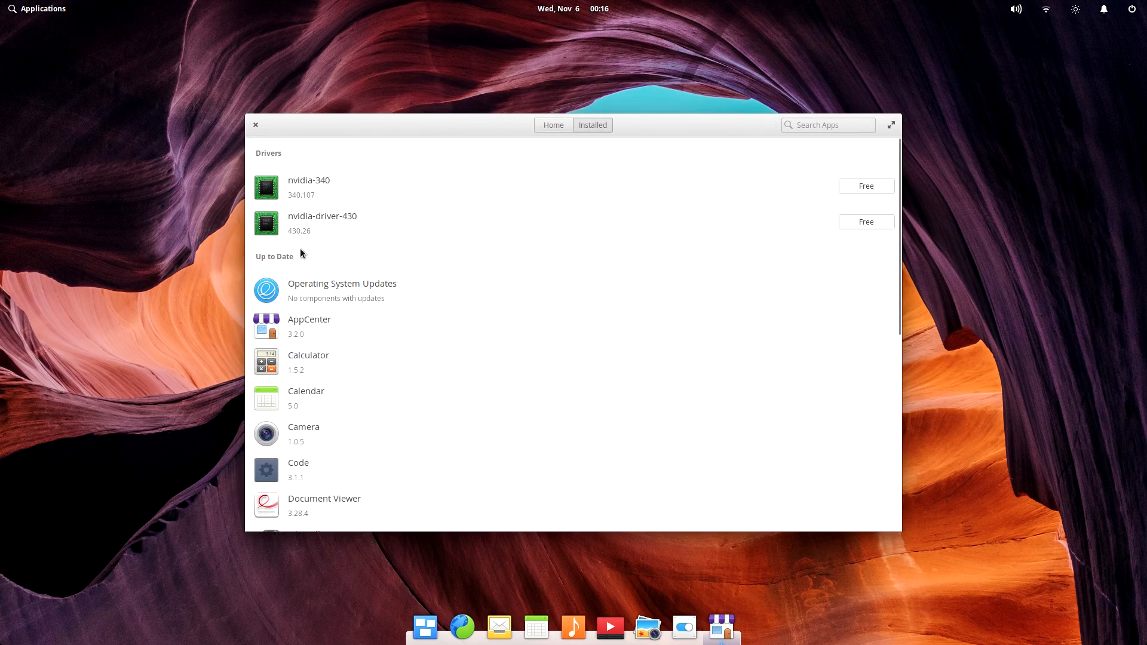
{"action": "left_click", "coordinate": [321, 222]}
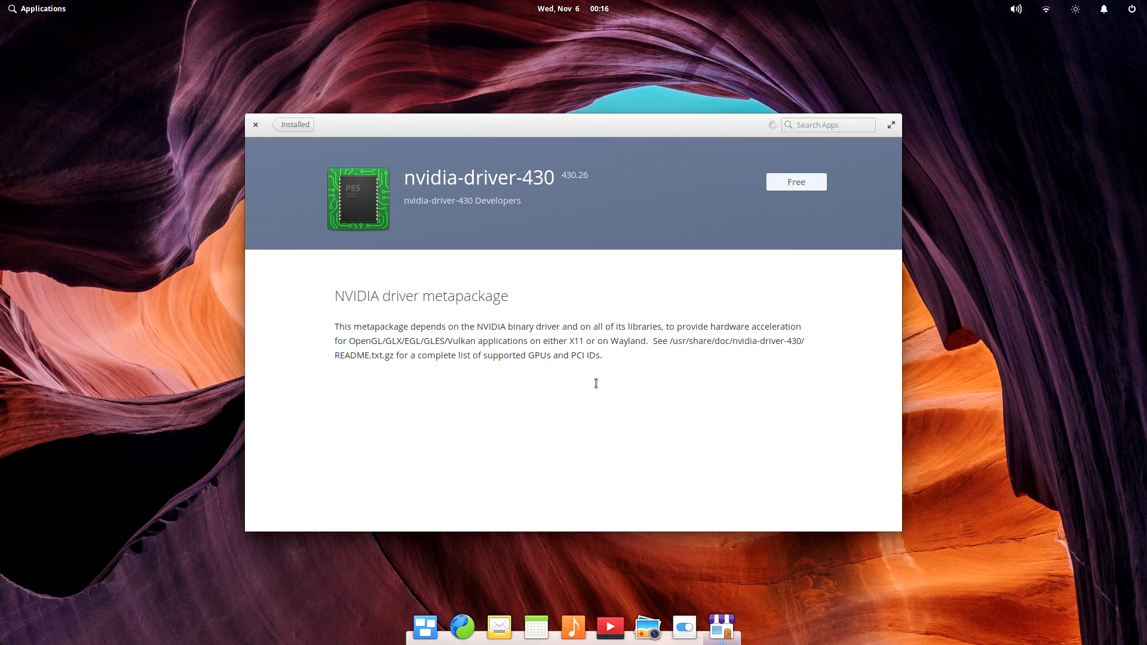
{"action": "left_click", "coordinate": [795, 182]}
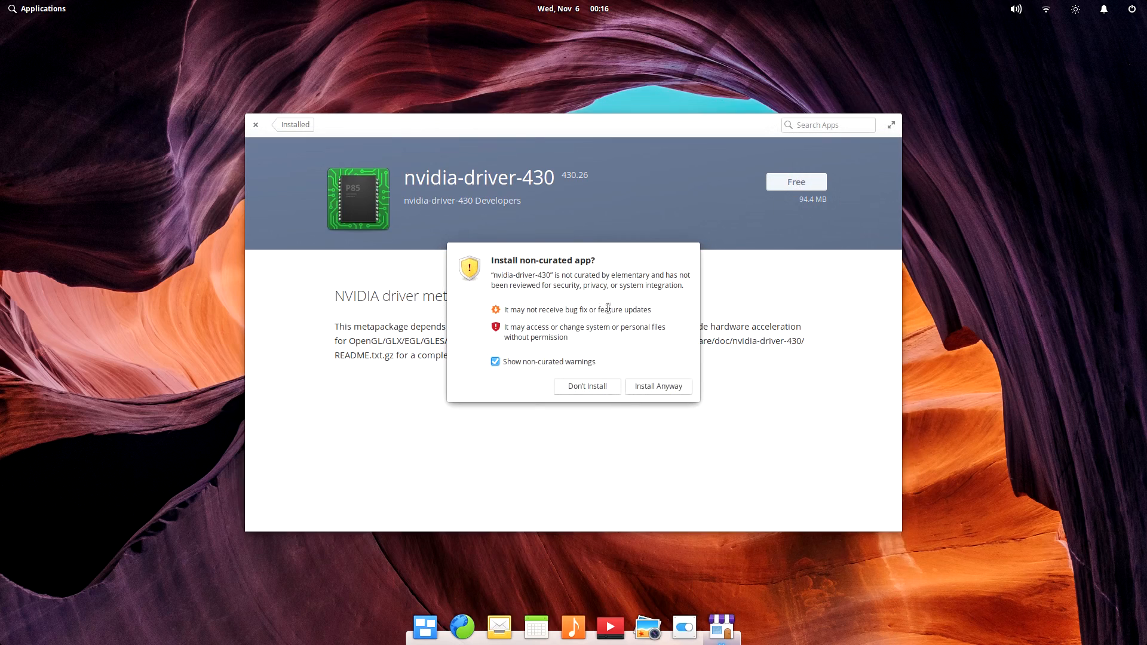
{"action": "mouse_move", "coordinate": [631, 258]}
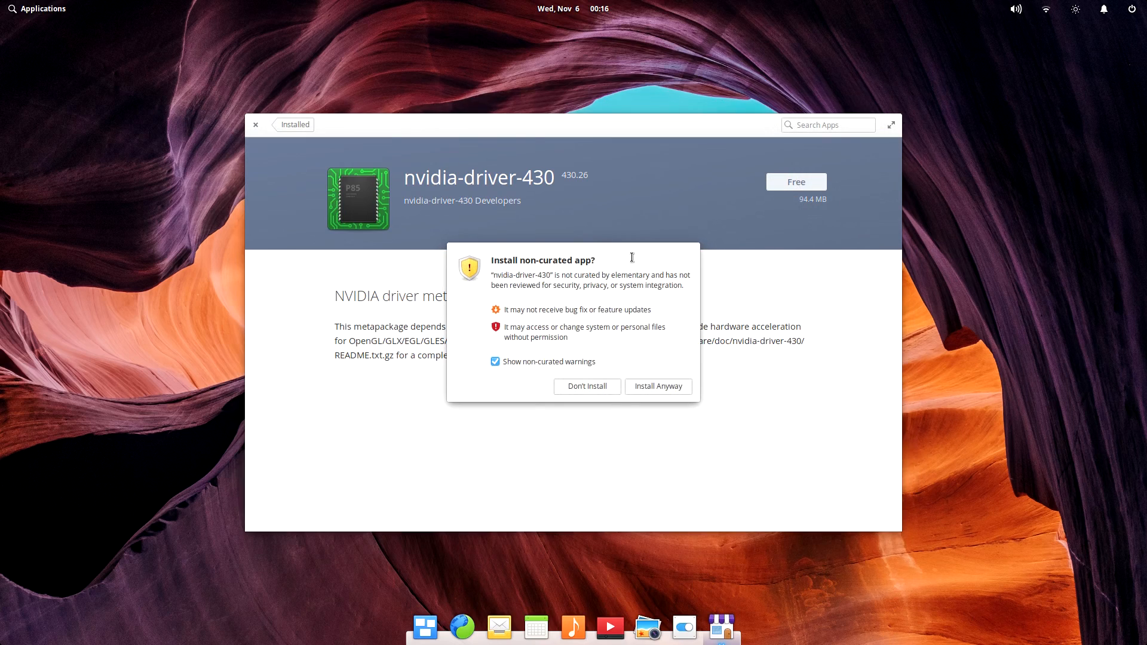
{"action": "left_click", "coordinate": [37, 8]}
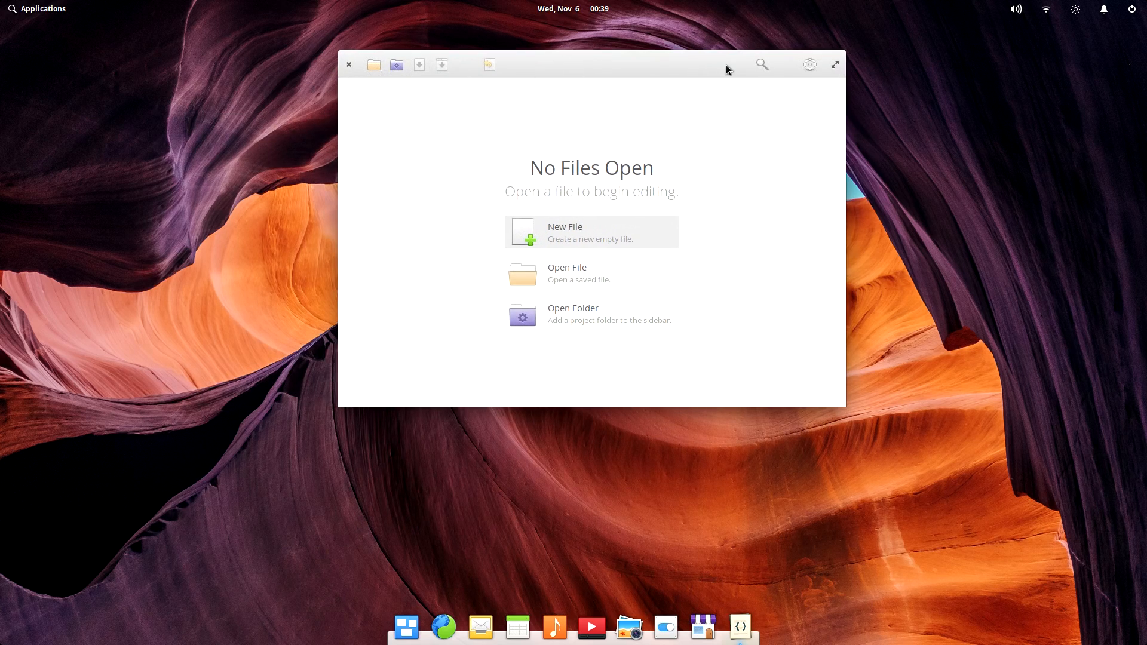
Switch Code to the dark style, try Open File, then launch Mail from the dock.
{"action": "left_click", "coordinate": [809, 64]}
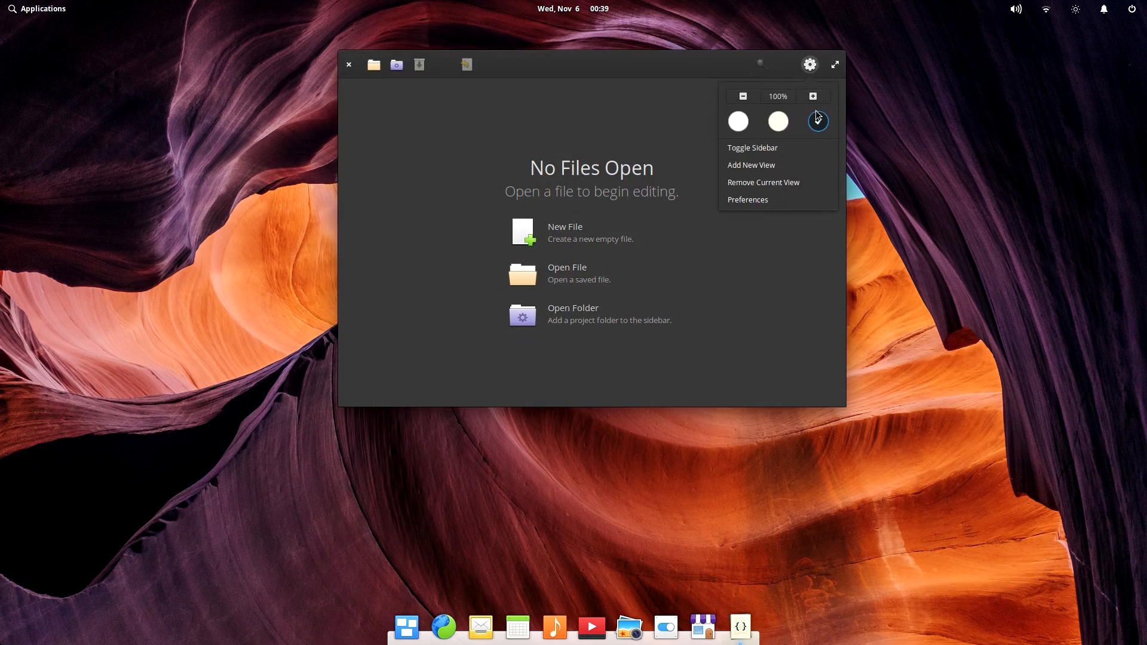
{"action": "left_click", "coordinate": [566, 273]}
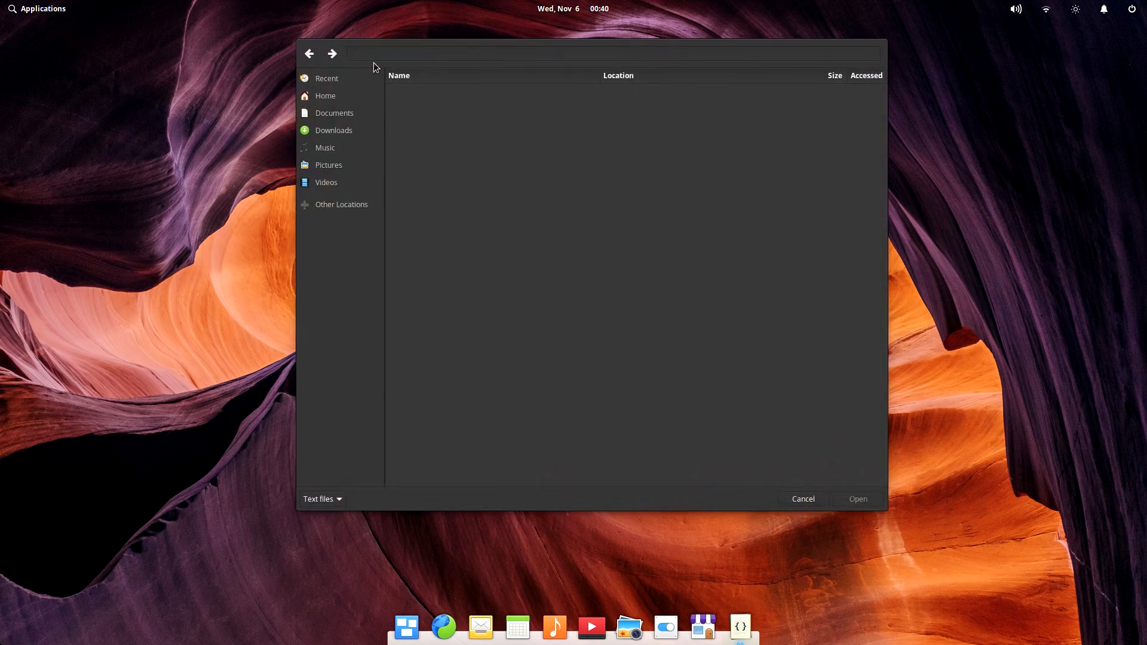
{"action": "left_click", "coordinate": [803, 500]}
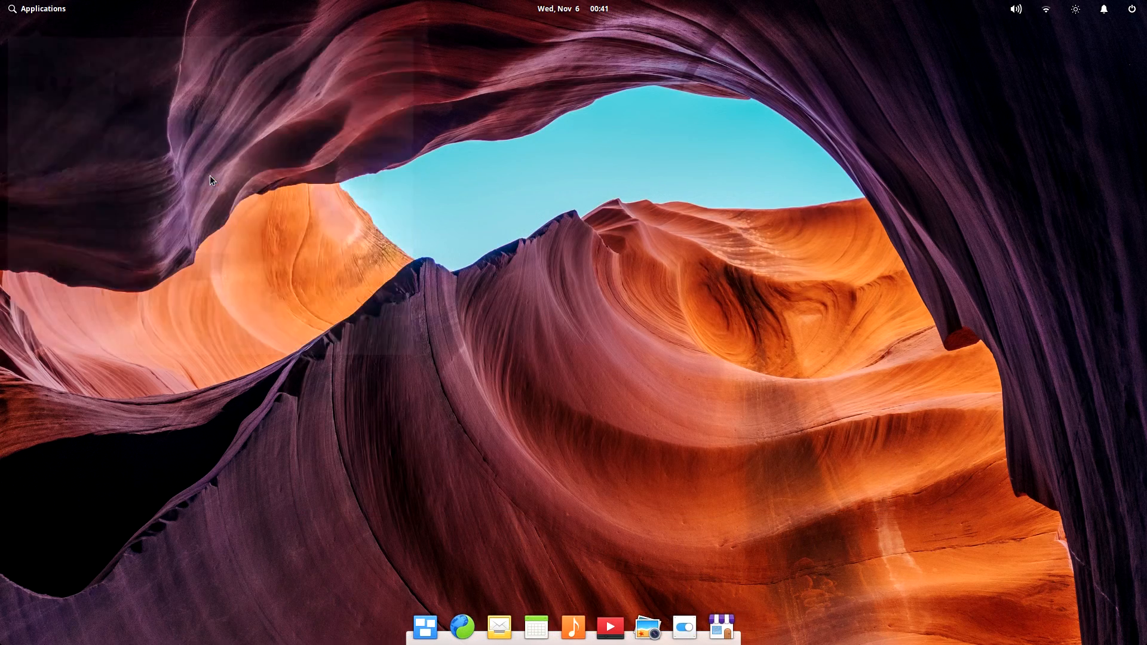
{"action": "left_click", "coordinate": [499, 627]}
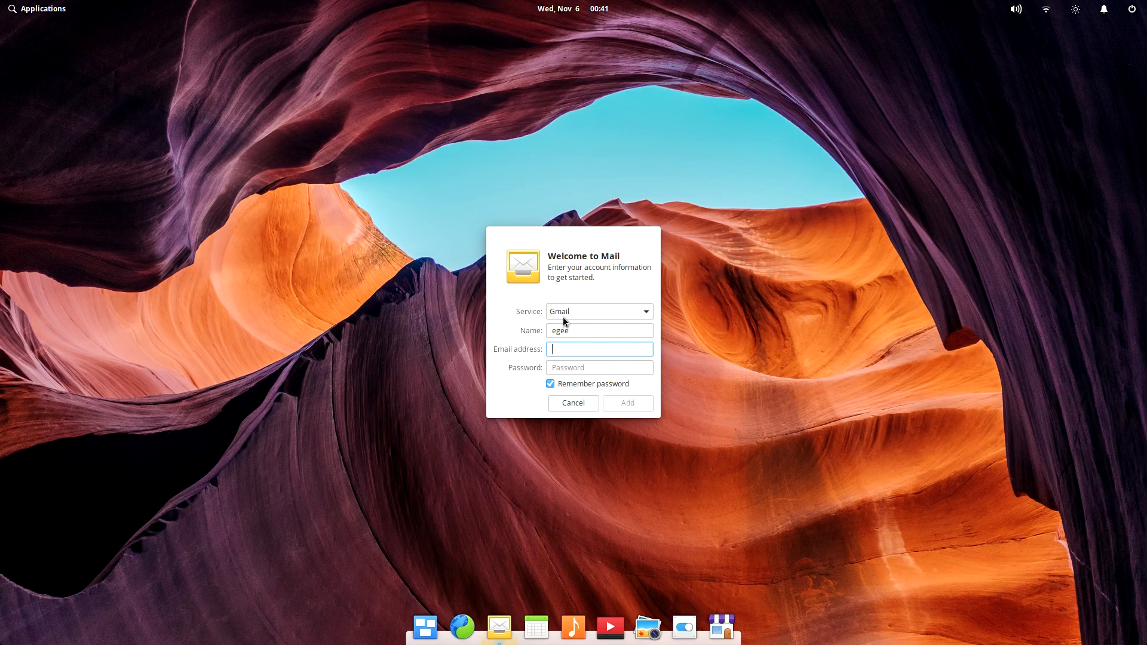
Enable Housekeeping auto-deletion of temporary and trashed files under Security & Privacy.
{"action": "left_click", "coordinate": [37, 9]}
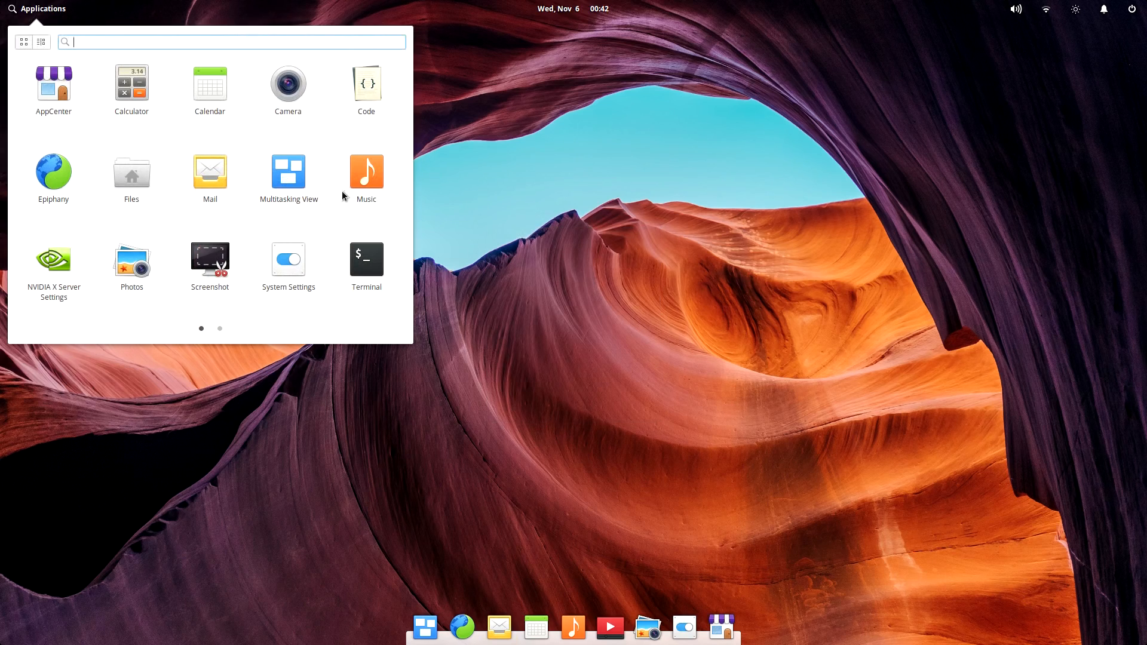
{"action": "left_click", "coordinate": [131, 259]}
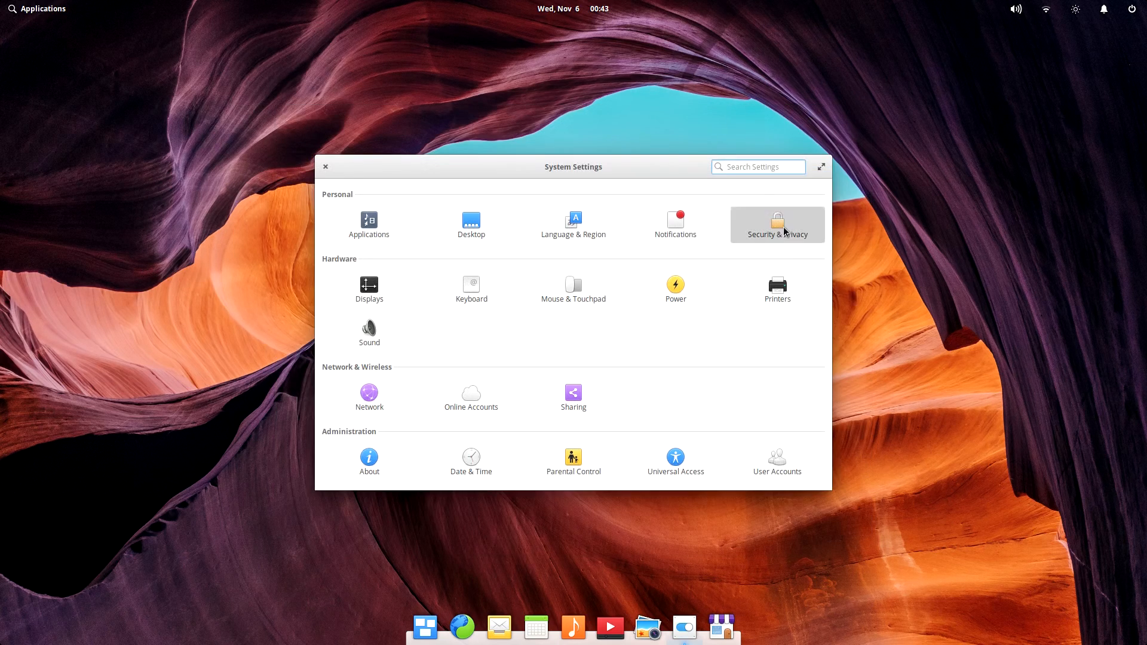
{"action": "left_click", "coordinate": [777, 225]}
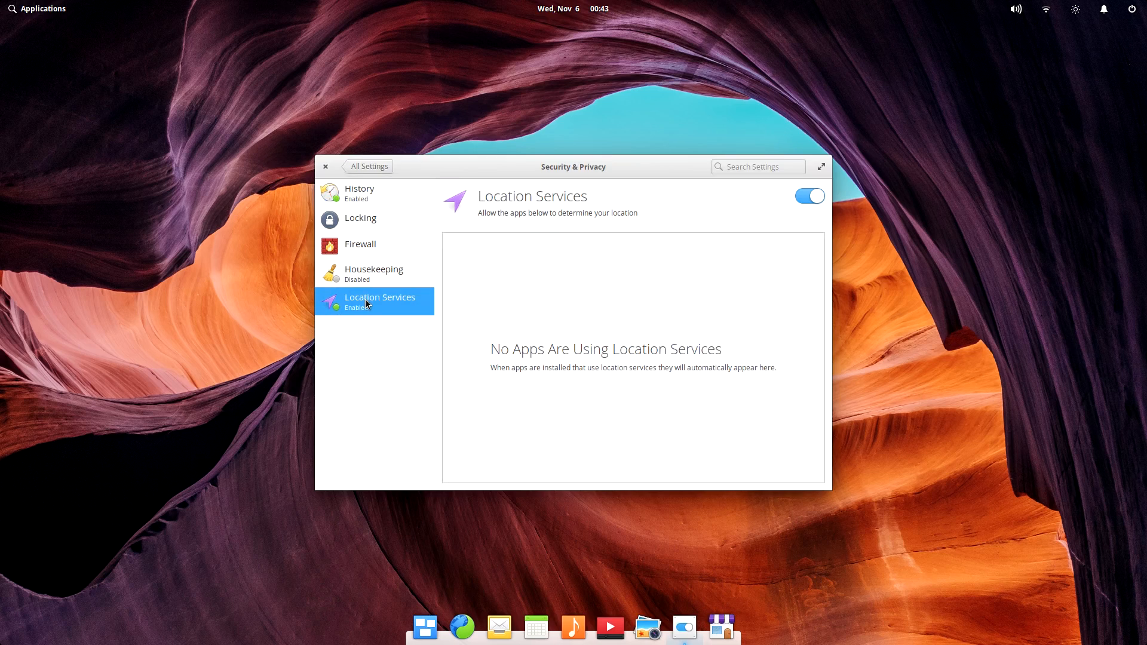
{"action": "left_click", "coordinate": [373, 272]}
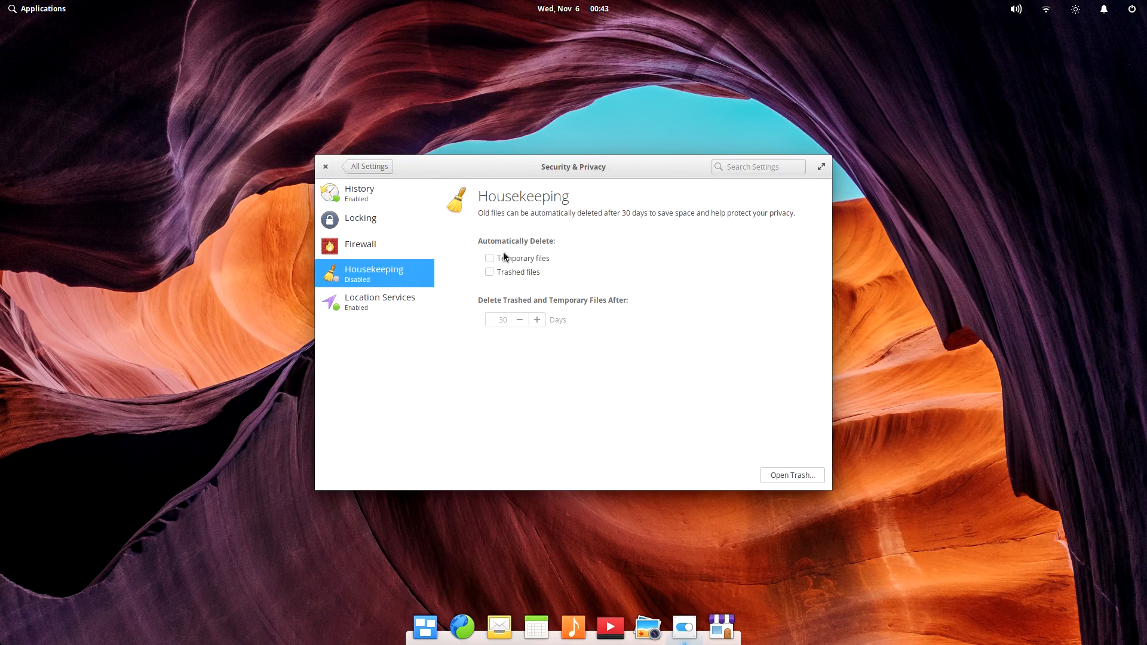
{"action": "left_click", "coordinate": [489, 258]}
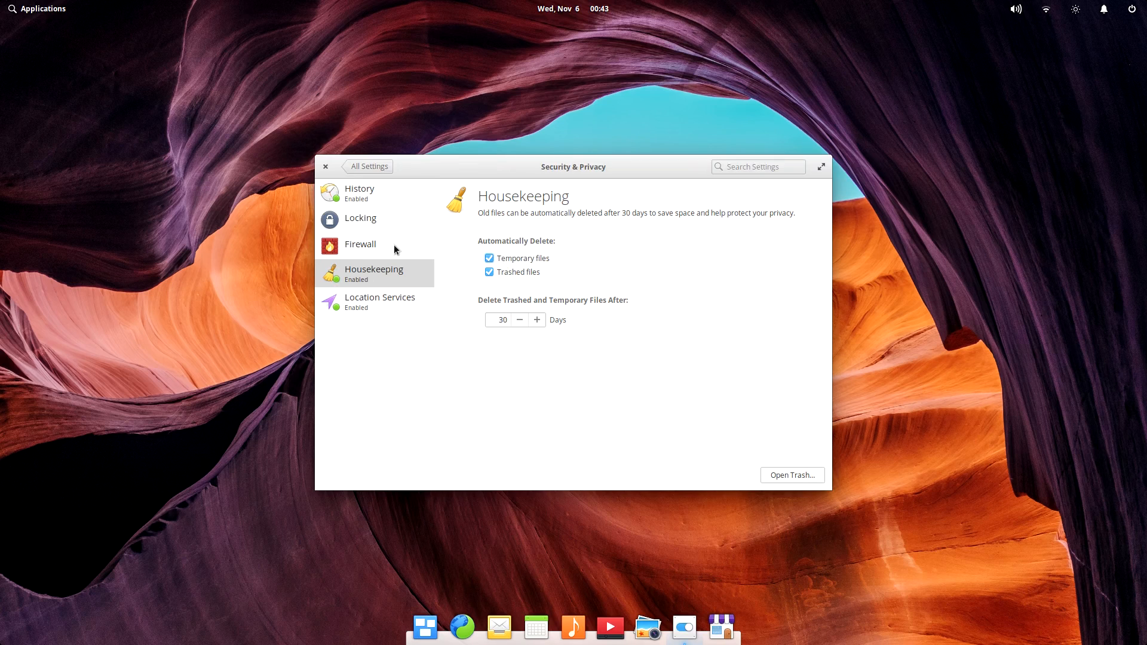
{"action": "left_click", "coordinate": [359, 244]}
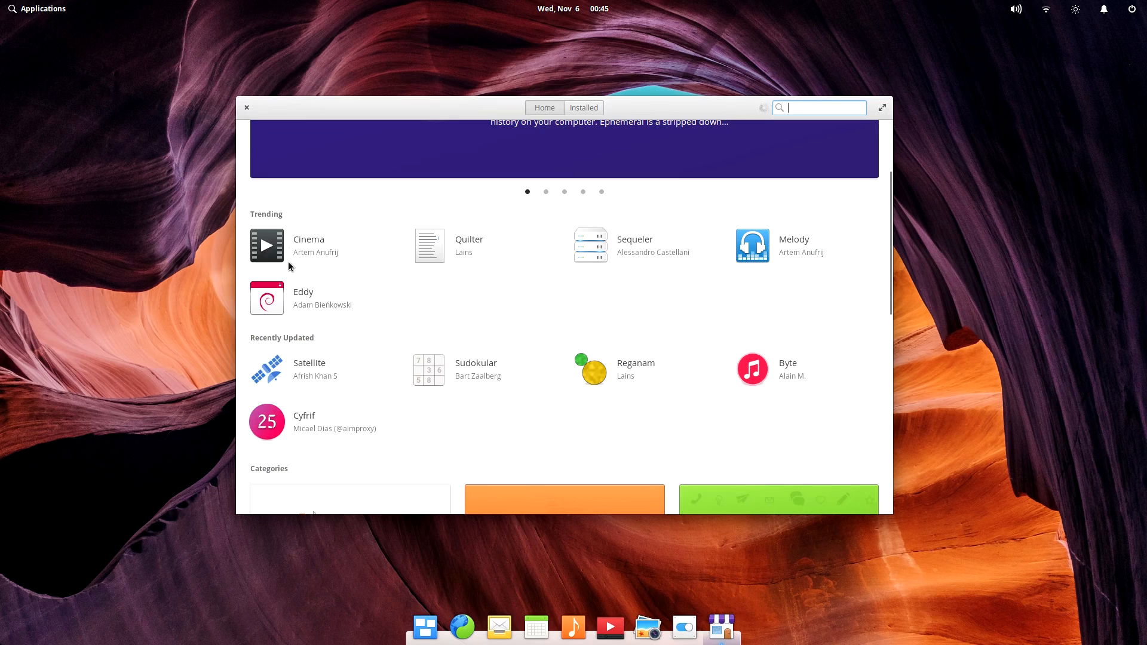
Install Eddy and Monitor from their AppCenter pages.
{"action": "left_click", "coordinate": [303, 298]}
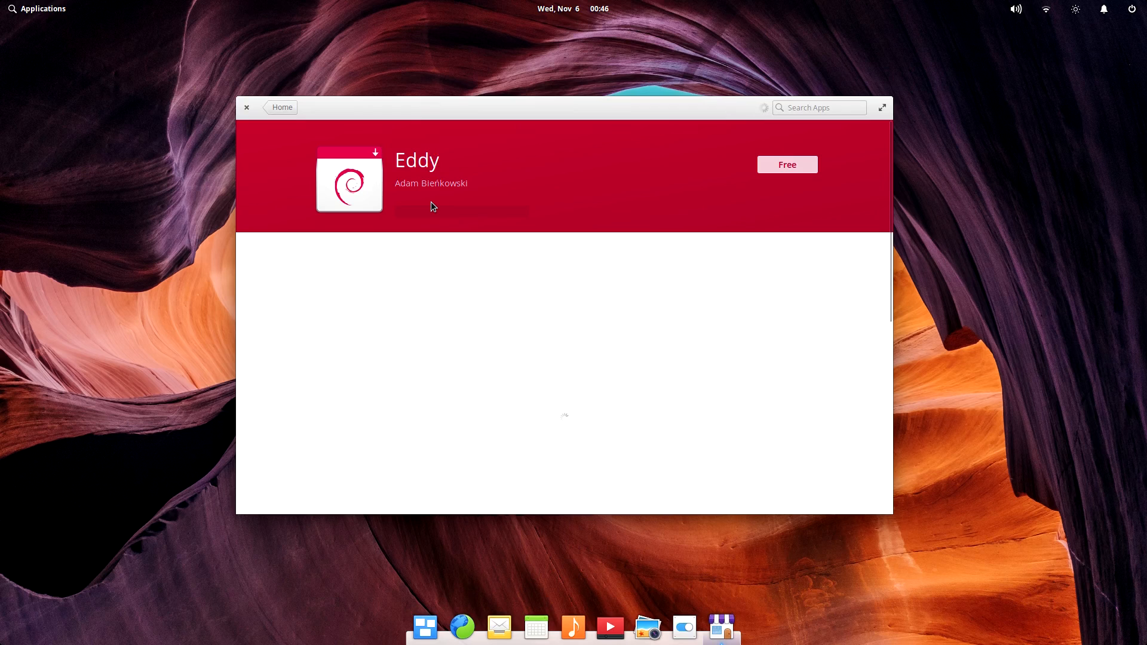
{"action": "mouse_move", "coordinate": [236, 372]}
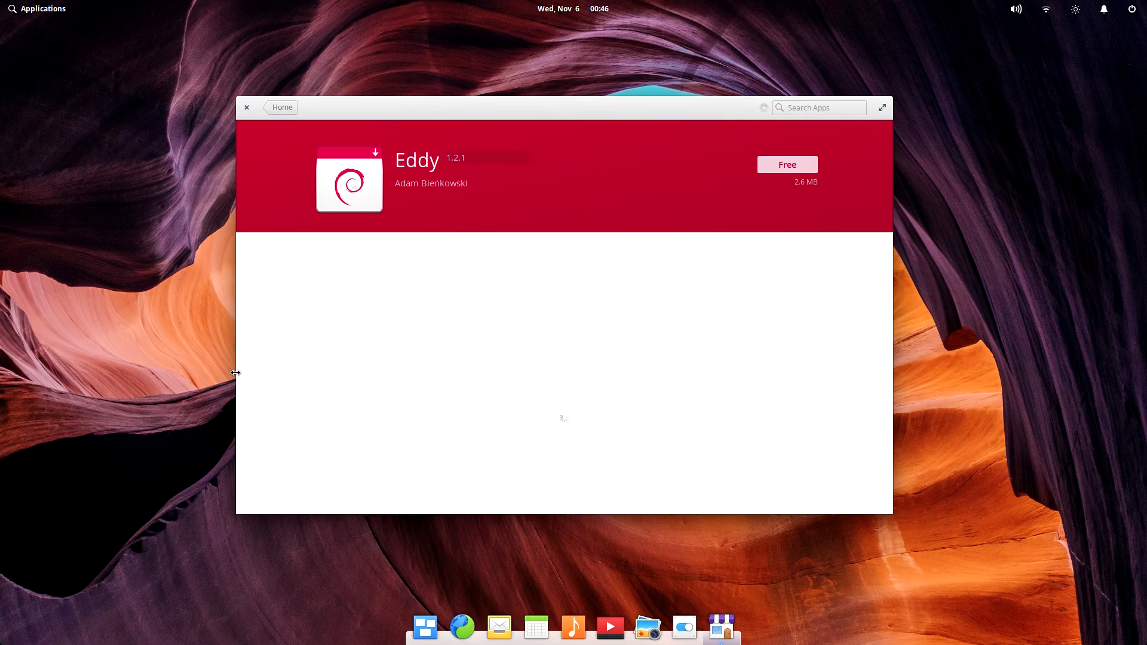
{"action": "left_click", "coordinate": [787, 165]}
{"action": "type", "text": "monitor"}
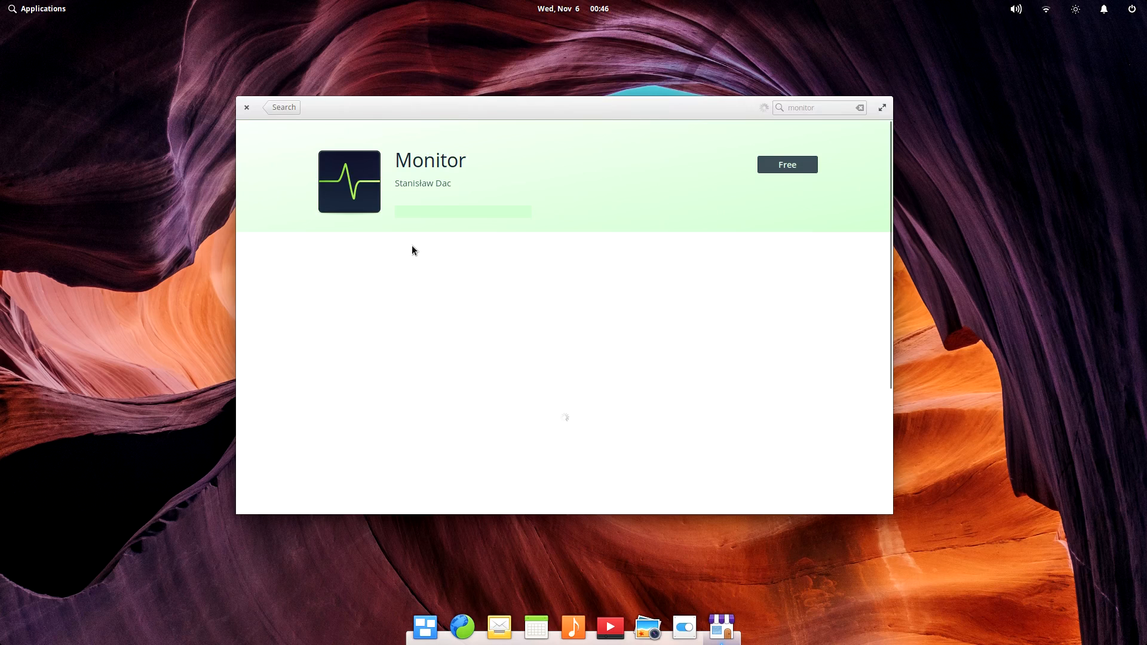
{"action": "scroll", "scroll_direction": "down", "scroll_amount": 3}
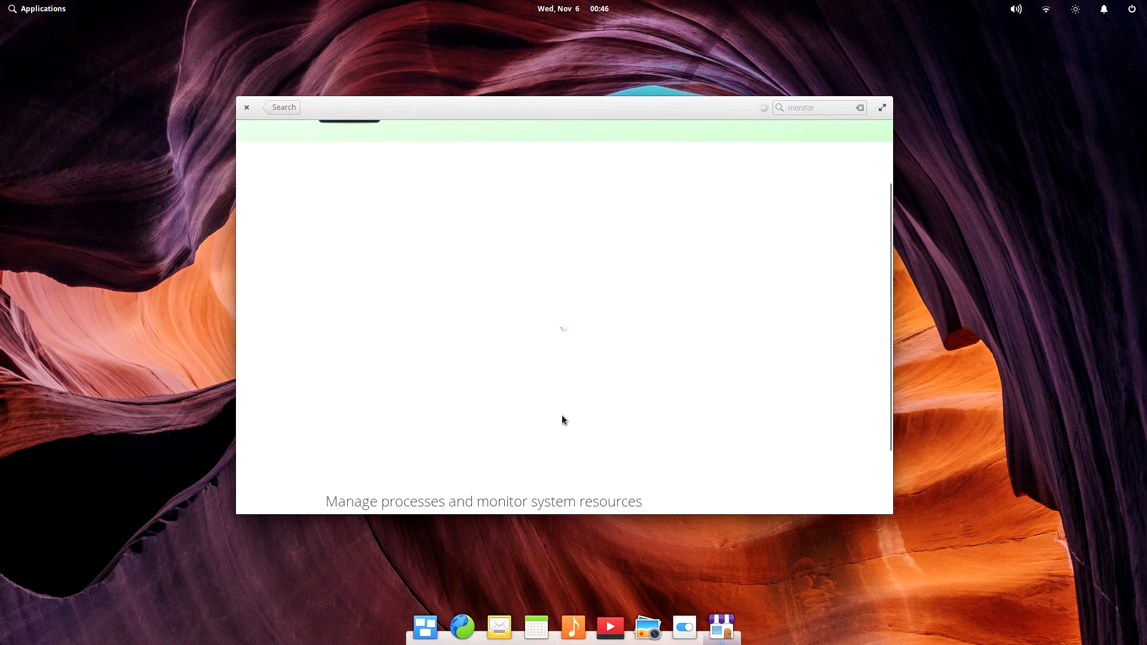
Launch Monitor from Applications and enable its panel indicator.
{"action": "left_click", "coordinate": [38, 9]}
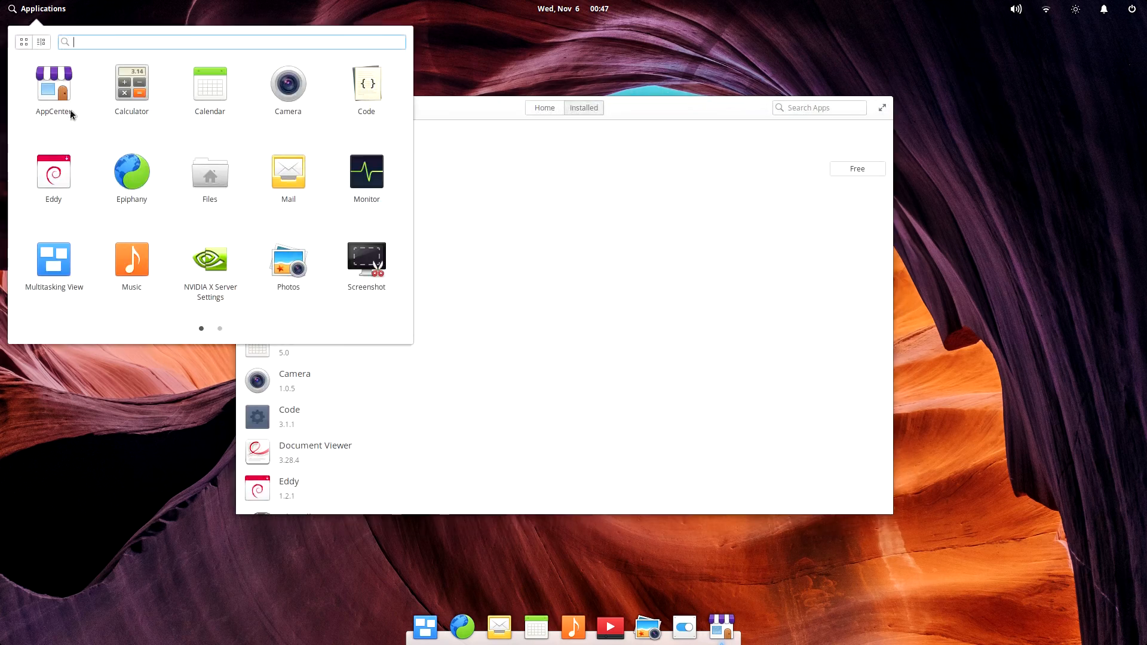
{"action": "left_click", "coordinate": [365, 171]}
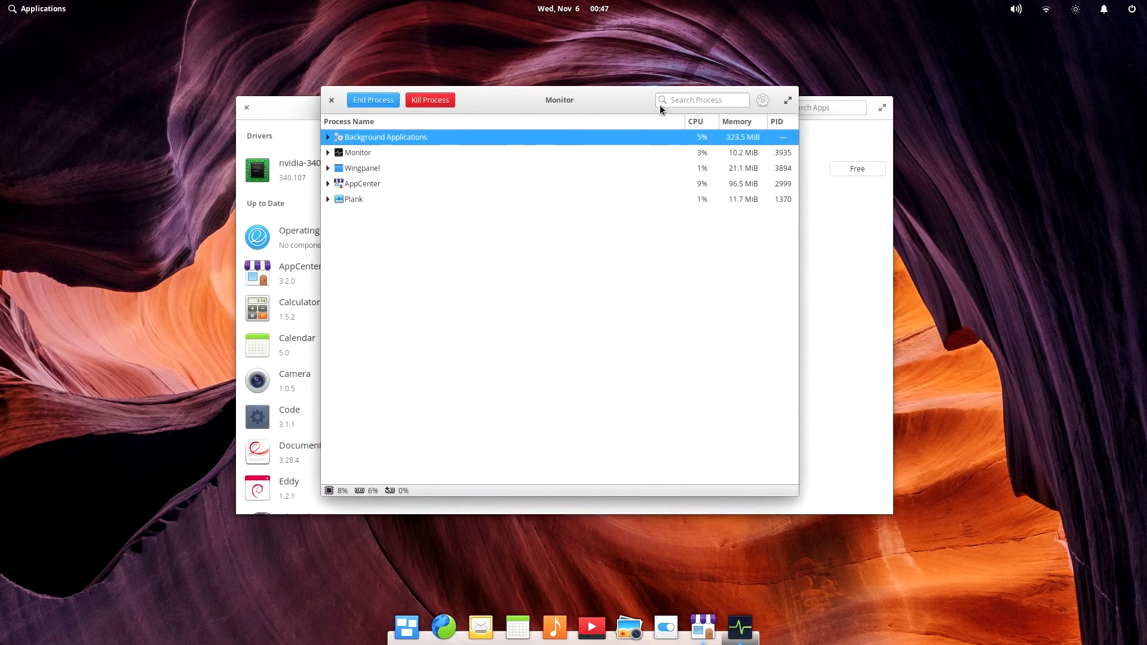
{"action": "left_click", "coordinate": [762, 101]}
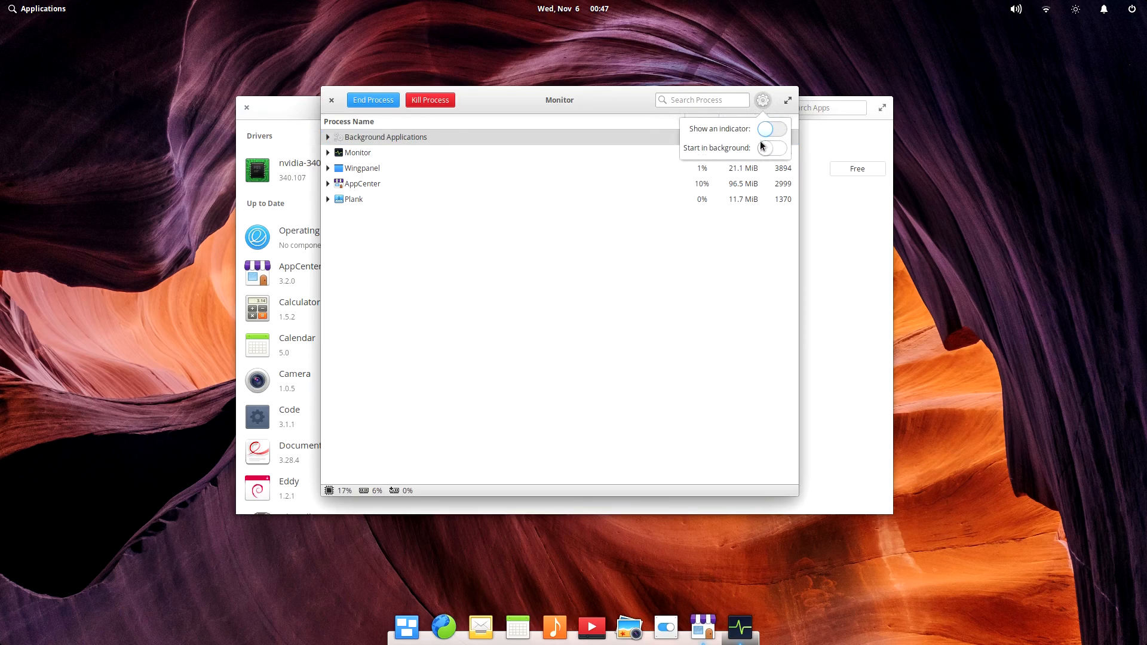
{"action": "left_click", "coordinate": [771, 129]}
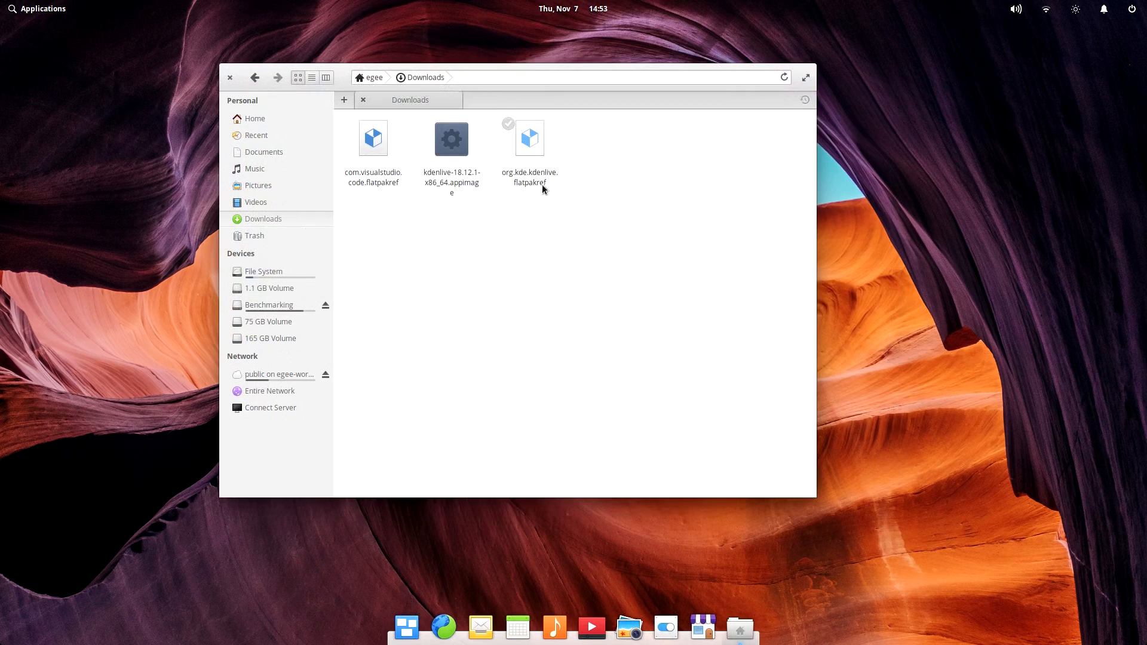
Open org.kde.kdenlive.flatpakref from Downloads and install the untrusted app anyway.
{"action": "double_click", "coordinate": [529, 138]}
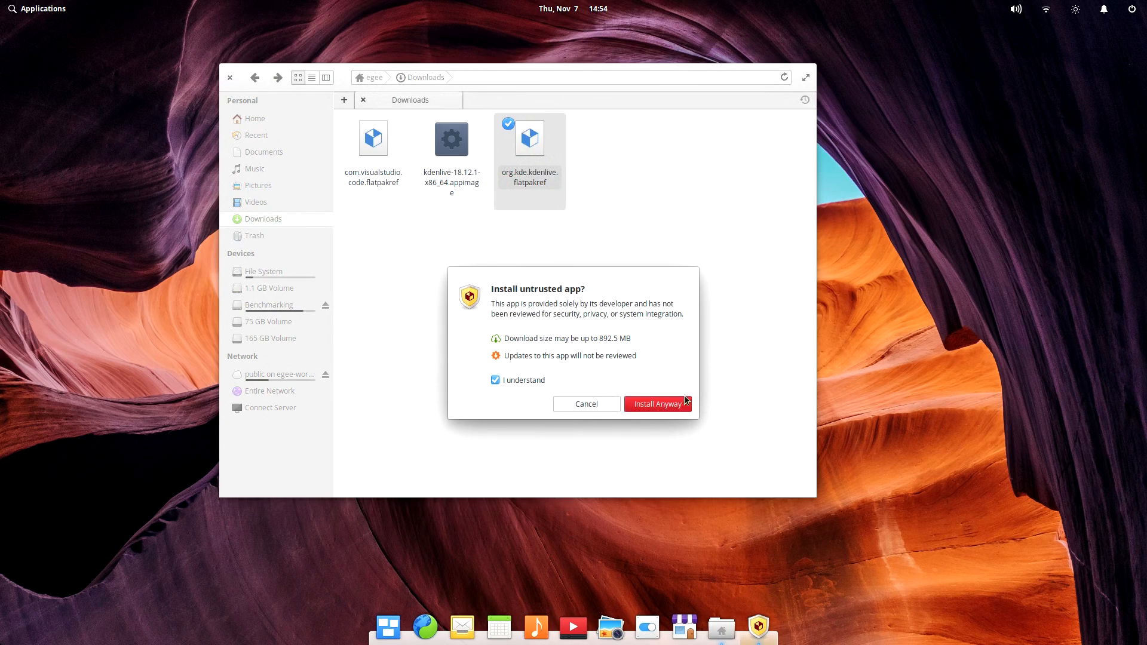
{"action": "left_click", "coordinate": [656, 404]}
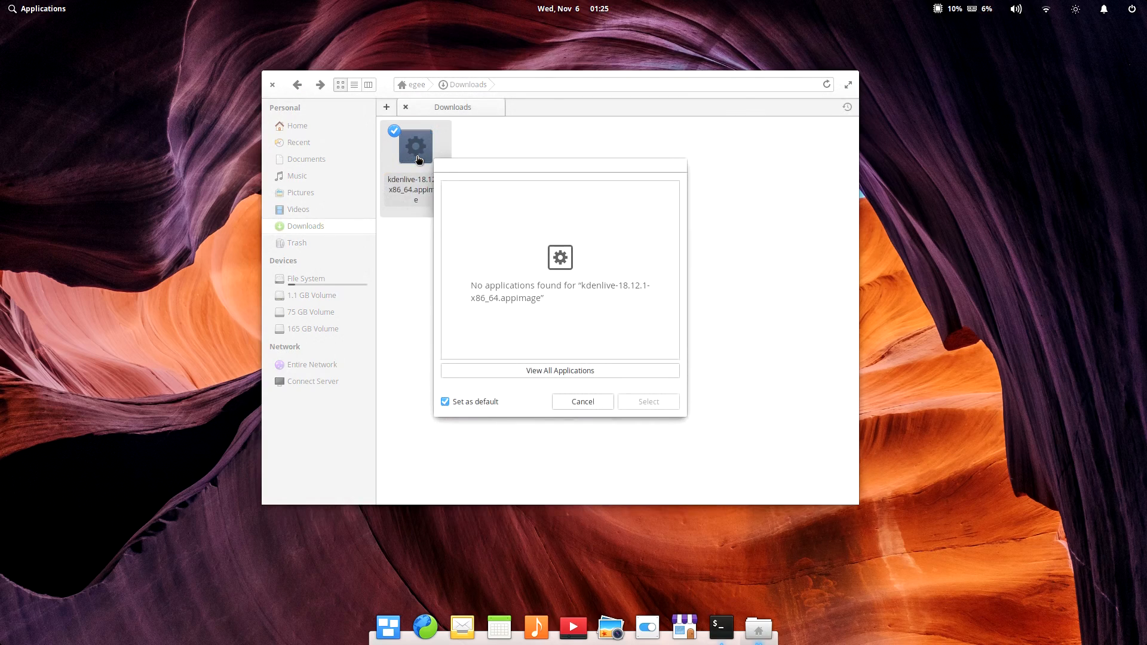
Show the kdenlive AppImage's Permissions, read/write/execute as 664.
{"action": "left_click", "coordinate": [582, 402]}
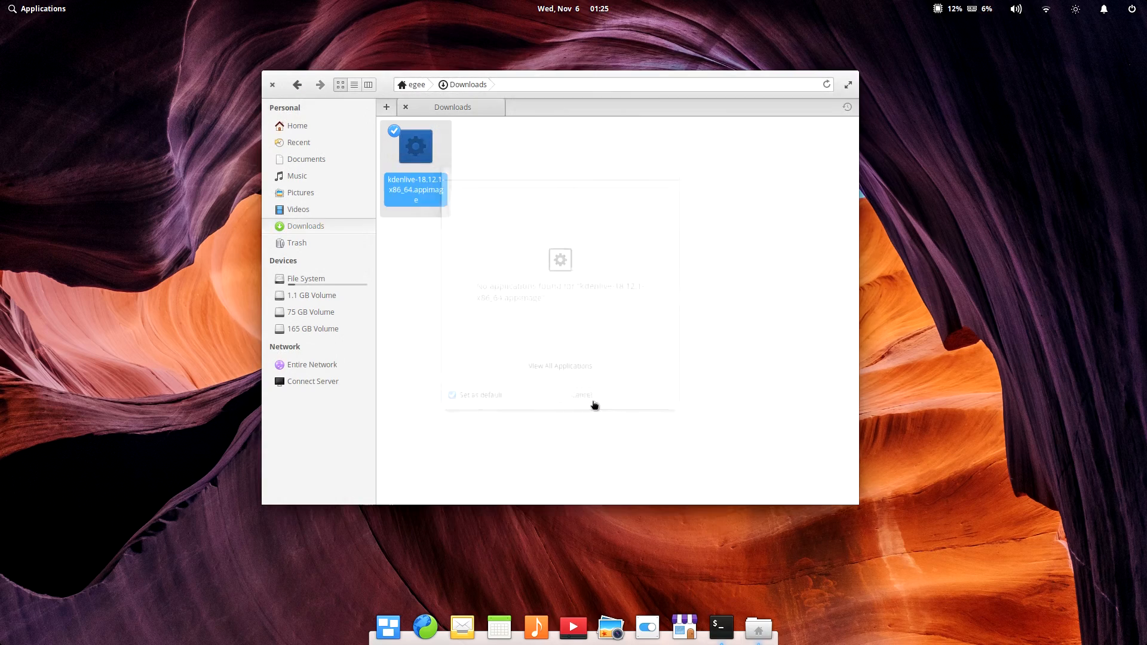
{"action": "right_click", "coordinate": [414, 146]}
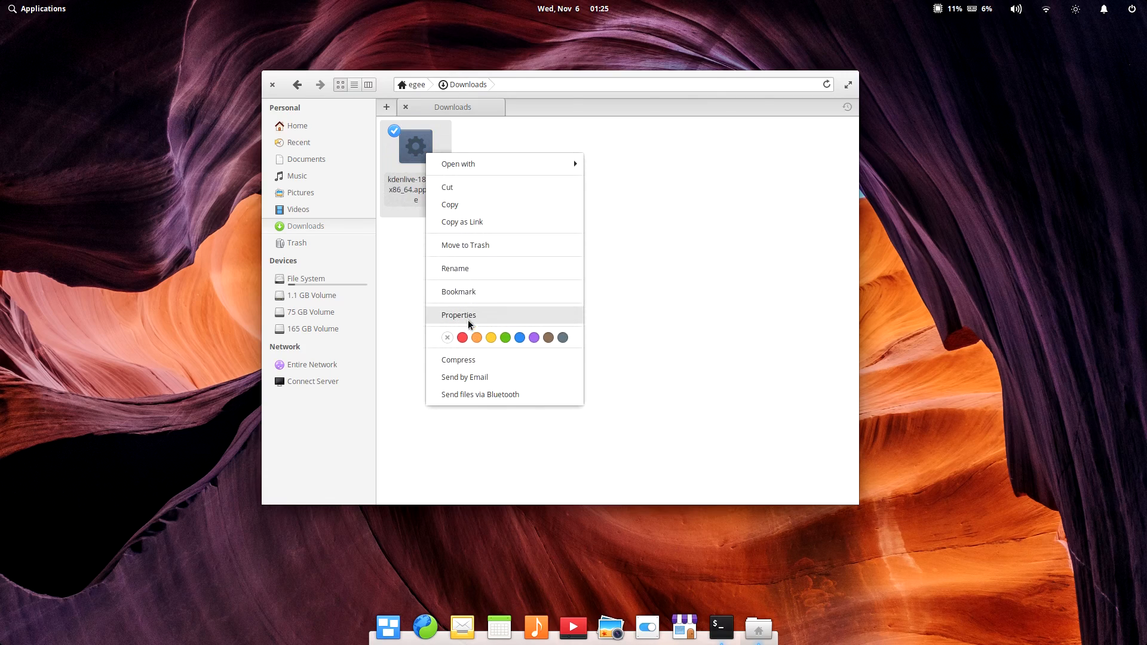
{"action": "left_click", "coordinate": [459, 314]}
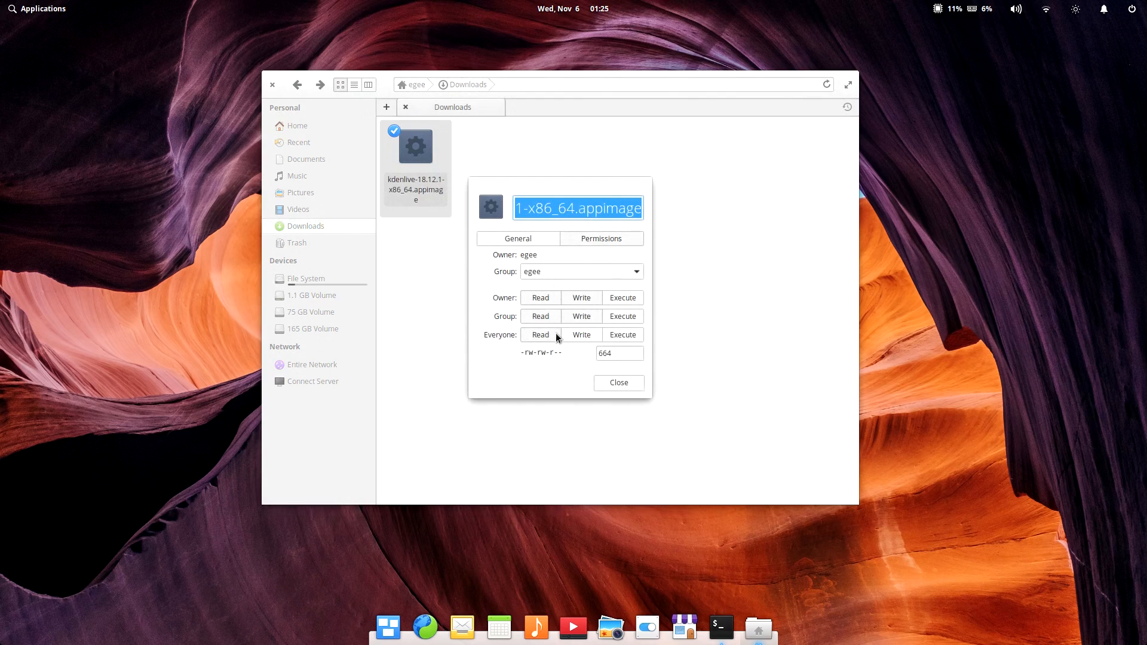
{"action": "left_click", "coordinate": [623, 335]}
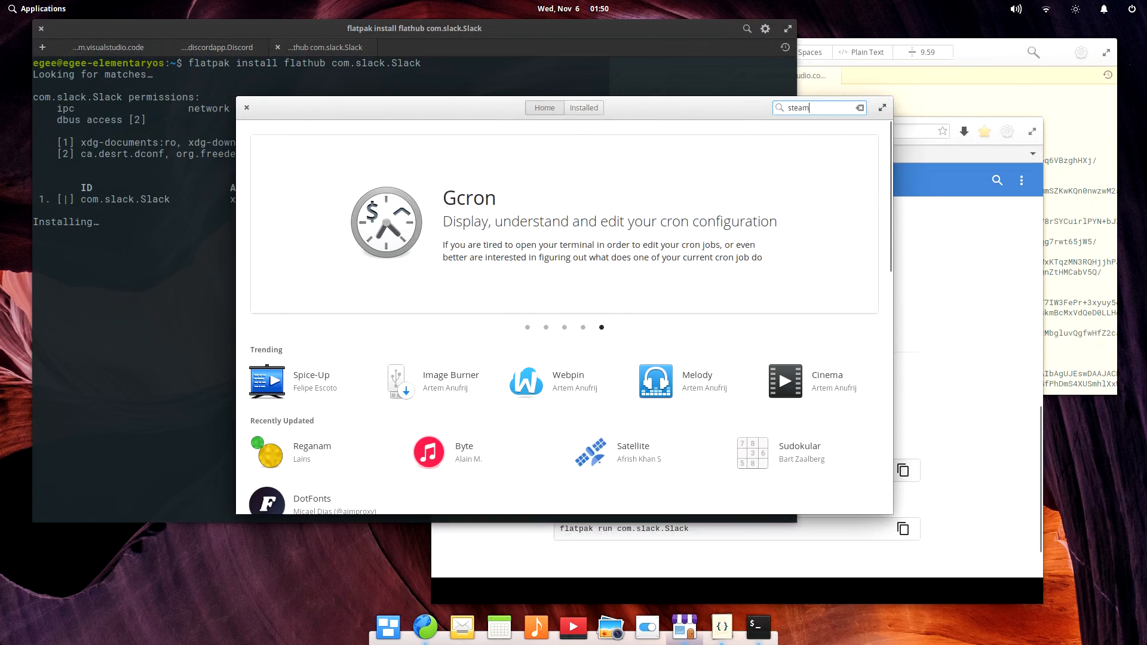
Run the AppCenter search for steam, listing Ri-li, Steam and Steam installer.
{"action": "key", "text": "Return"}
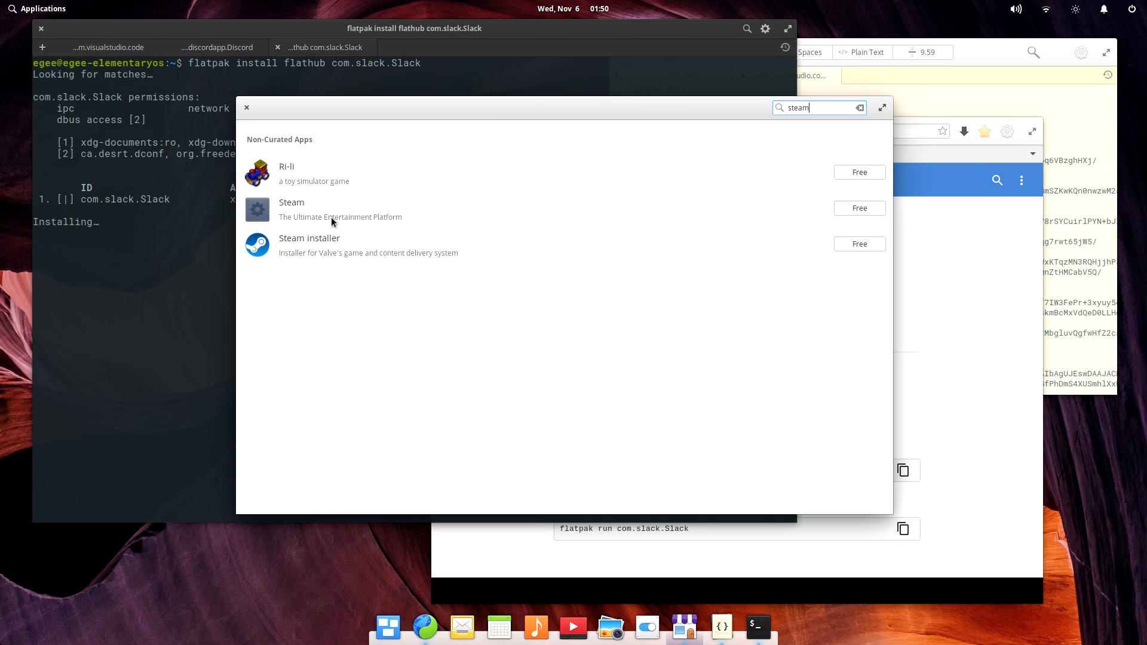
{"action": "mouse_move", "coordinate": [332, 252]}
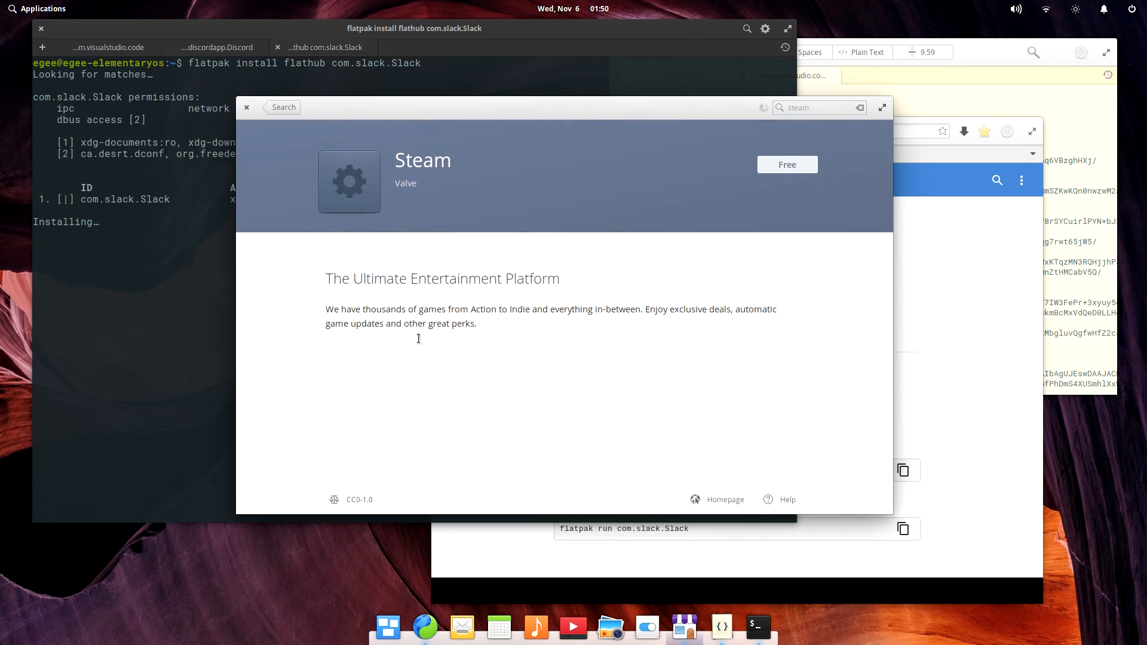
{"action": "mouse_move", "coordinate": [357, 364]}
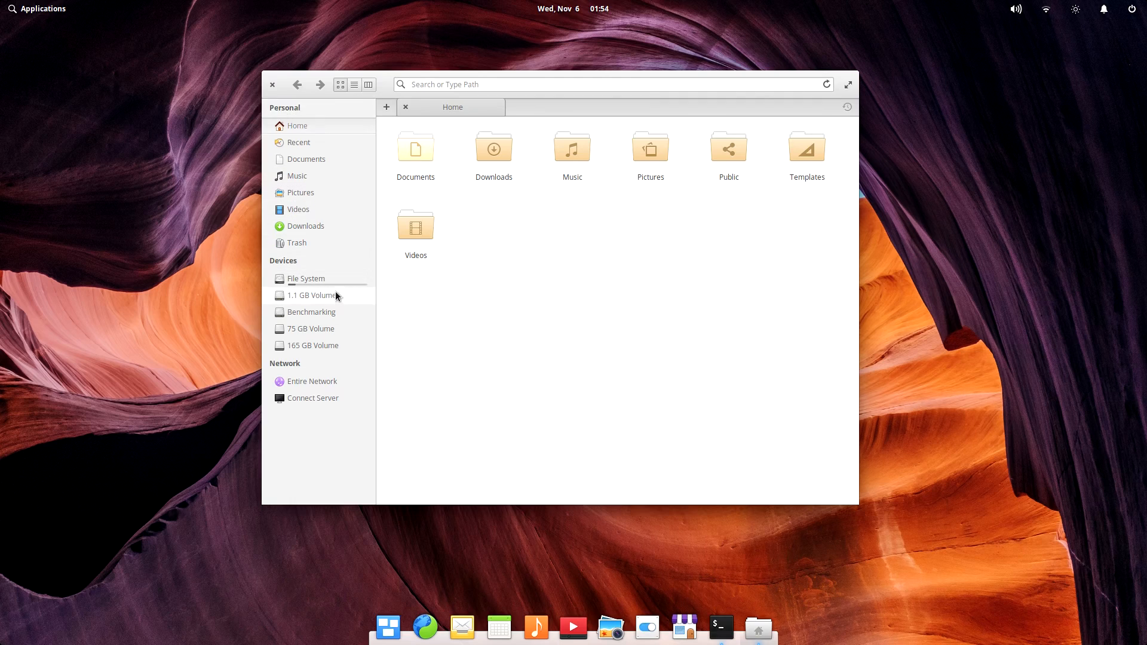
Browse the Benchmarking, 165 GB and boot volumes, ending in the egee user folder.
{"action": "left_click", "coordinate": [310, 312]}
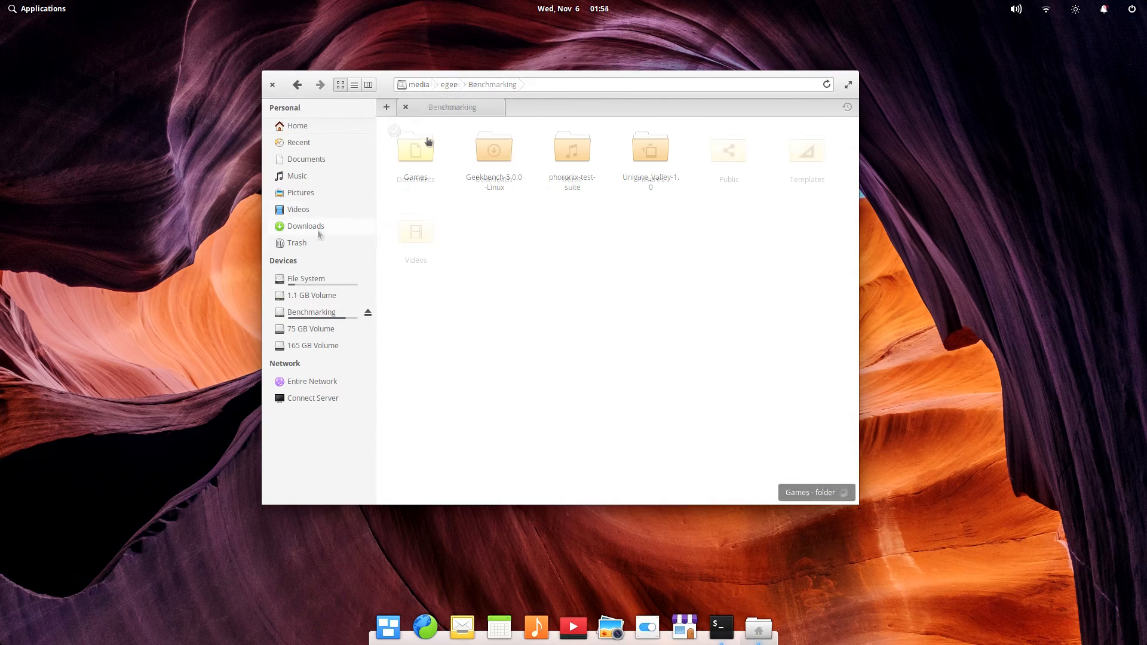
{"action": "left_click", "coordinate": [298, 126]}
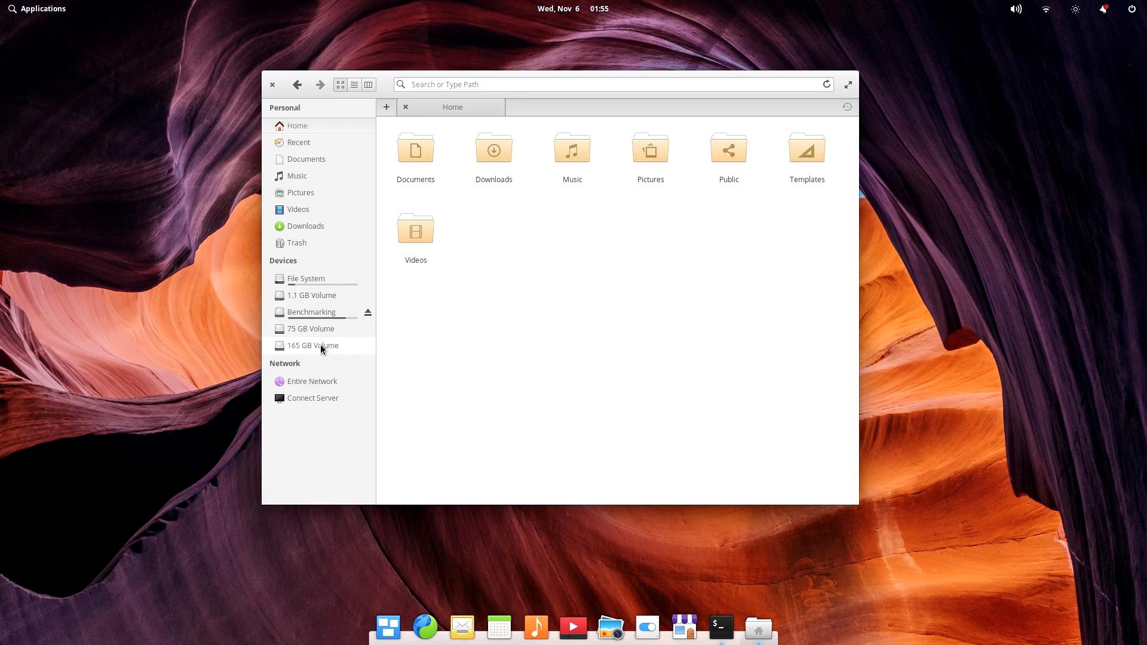
{"action": "left_click", "coordinate": [312, 345]}
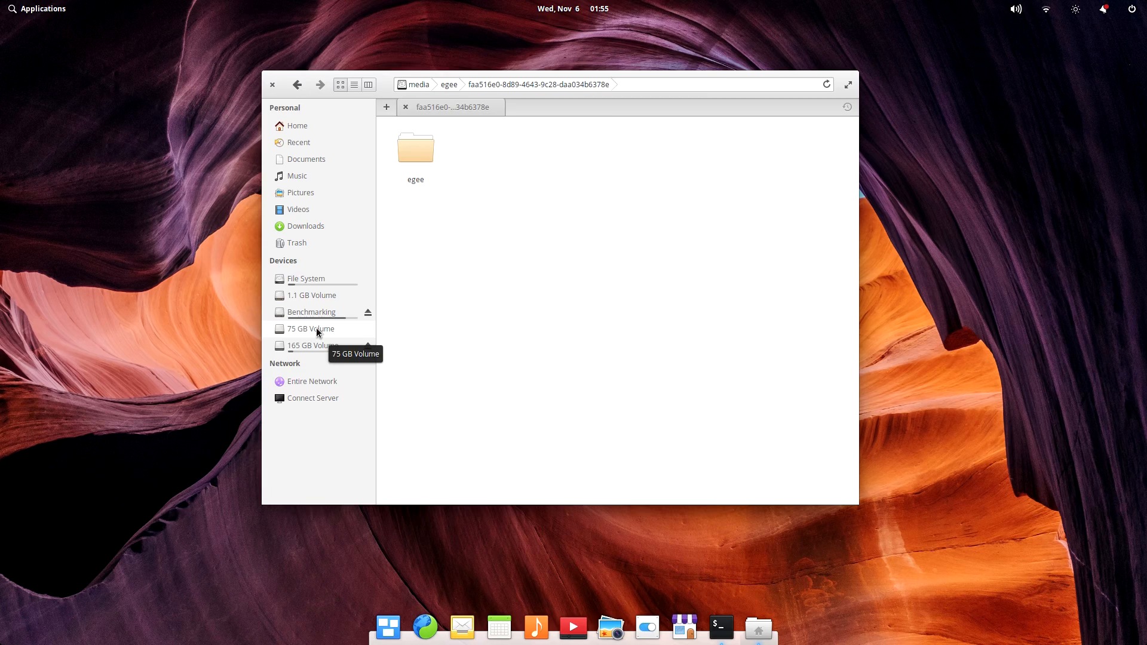
{"action": "left_click", "coordinate": [311, 295]}
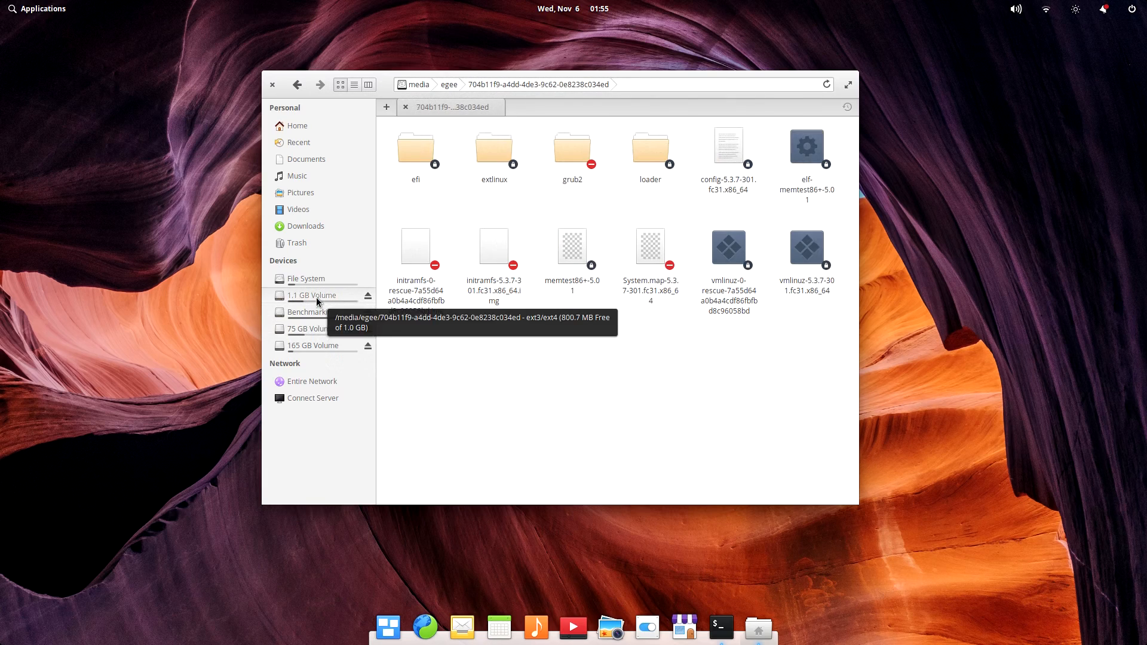
{"action": "left_click", "coordinate": [306, 278]}
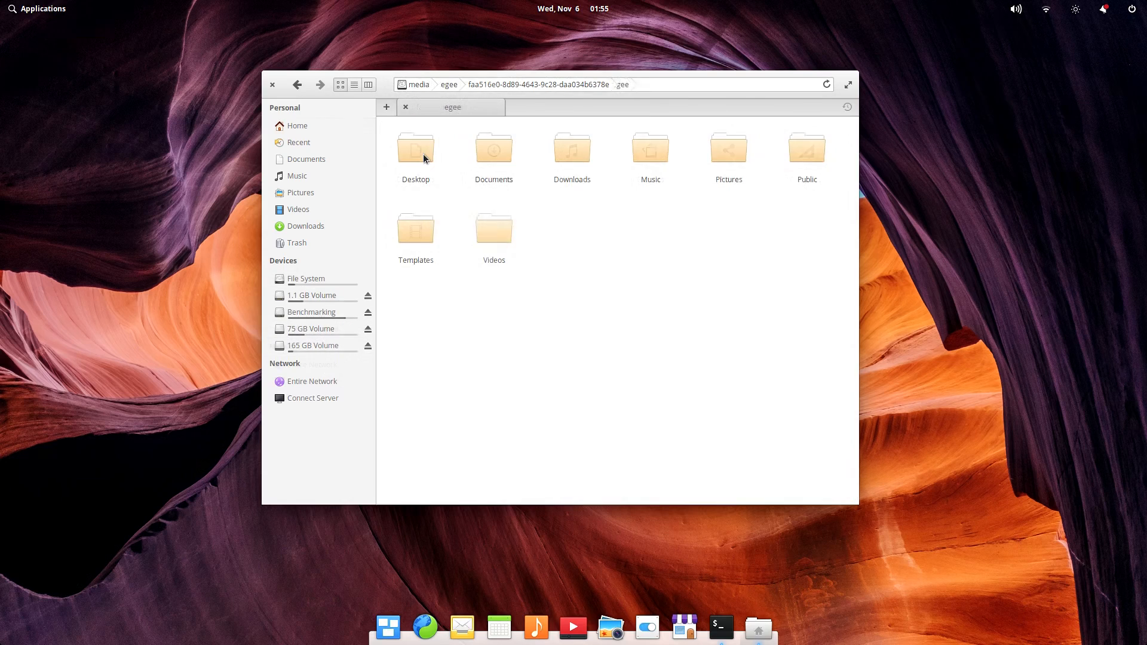
Browse the entire network, then review the Public folder's properties.
{"action": "left_click", "coordinate": [312, 364]}
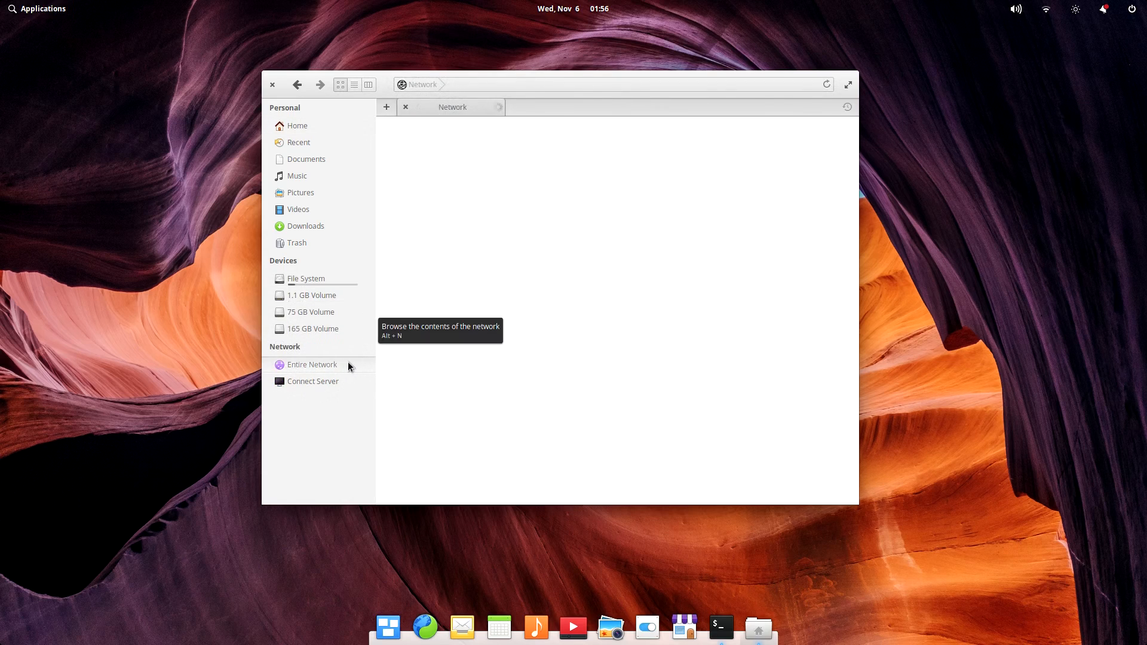
{"action": "mouse_move", "coordinate": [458, 198]}
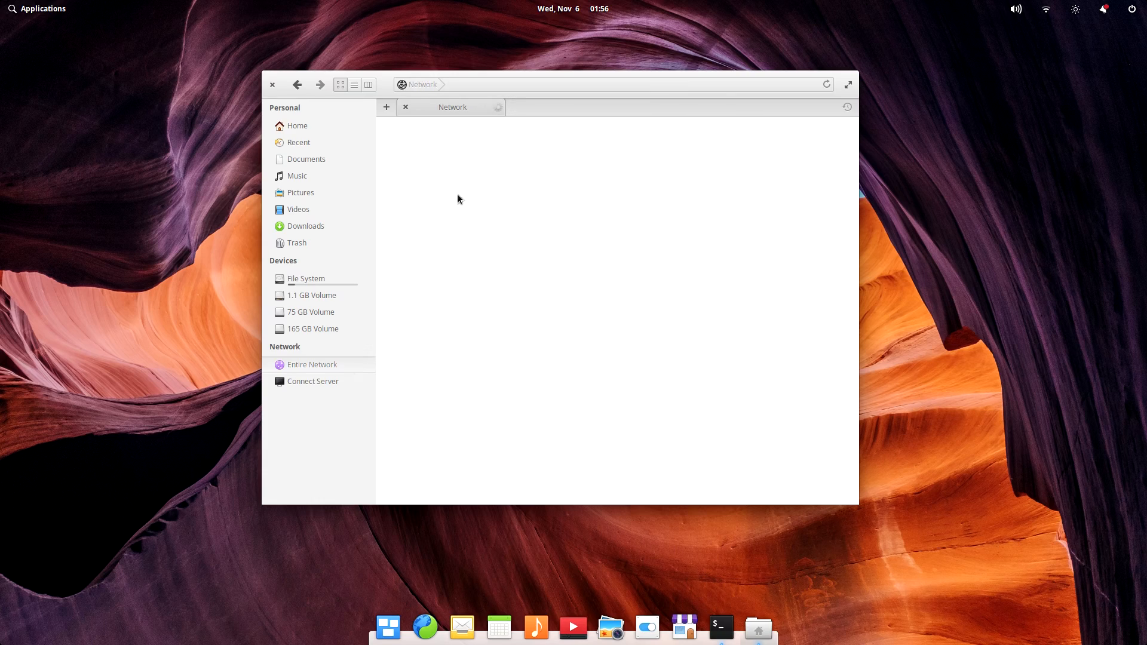
{"action": "right_click", "coordinate": [727, 150]}
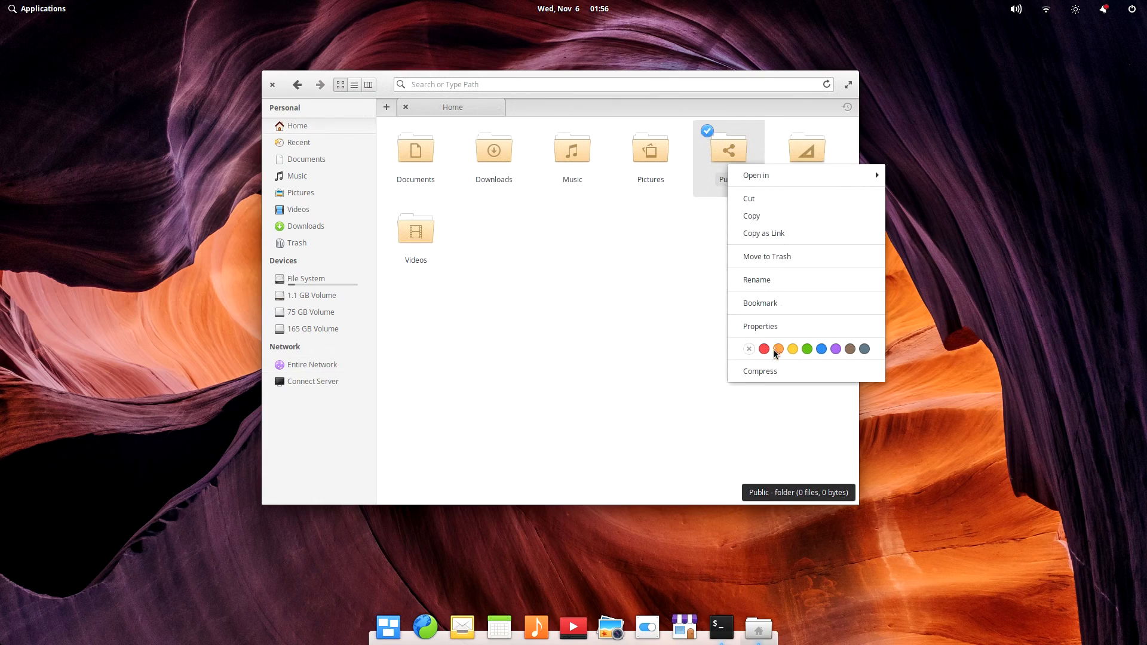
{"action": "left_click", "coordinate": [759, 327]}
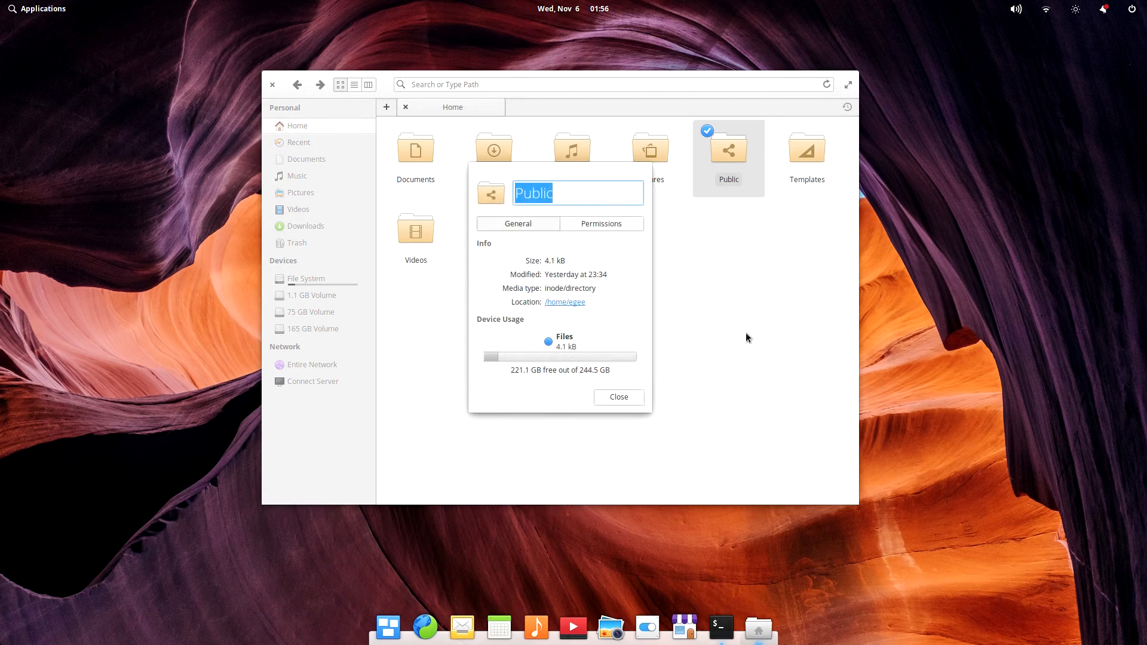
{"action": "left_click", "coordinate": [601, 223]}
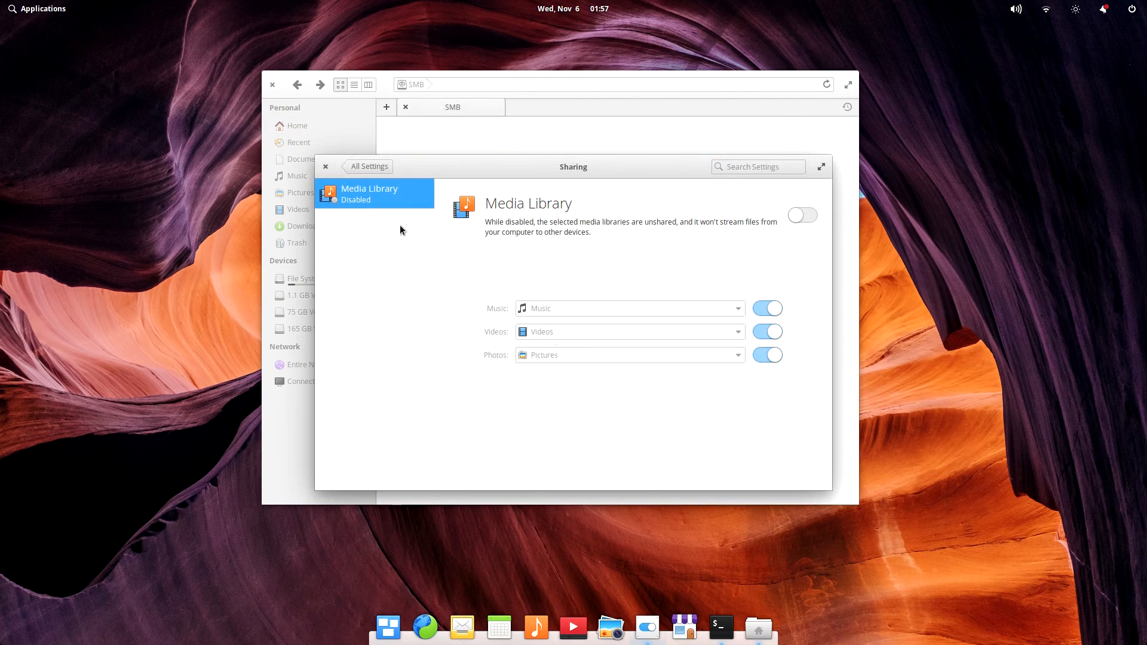
Enable Media Library sharing and pick the folder shared as music.
{"action": "left_click", "coordinate": [802, 215]}
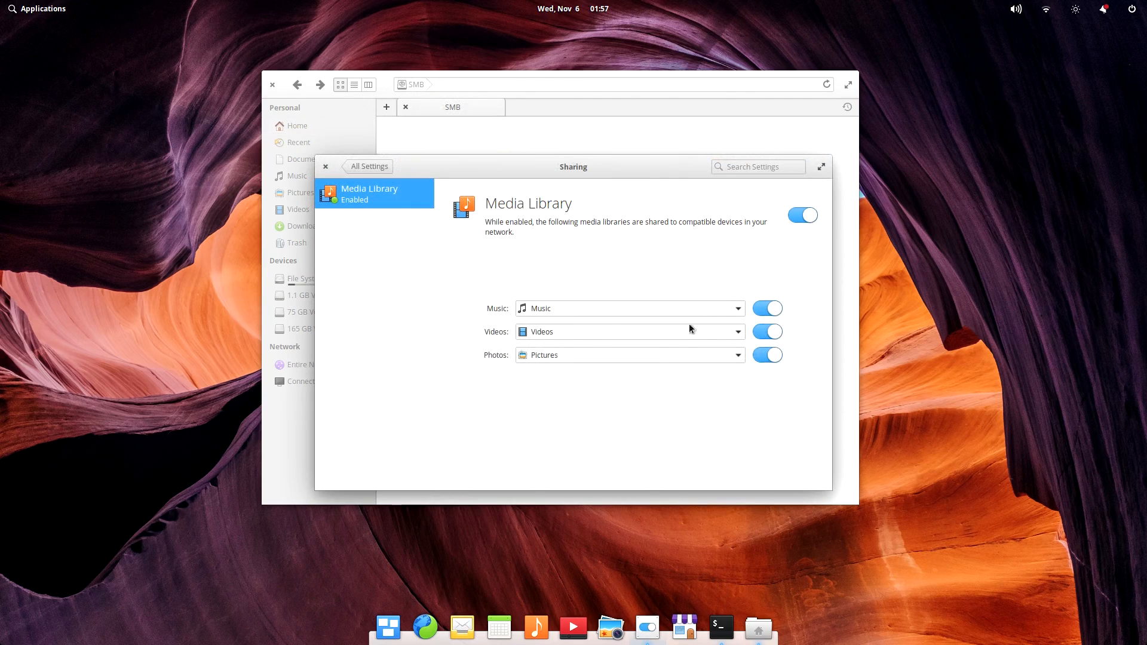
{"action": "left_click", "coordinate": [737, 308]}
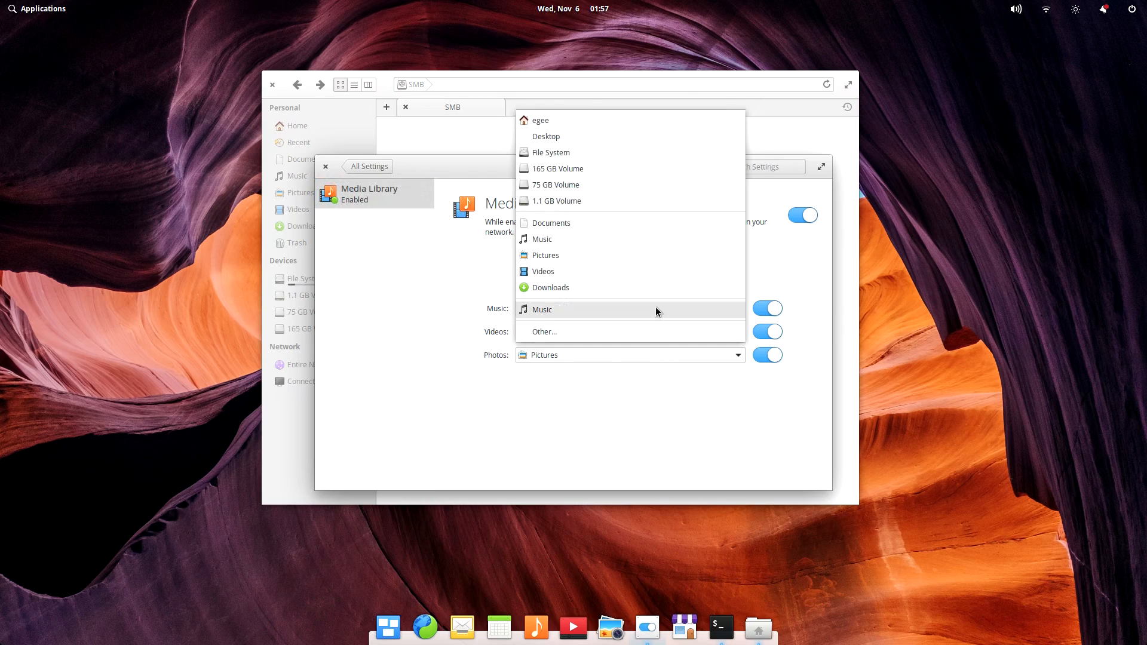
{"action": "mouse_move", "coordinate": [553, 499]}
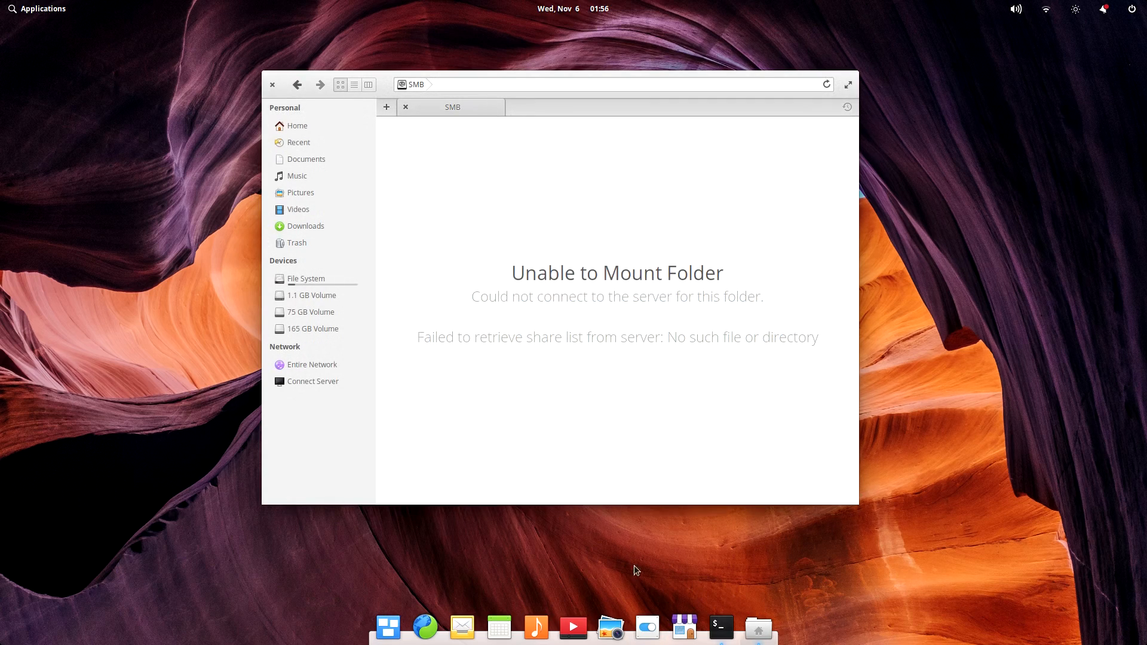
Connect to a Windows share with server, share and workgroup credentials.
{"action": "left_click", "coordinate": [312, 381]}
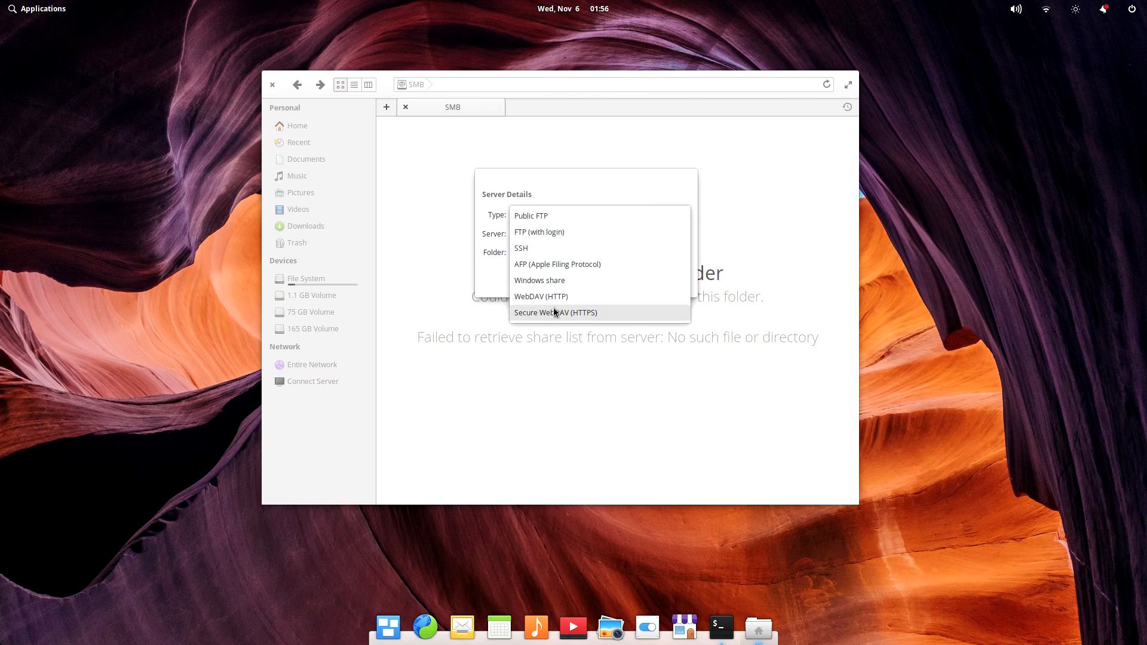
{"action": "left_click", "coordinate": [539, 279]}
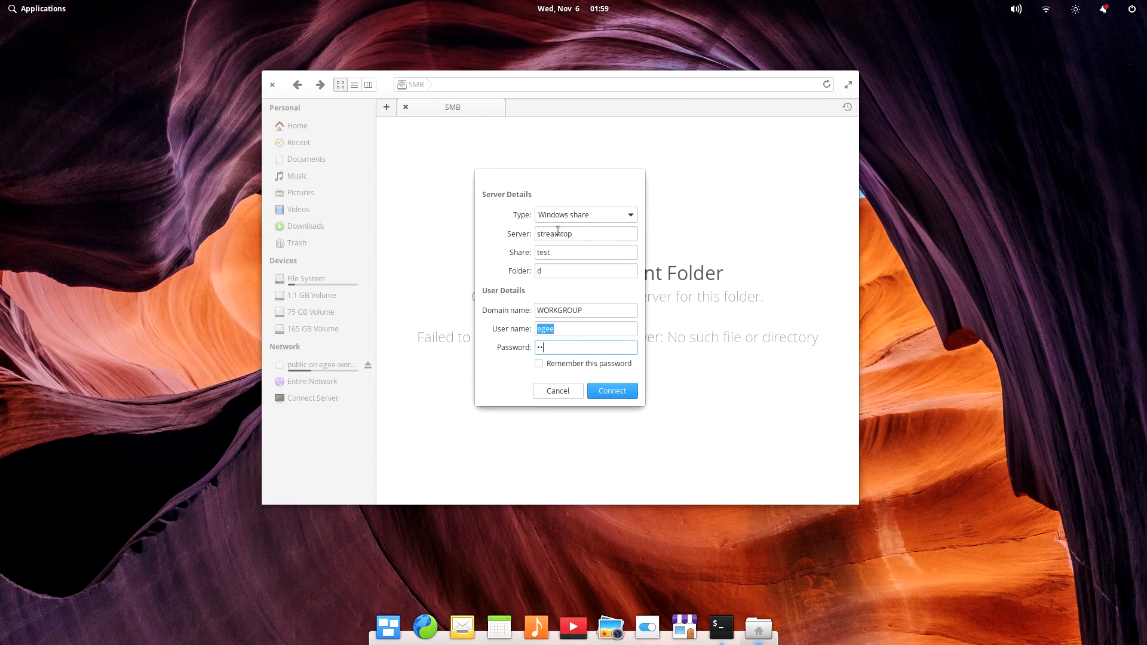
{"action": "left_click", "coordinate": [612, 390]}
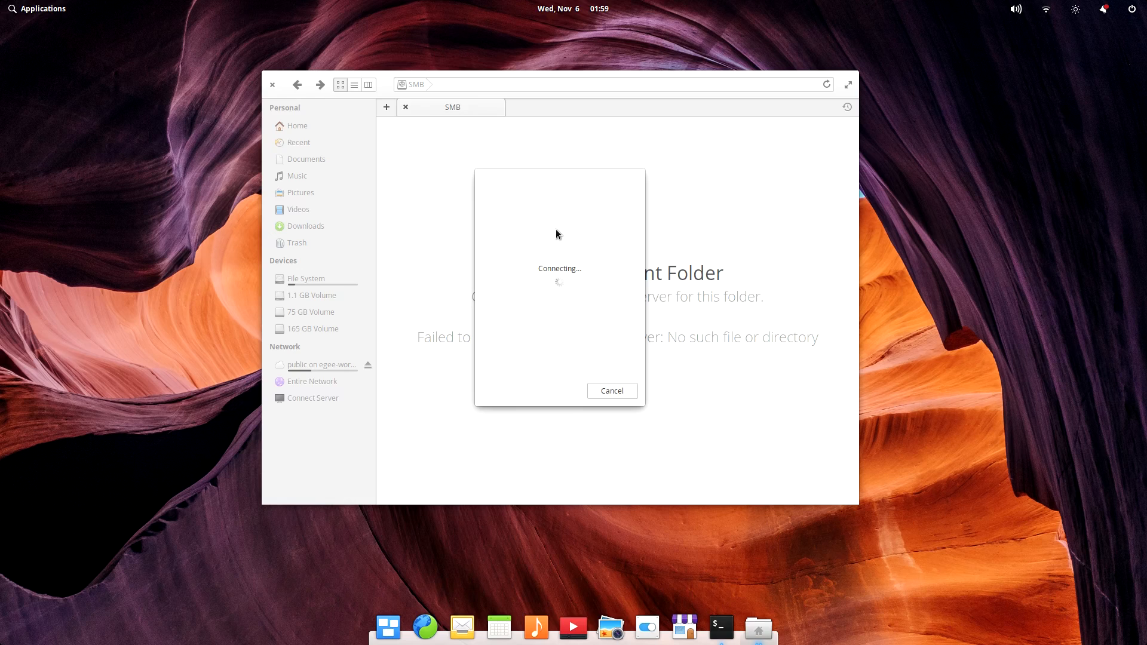
{"action": "mouse_move", "coordinate": [604, 318]}
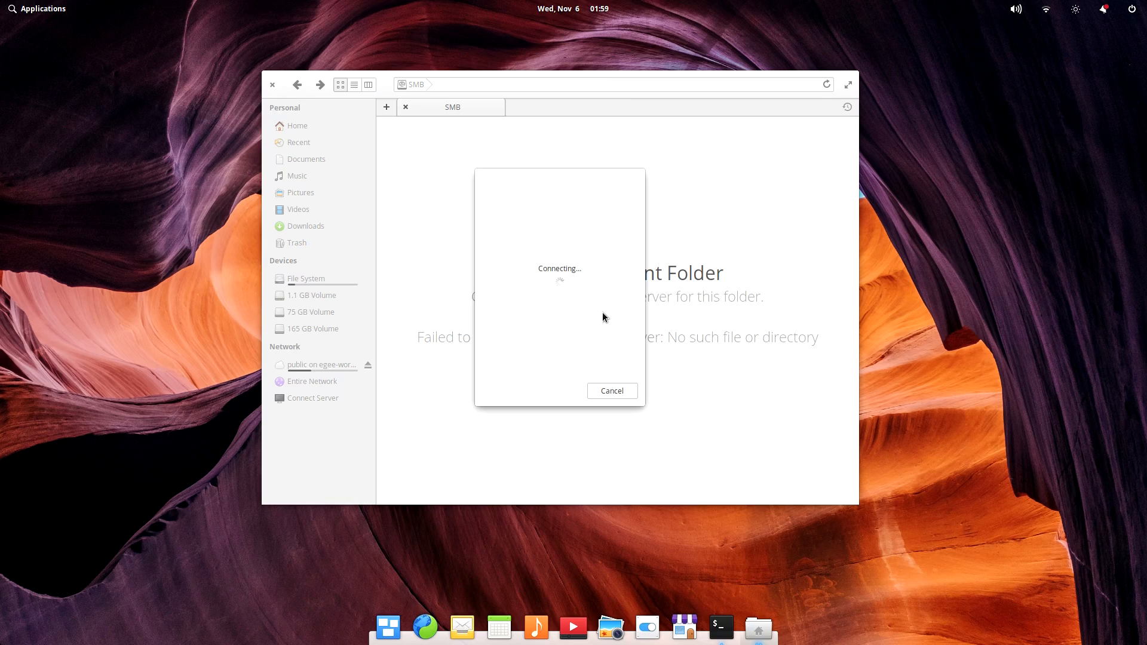
{"action": "mouse_move", "coordinate": [548, 338]}
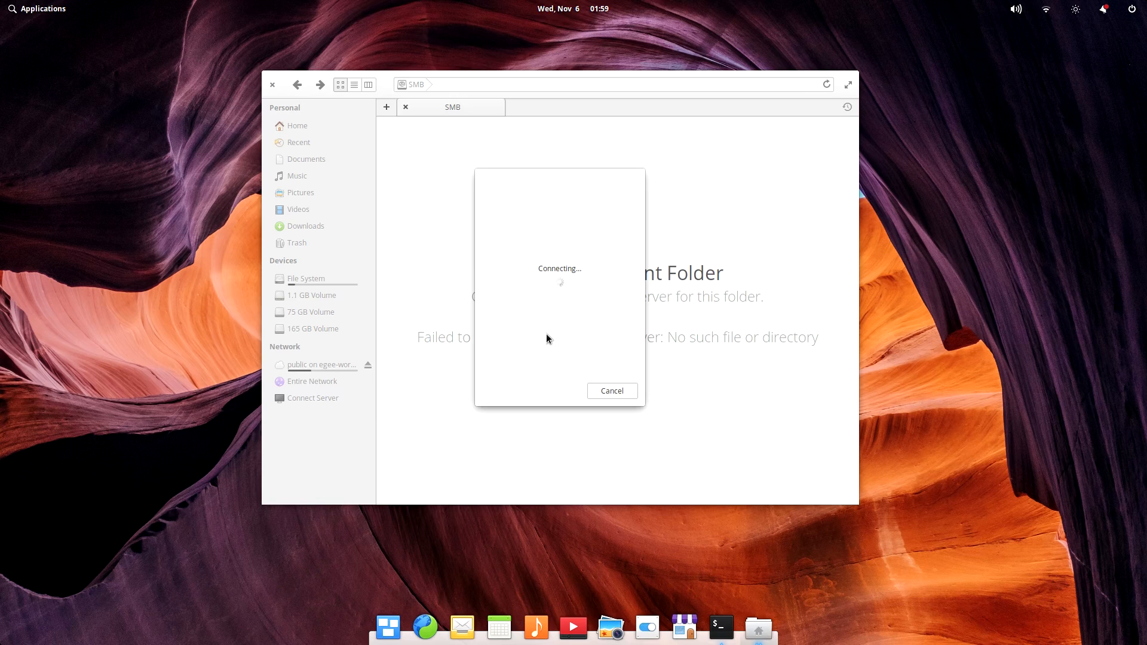
Find the printer settings from the applications launcher by searching 'printer'.
{"action": "left_click", "coordinate": [41, 8]}
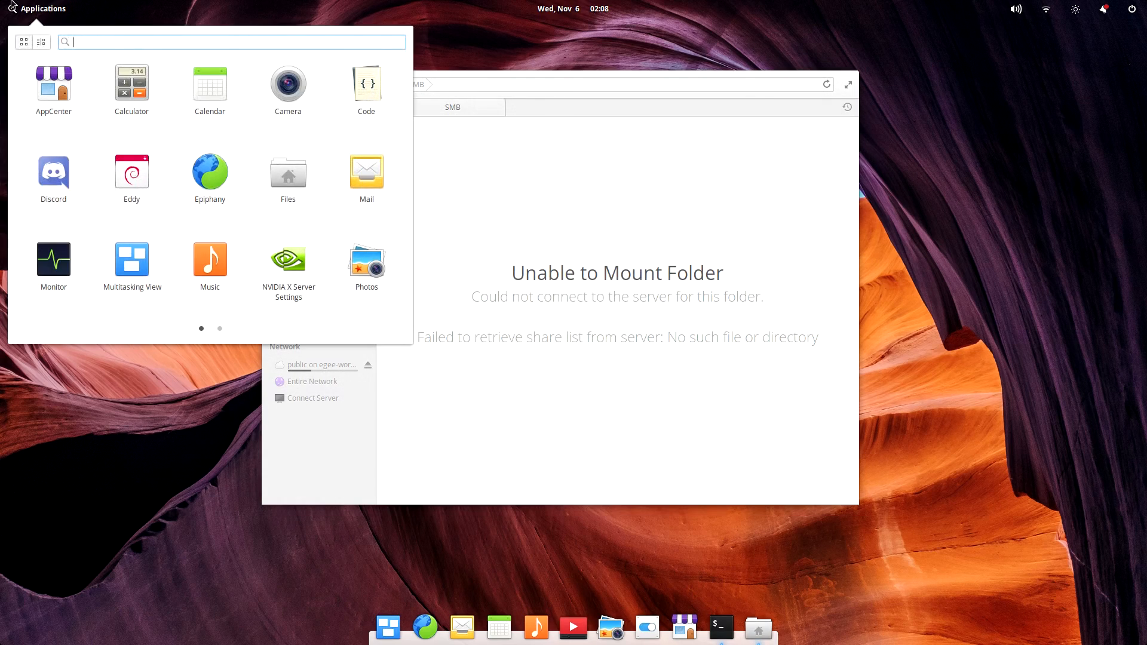
{"action": "type", "text": "printer"}
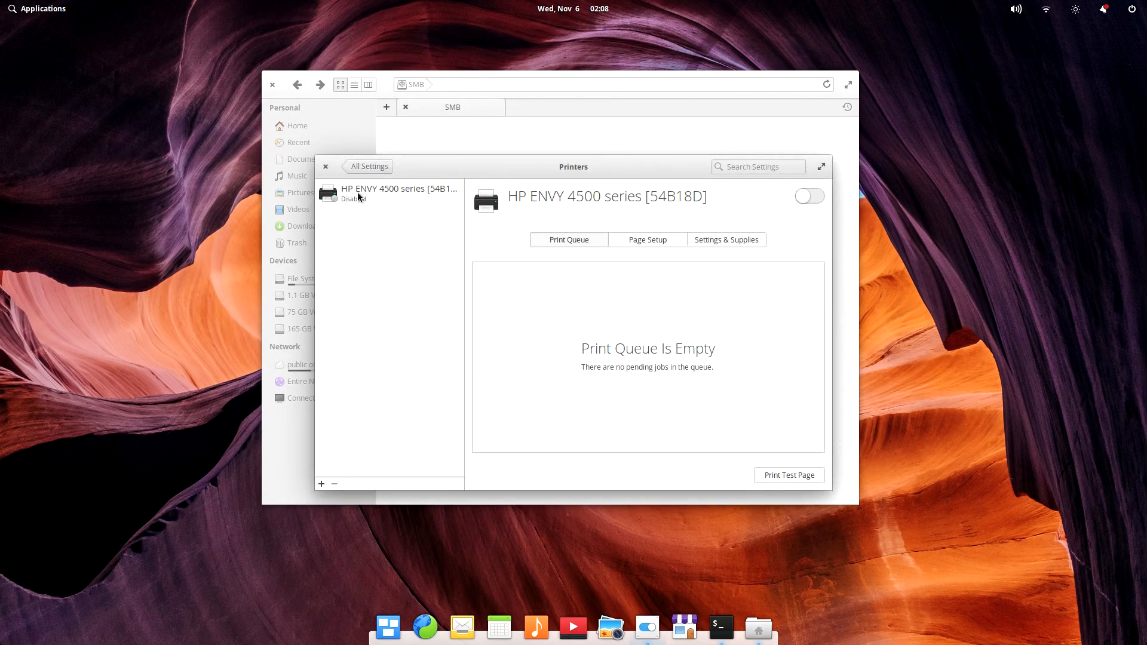
{"action": "left_click", "coordinate": [387, 194]}
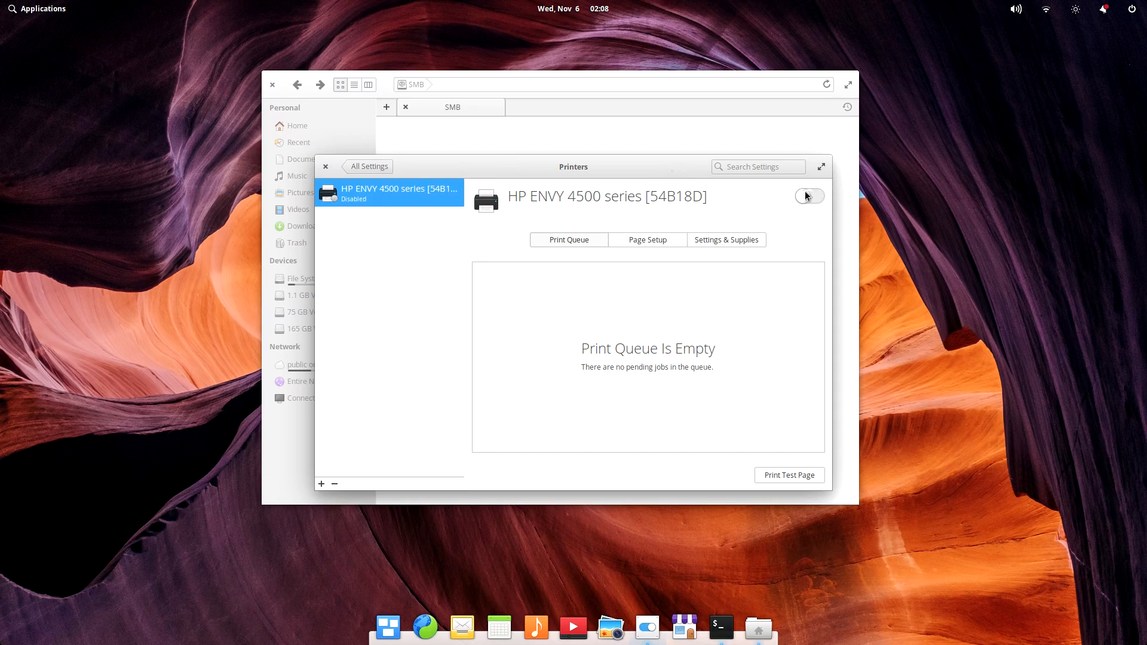
Enable the HP ENVY 4500 printer and set its location to Elsewhere.
{"action": "left_click", "coordinate": [725, 238]}
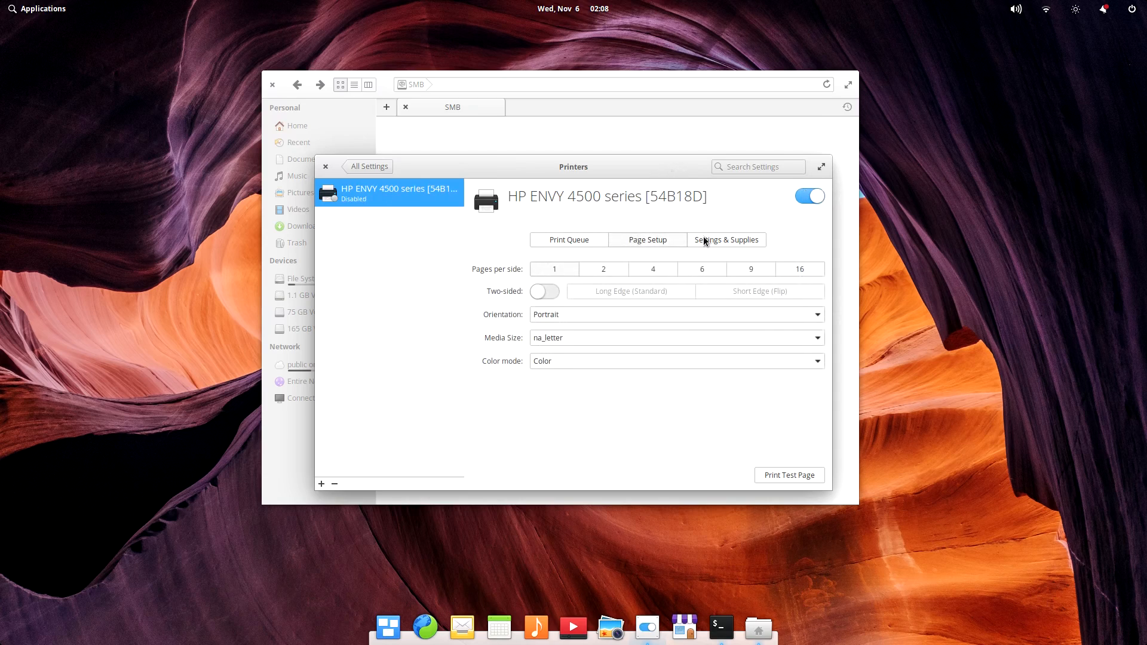
{"action": "left_click", "coordinate": [725, 240]}
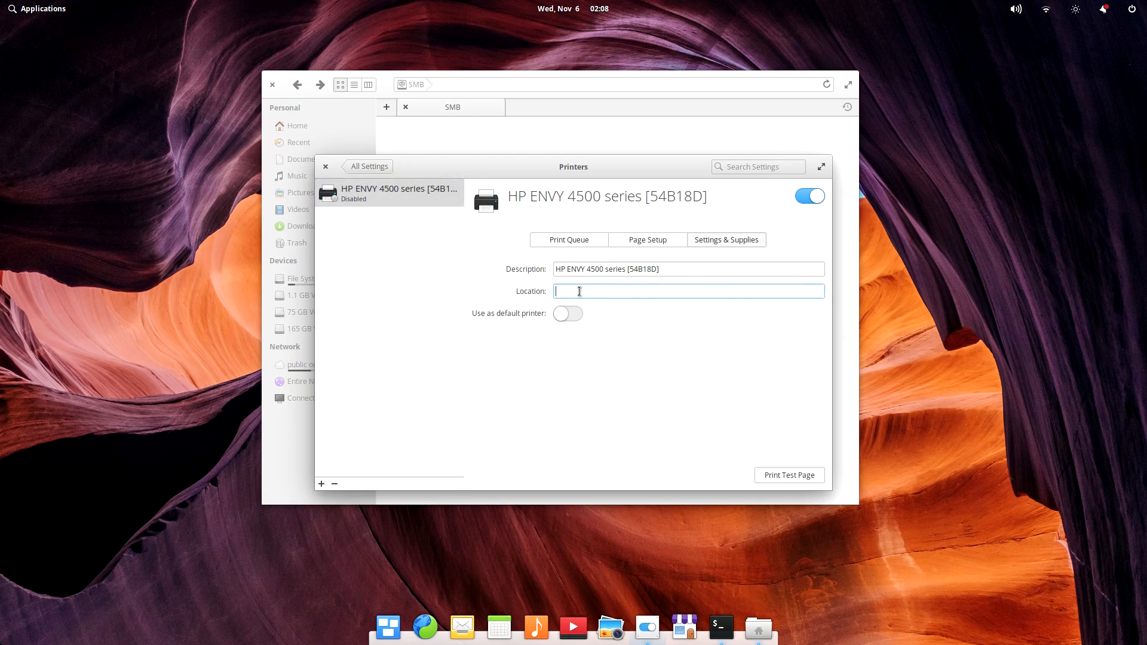
{"action": "type", "text": "Elsewhere"}
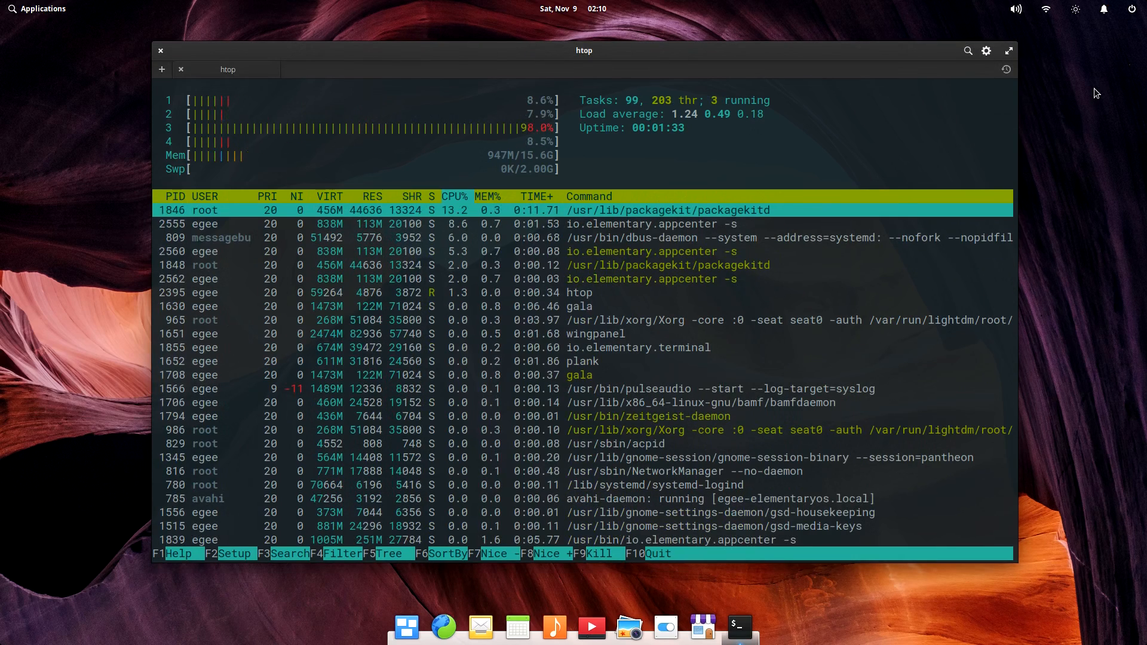
Bring up the Operating System Updates page listing 31 components.
{"action": "left_click", "coordinate": [701, 627]}
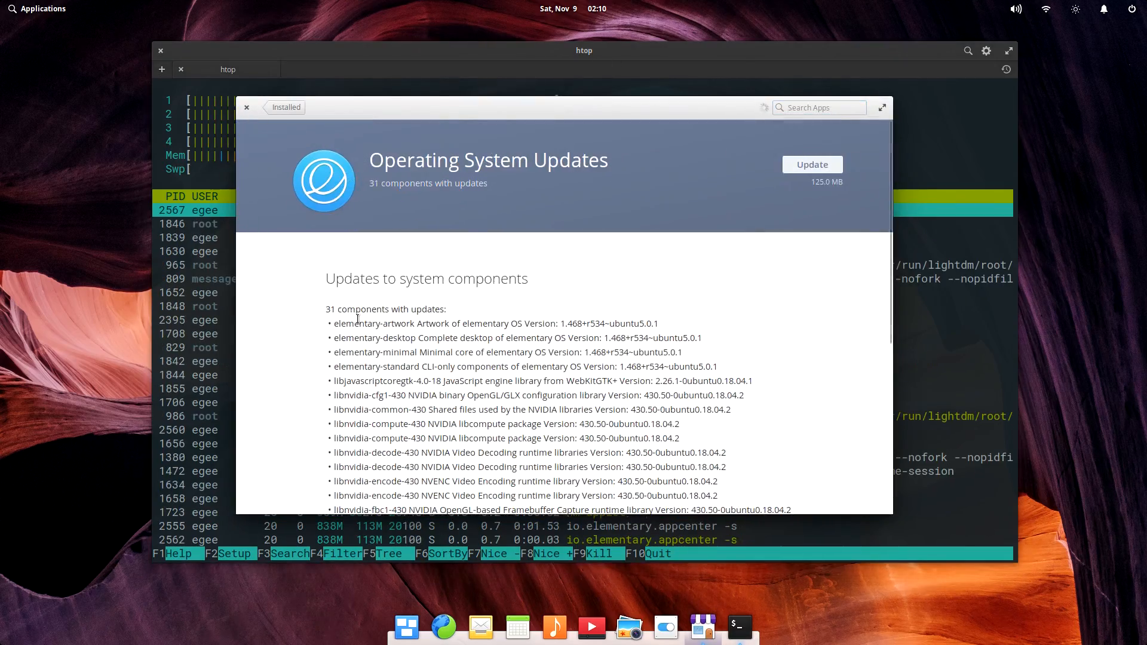
{"action": "left_click", "coordinate": [246, 108]}
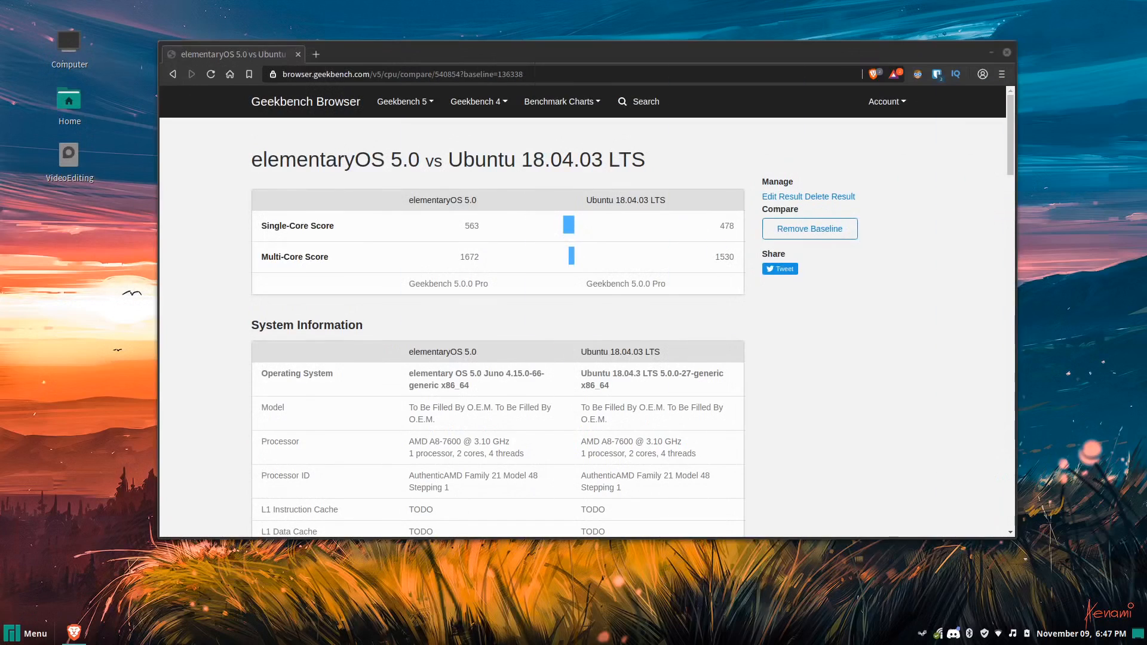
{"action": "mouse_move", "coordinate": [999, 131]}
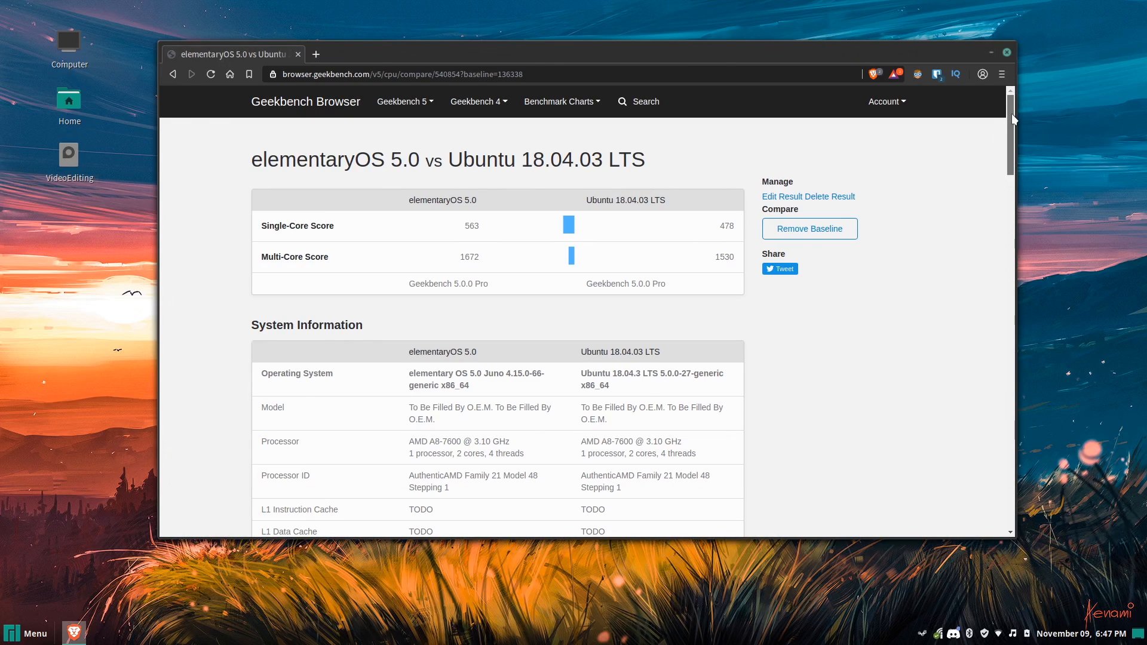
{"action": "scroll", "scroll_direction": "down", "scroll_amount": 3}
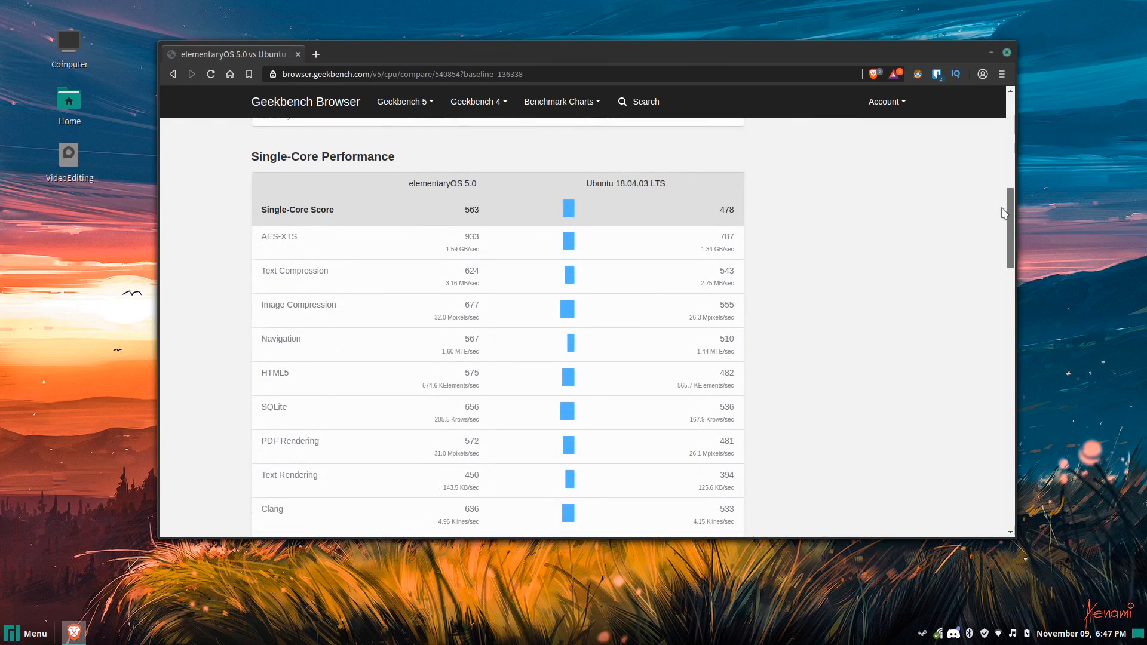
{"action": "scroll", "scroll_direction": "down", "scroll_amount": 3}
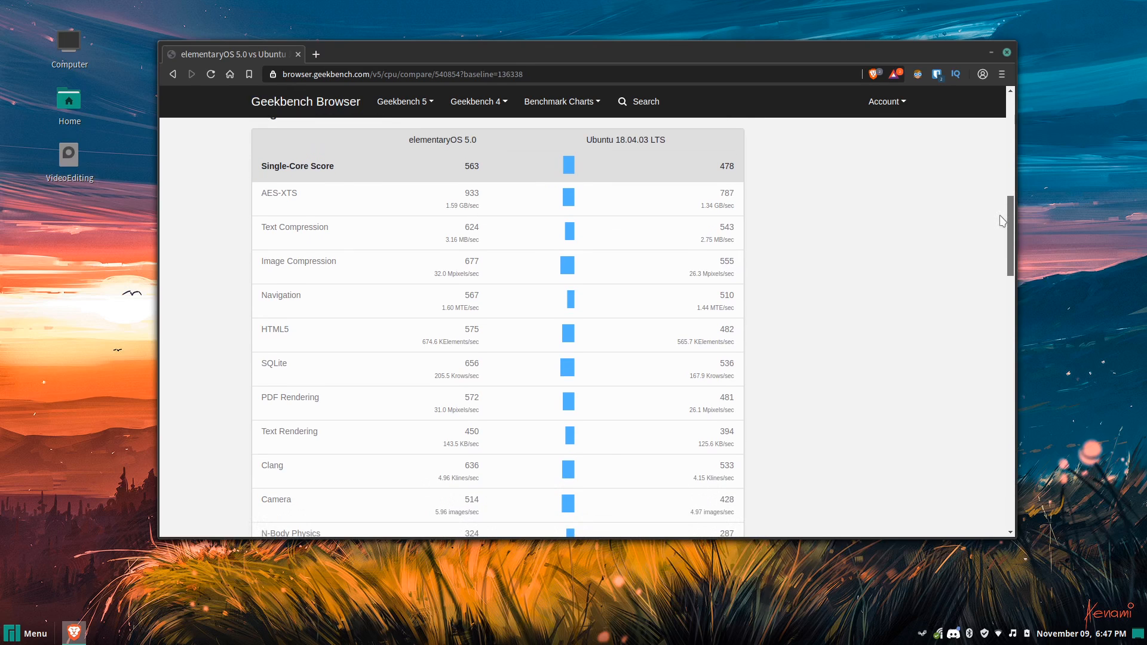
{"action": "scroll", "scroll_direction": "down", "scroll_amount": 3}
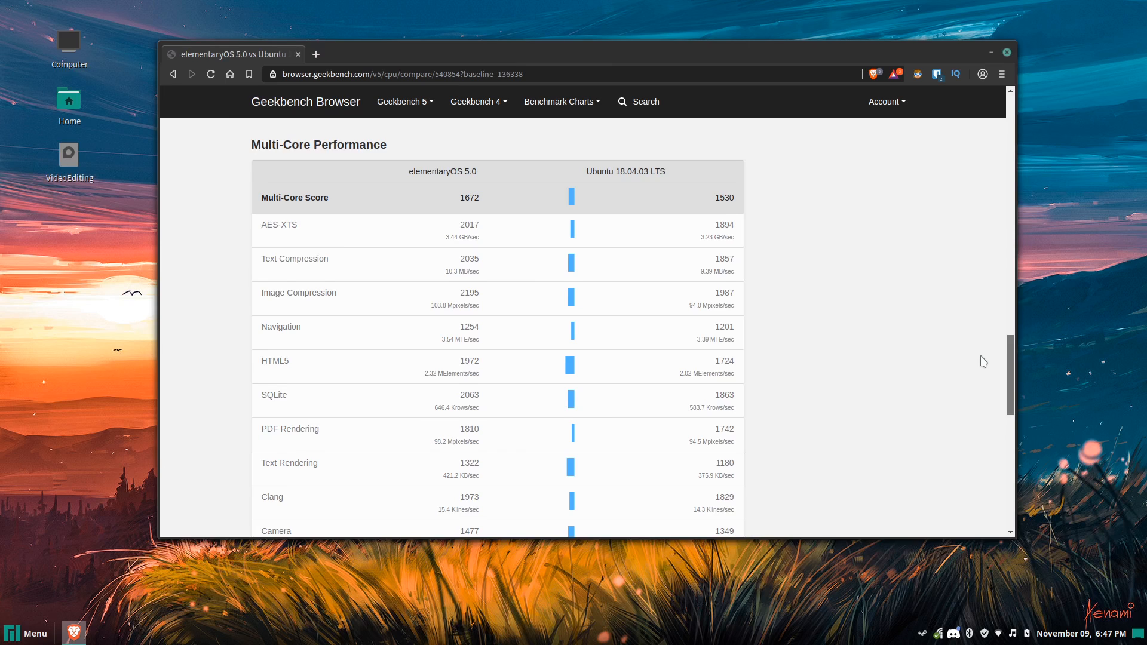
{"action": "scroll", "scroll_direction": "down", "scroll_amount": 3}
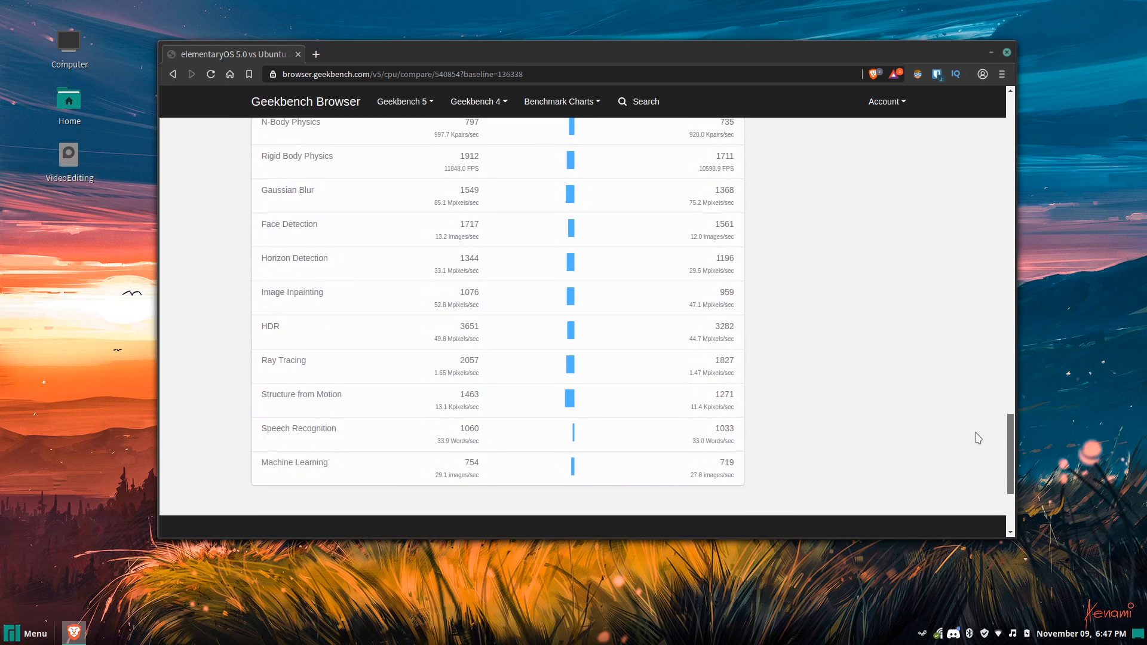
{"action": "scroll", "scroll_direction": "up", "scroll_amount": 3}
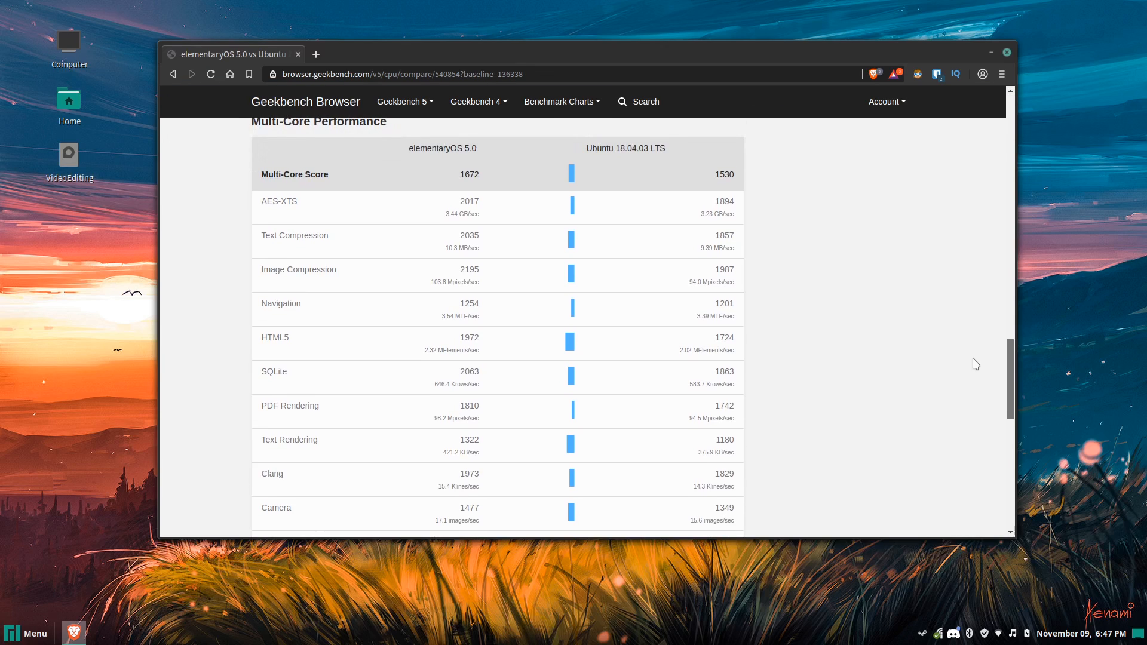
{"action": "scroll", "scroll_direction": "down", "scroll_amount": 3}
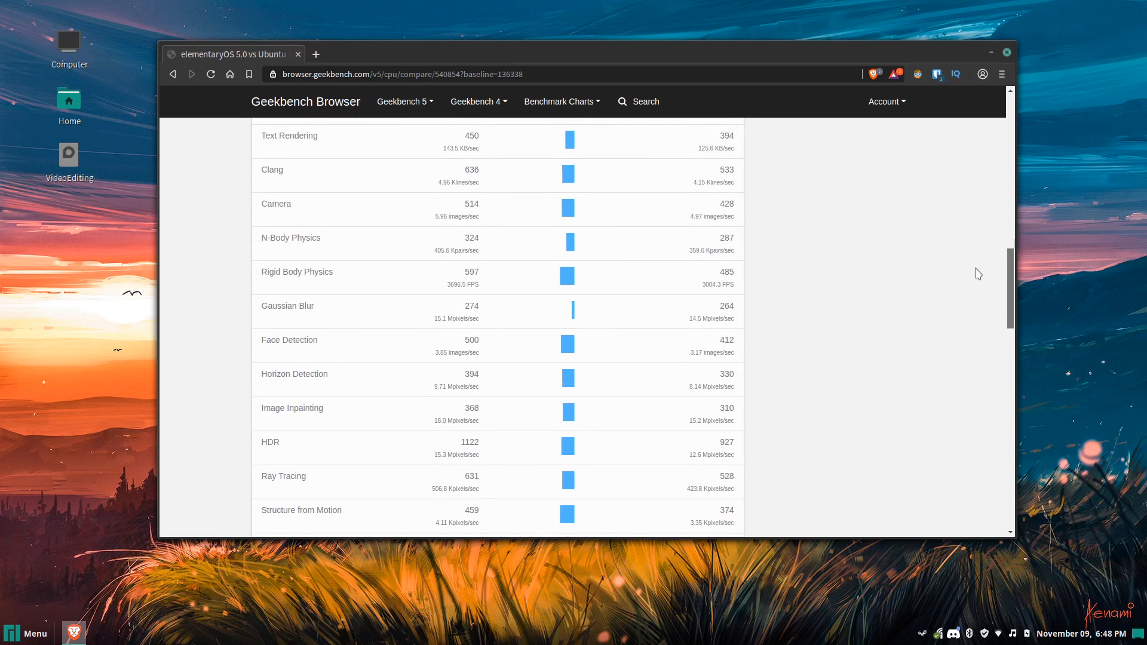
{"action": "scroll", "scroll_direction": "up", "scroll_amount": 3}
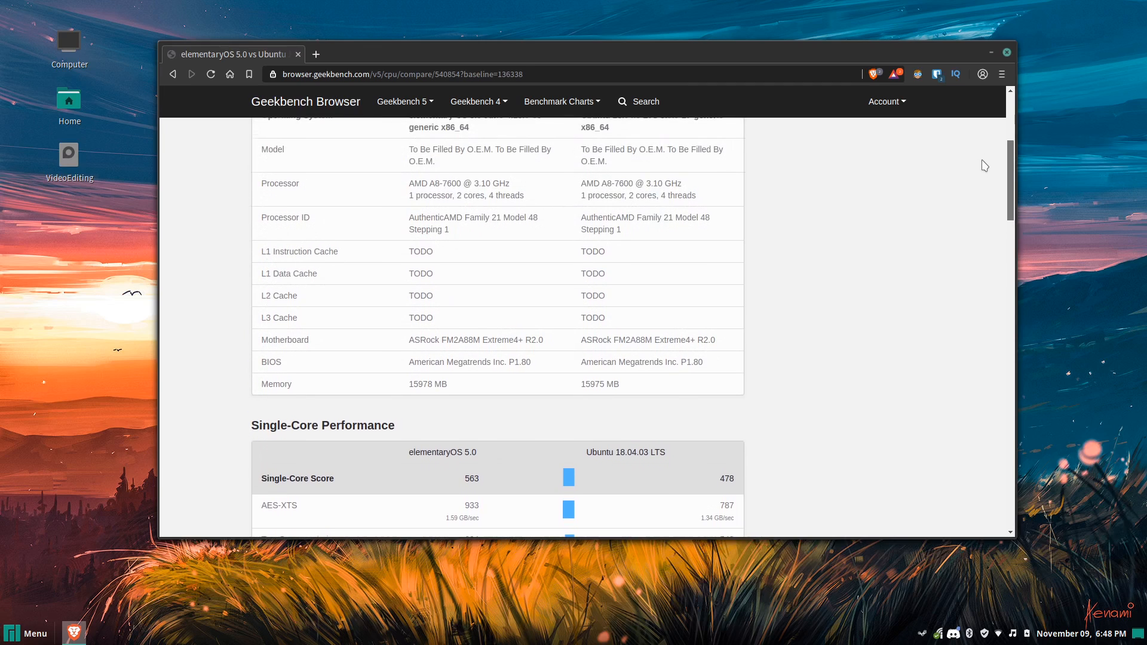
{"action": "scroll", "scroll_direction": "down", "scroll_amount": 3}
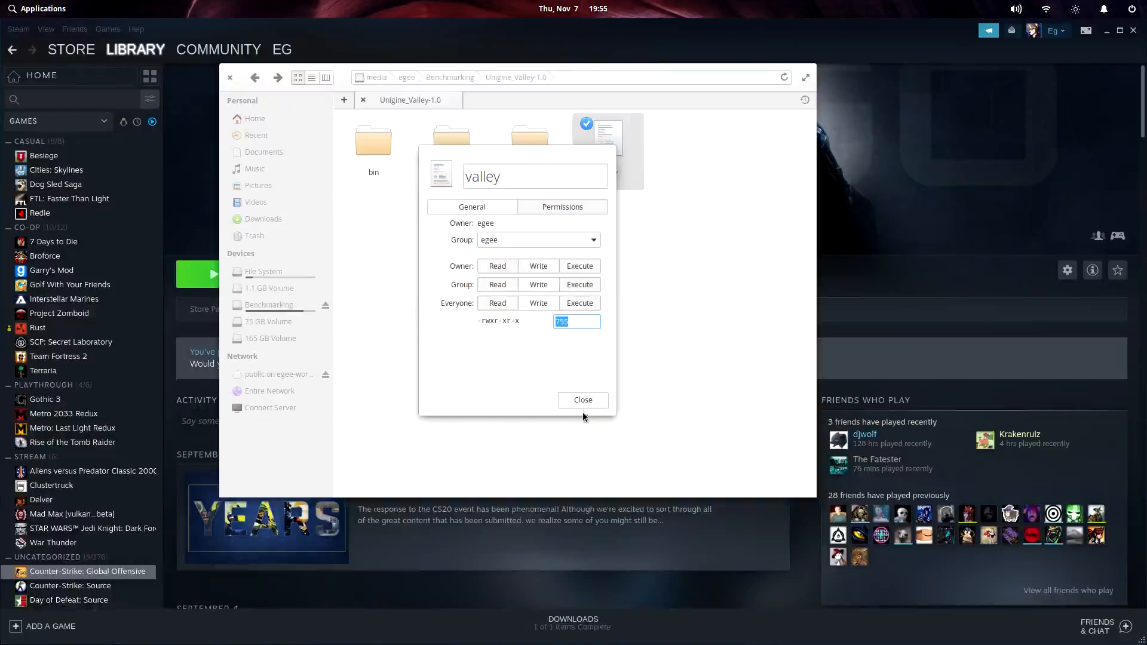
Close the valley file's permissions dialog to reveal the Brunchmark Geekbench5 chart.
{"action": "left_click", "coordinate": [582, 400]}
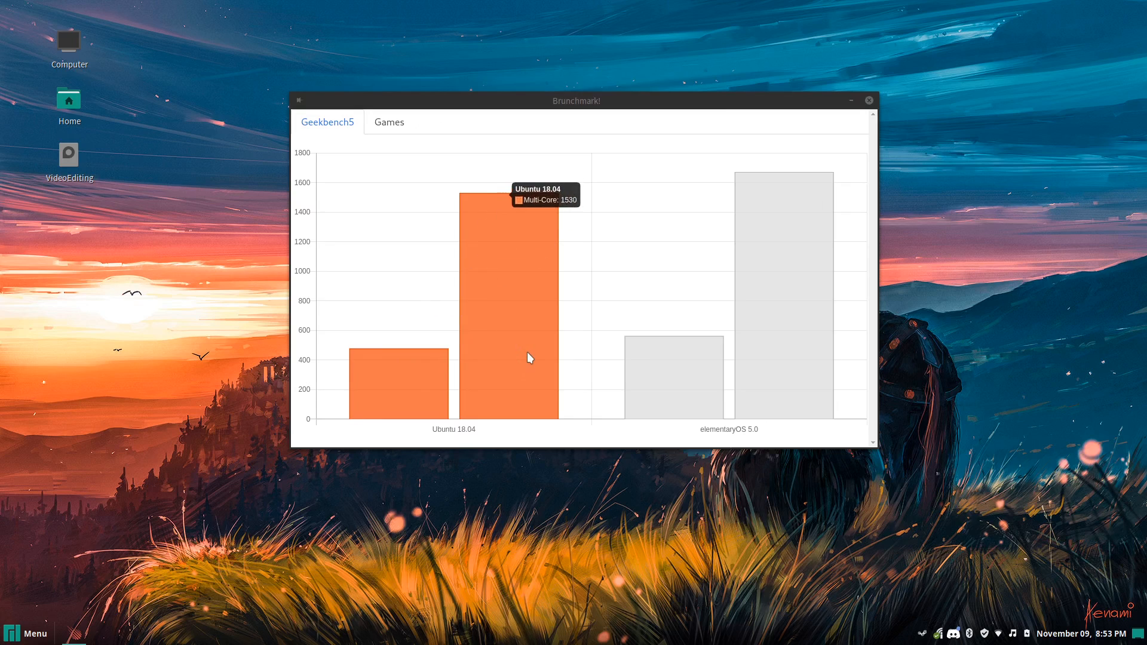
{"action": "mouse_move", "coordinate": [690, 401]}
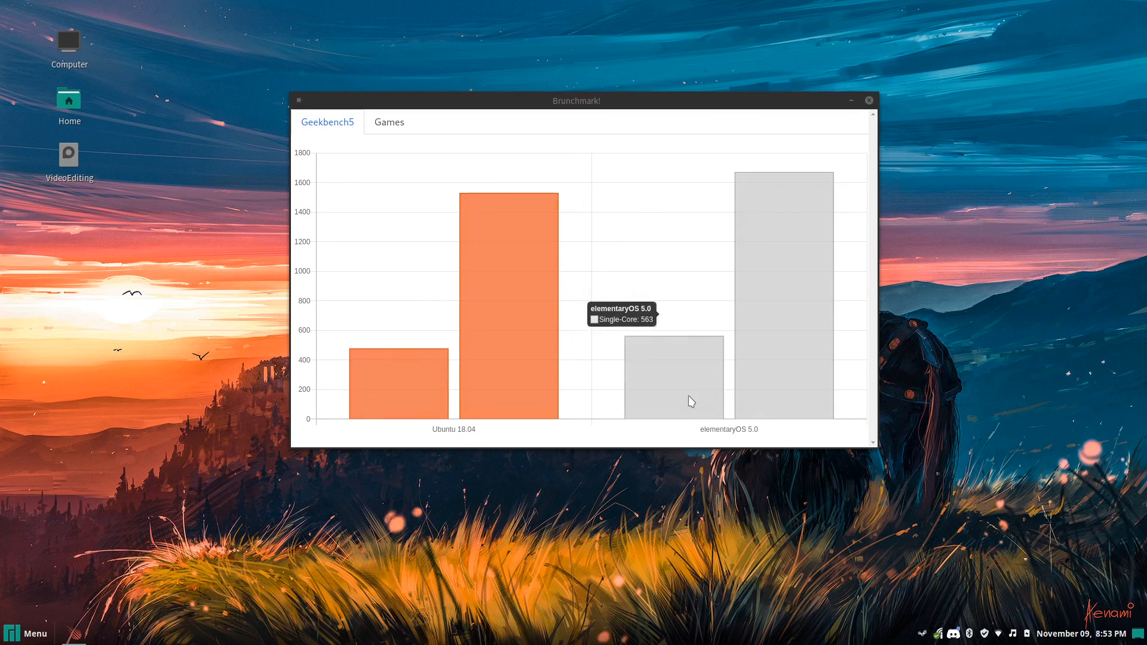
{"action": "mouse_move", "coordinate": [783, 389]}
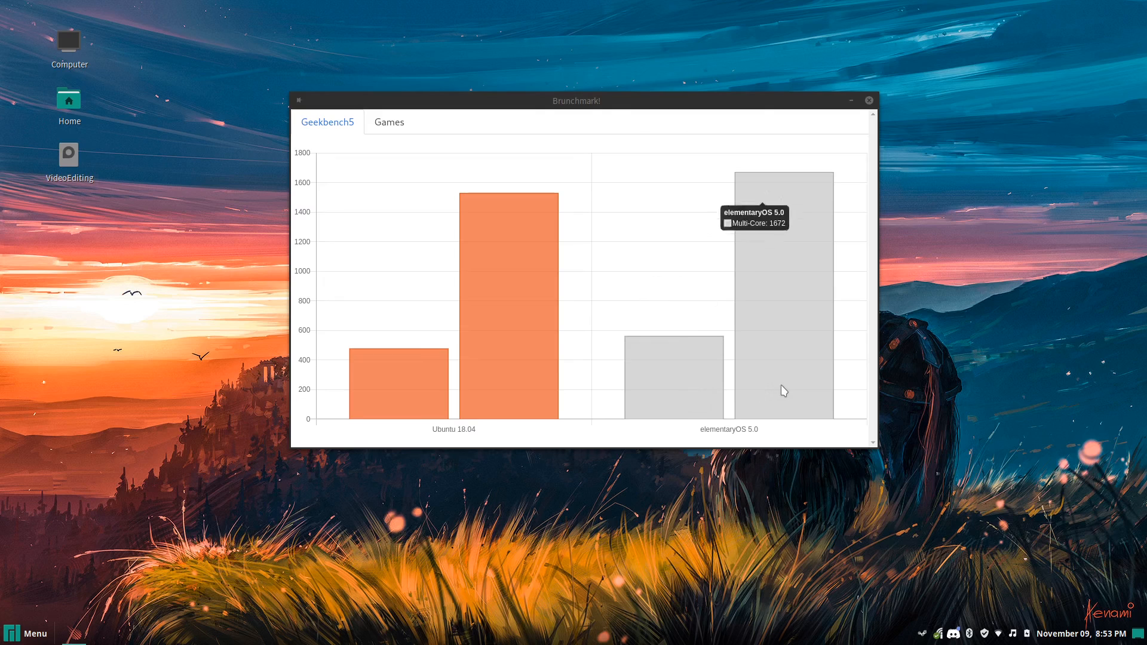
Switch the Brunchmark chart to game frame rates for Ubuntu 18.04 and elementaryOS 5.0.
{"action": "left_click", "coordinate": [390, 122]}
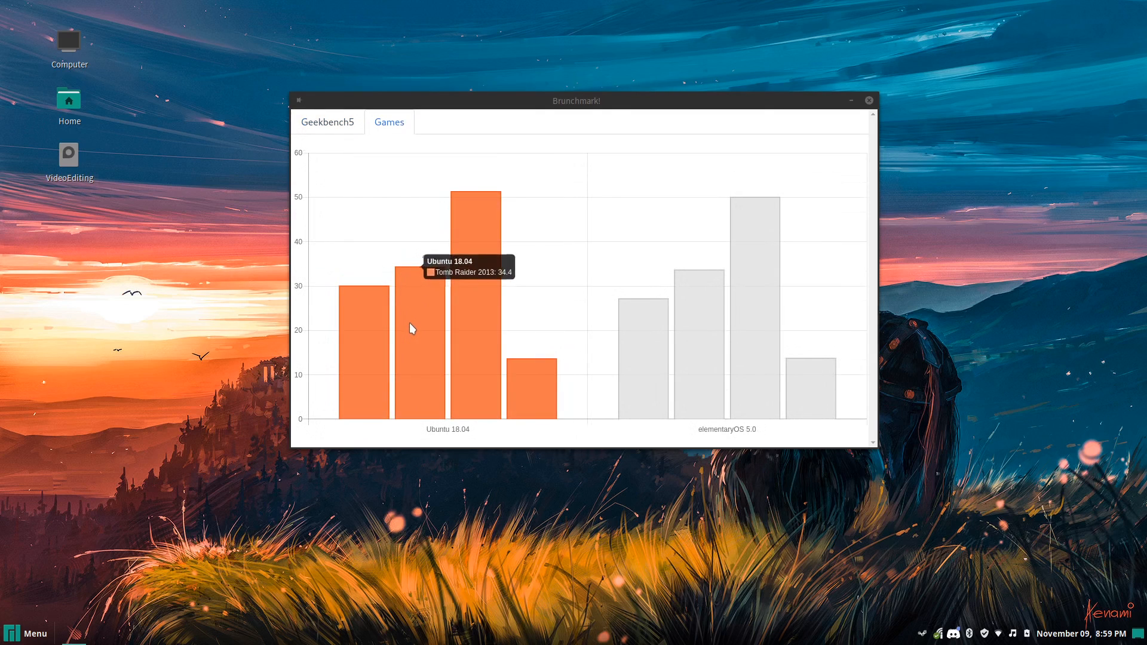
{"action": "mouse_move", "coordinate": [461, 369]}
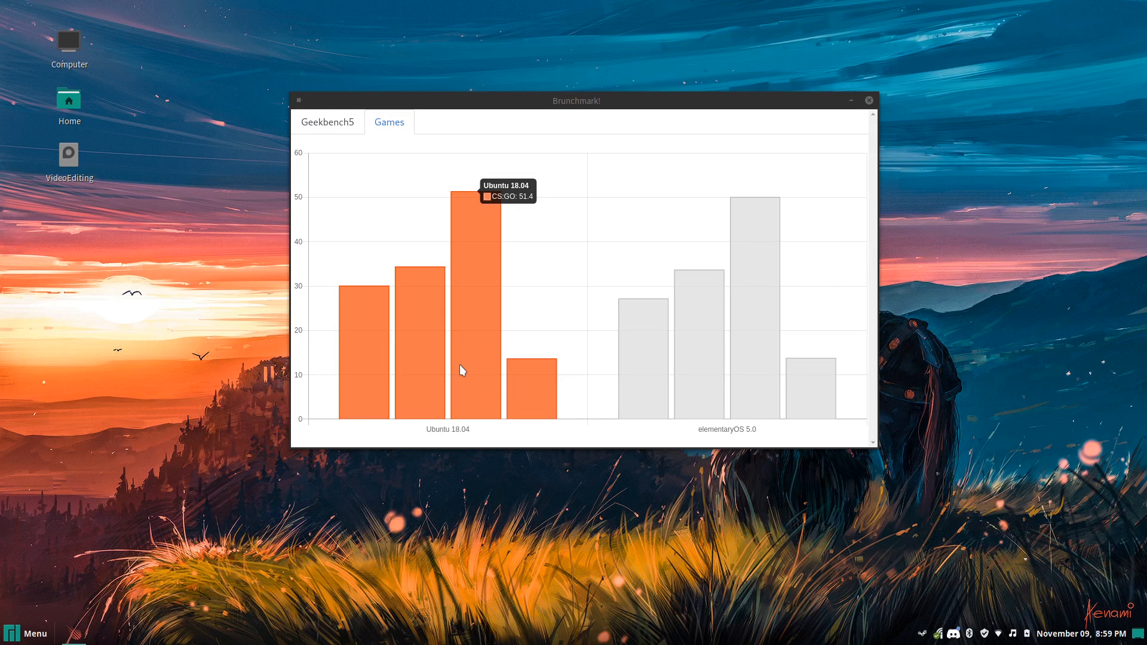
{"action": "mouse_move", "coordinate": [515, 393]}
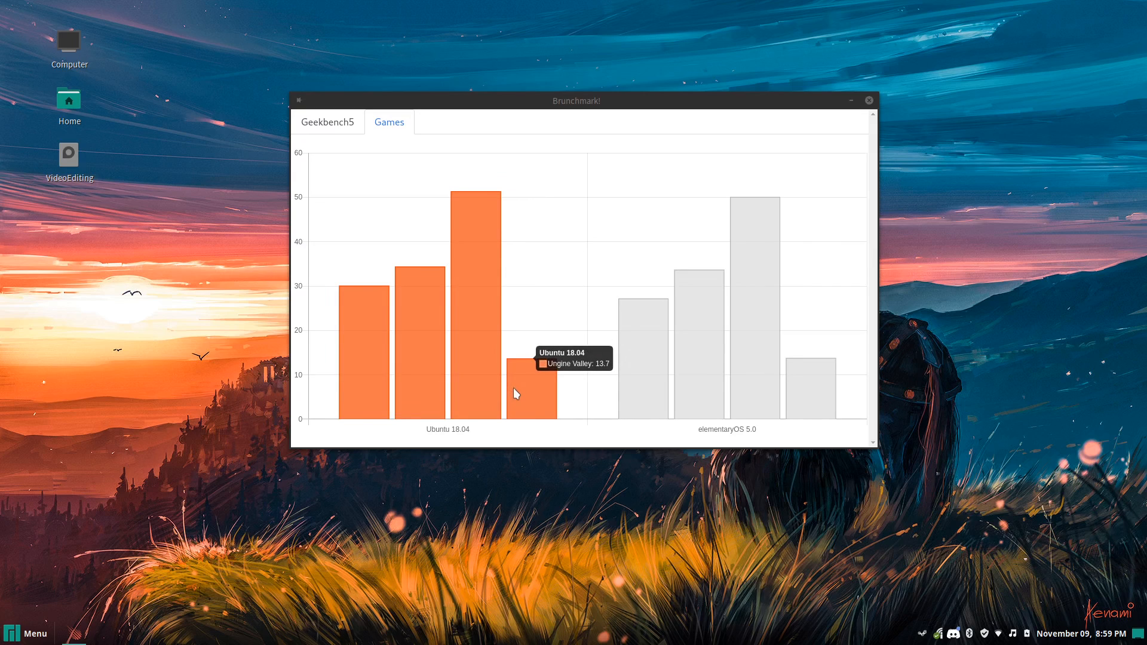
{"action": "mouse_move", "coordinate": [633, 373]}
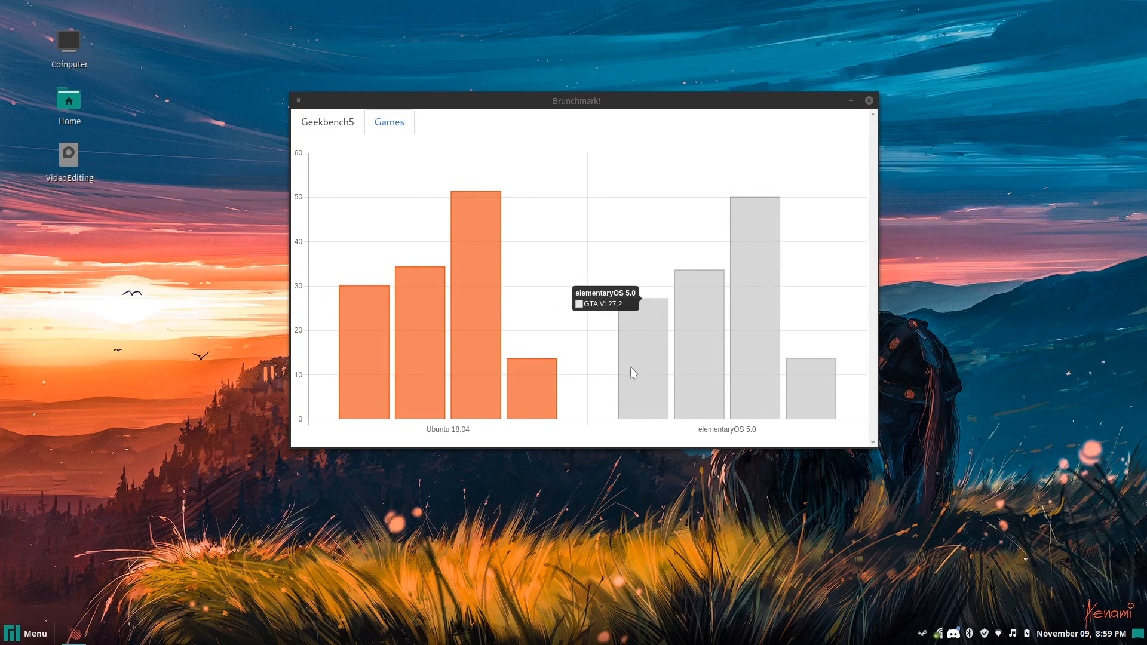
{"action": "mouse_move", "coordinate": [750, 398]}
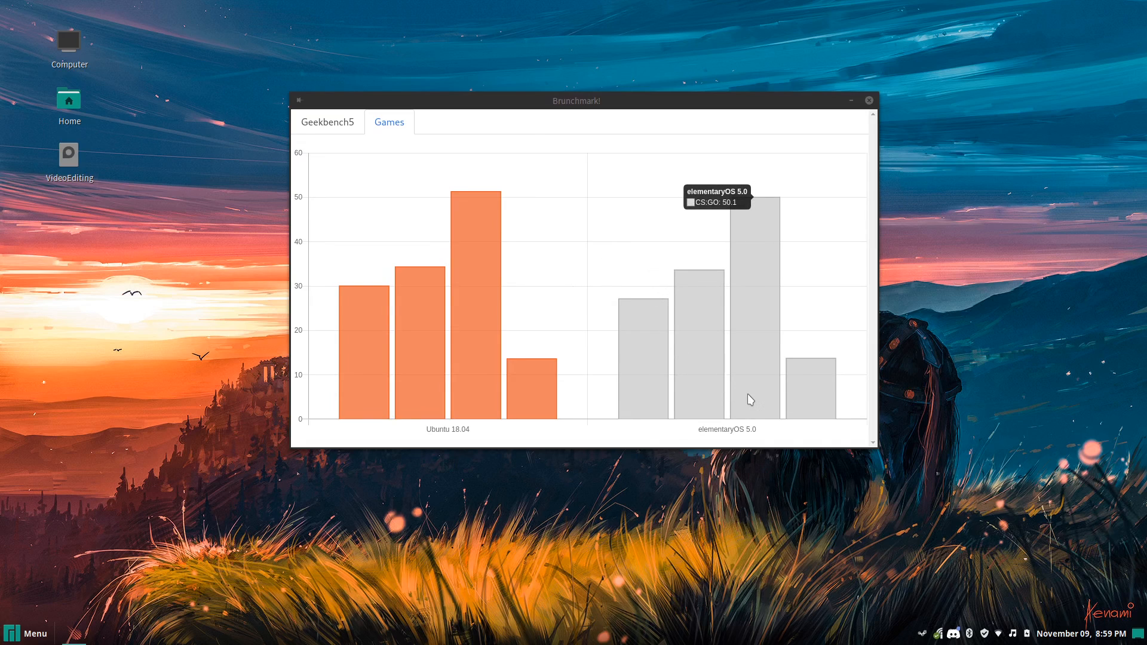
{"action": "mouse_move", "coordinate": [812, 395]}
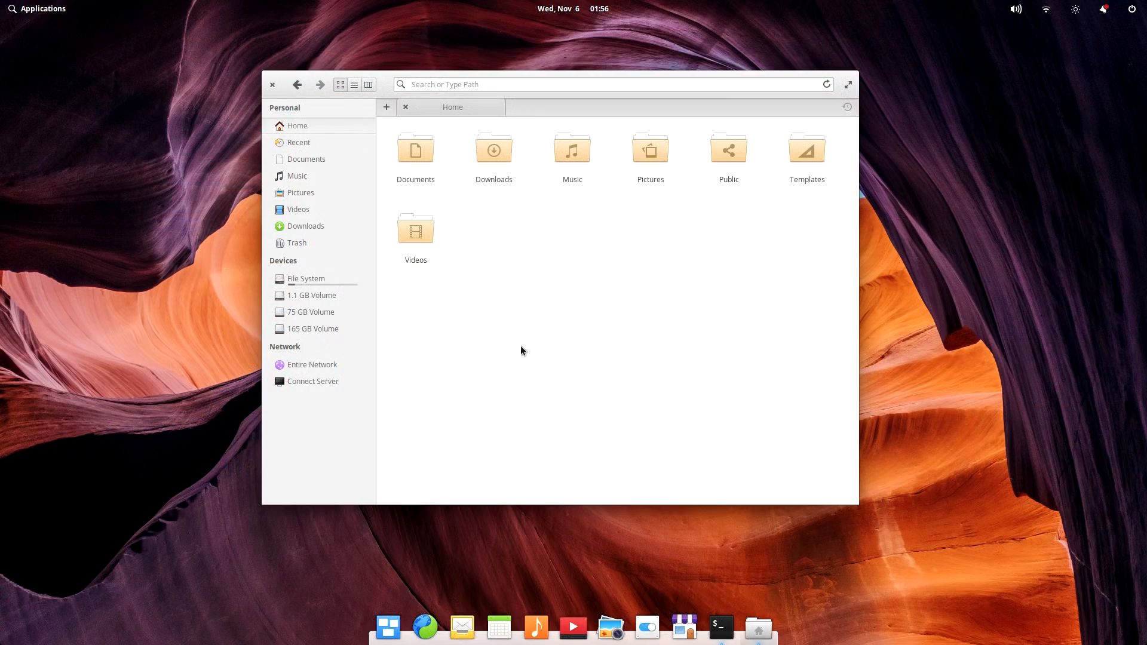
Browse the network location and the empty Public folder, then return home.
{"action": "left_click", "coordinate": [311, 364]}
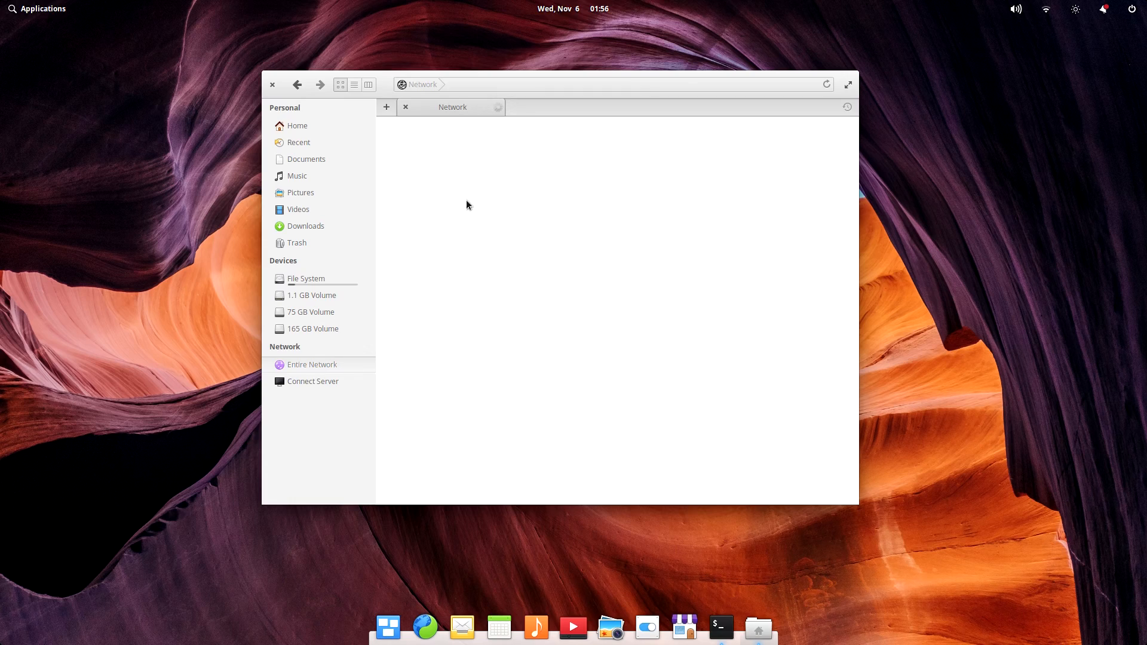
{"action": "left_click", "coordinate": [297, 125]}
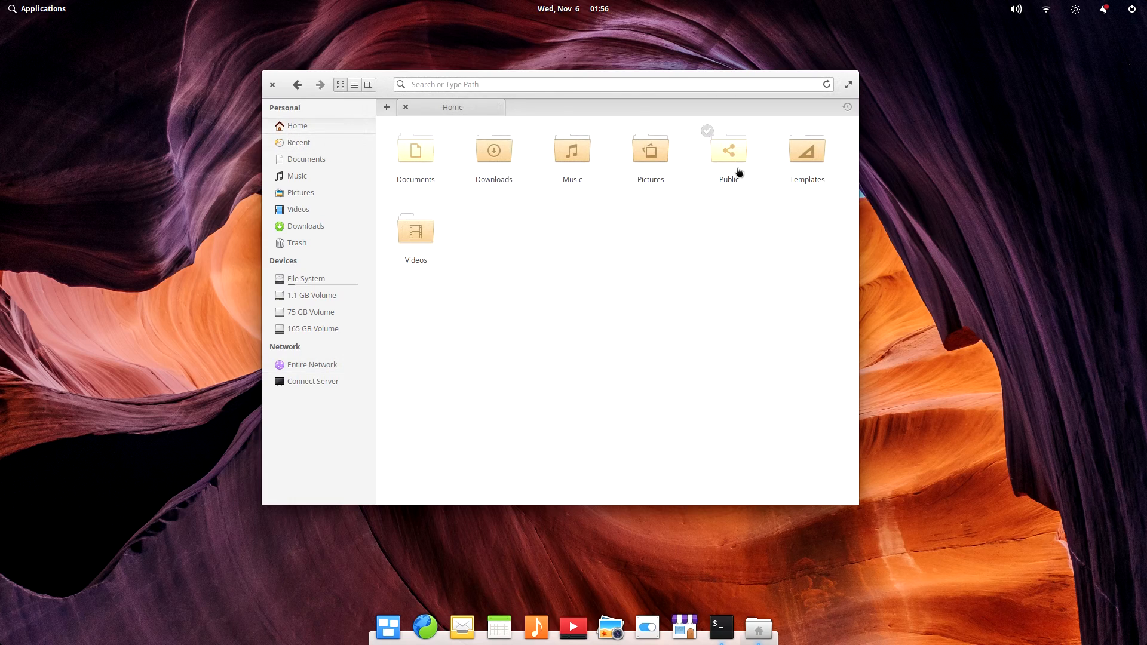
{"action": "double_click", "coordinate": [729, 151]}
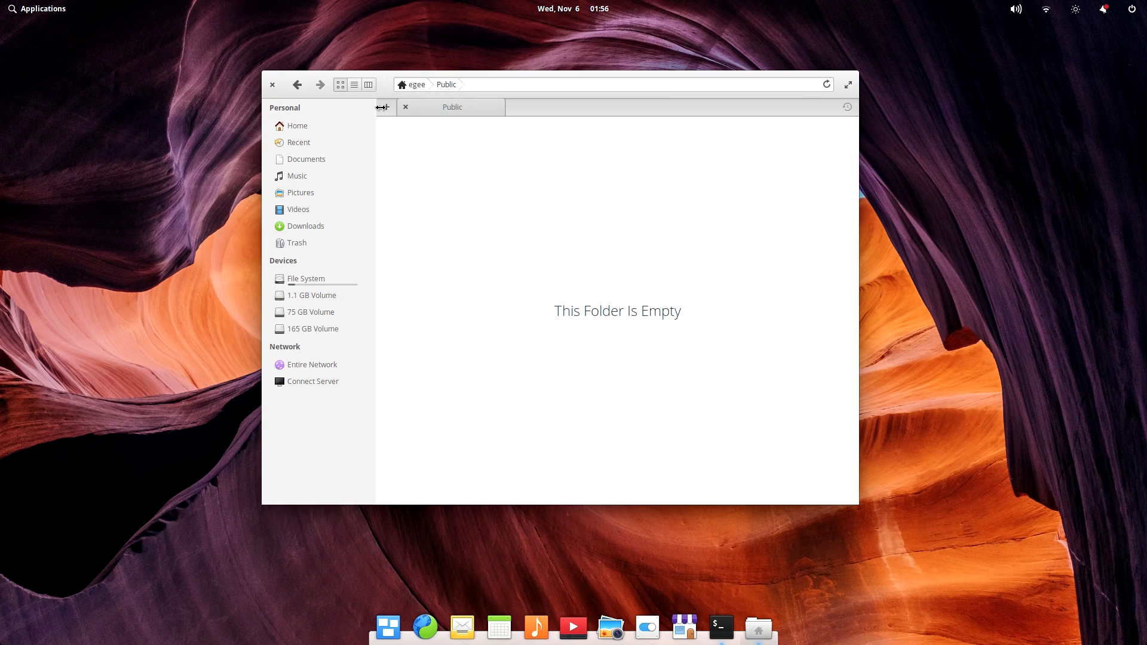
{"action": "left_click", "coordinate": [298, 125]}
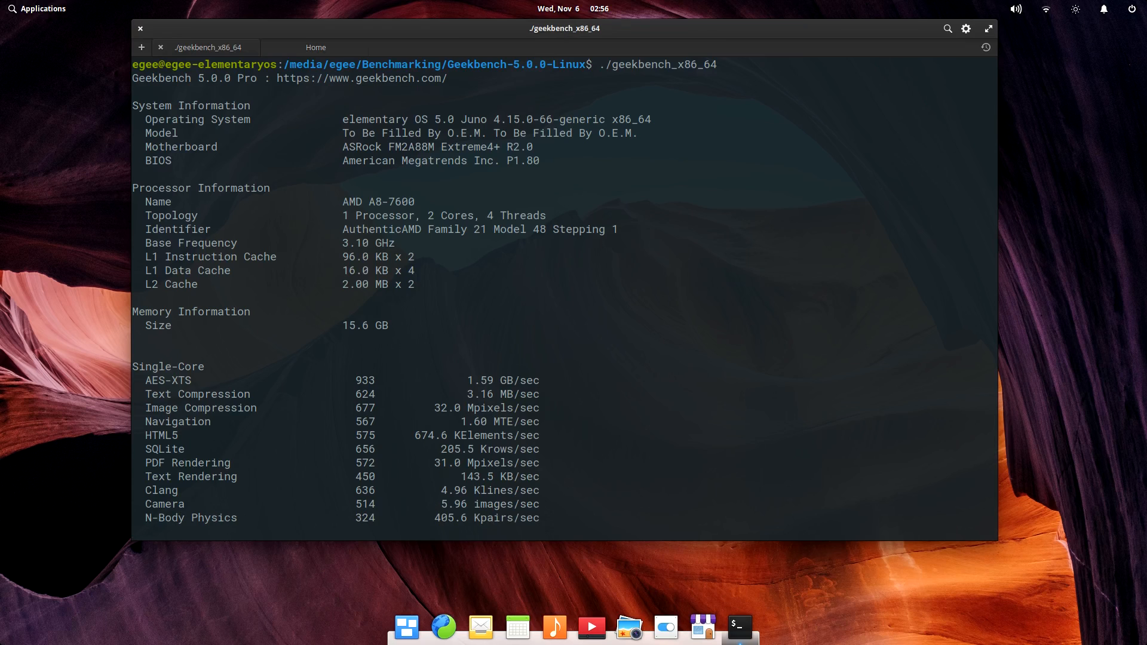
{"action": "scroll", "scroll_direction": "down", "scroll_amount": 3}
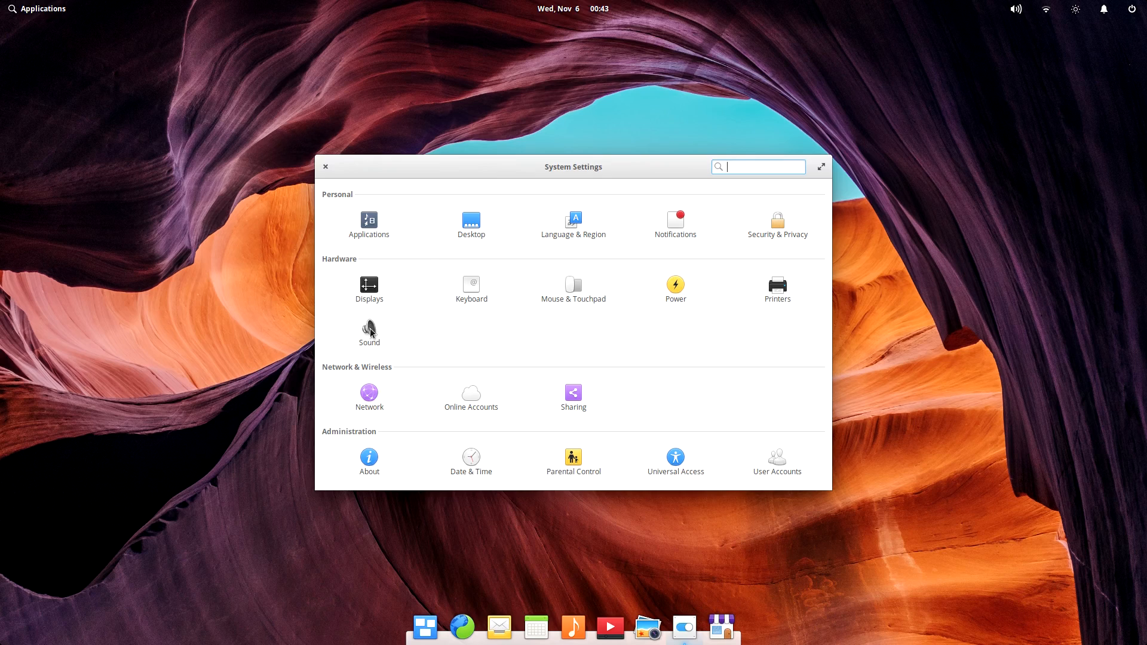
In Power settings, set display turn-off to 30 min and enable automatic brightness.
{"action": "left_click", "coordinate": [673, 285]}
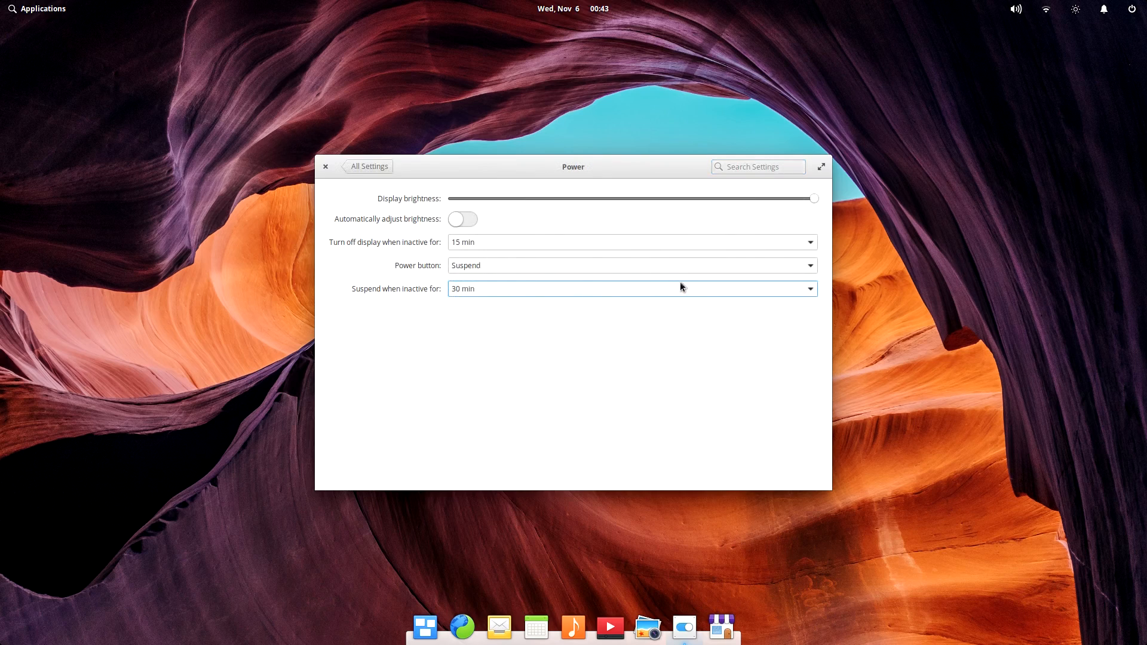
{"action": "left_click", "coordinate": [631, 242]}
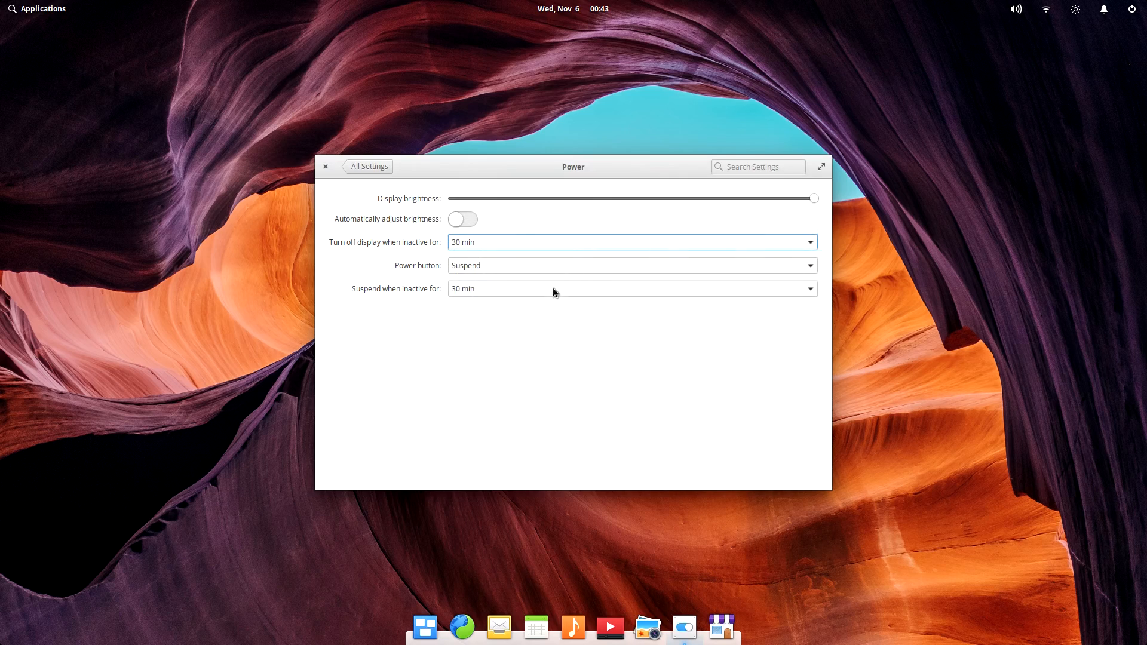
{"action": "left_click", "coordinate": [462, 219]}
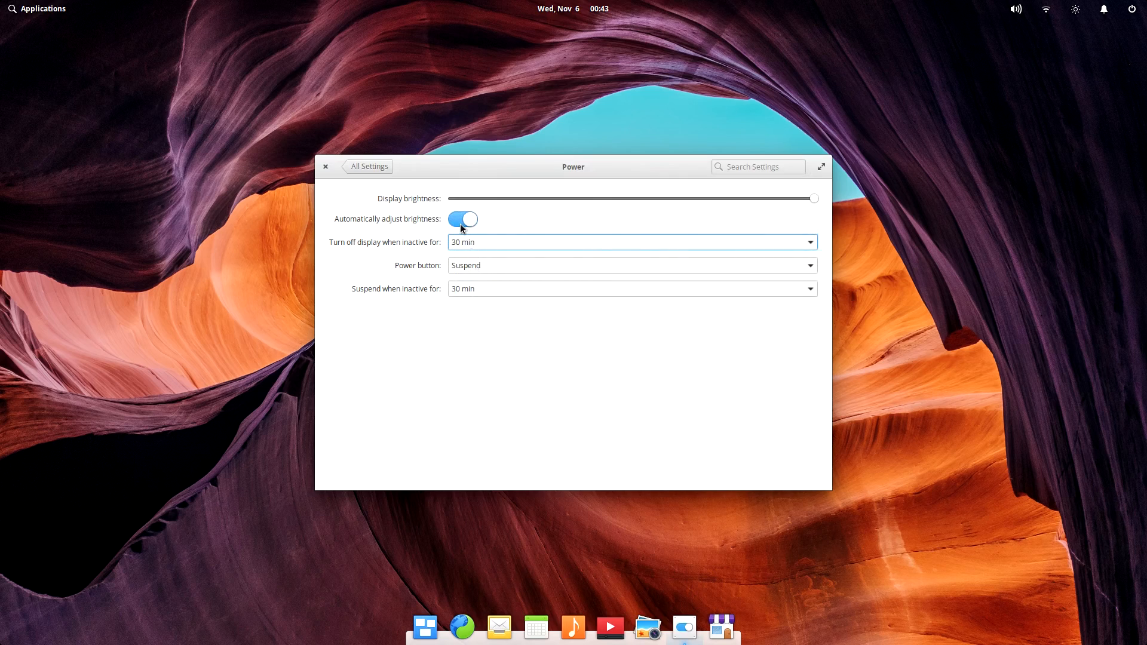
{"action": "left_click", "coordinate": [369, 166]}
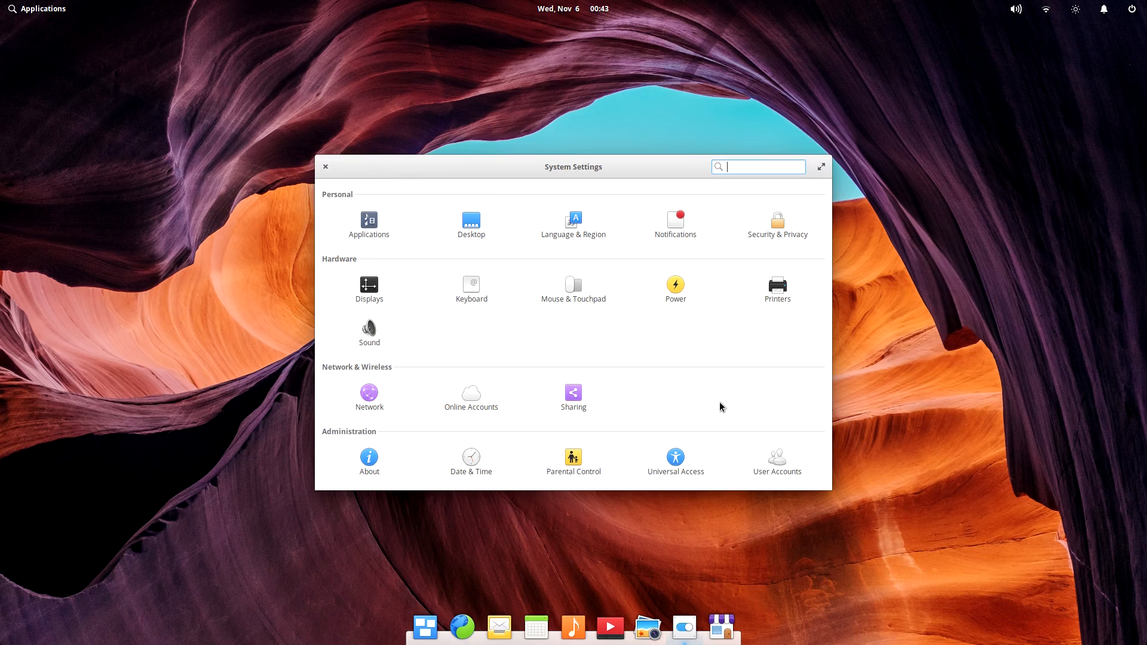
{"action": "mouse_move", "coordinate": [593, 464]}
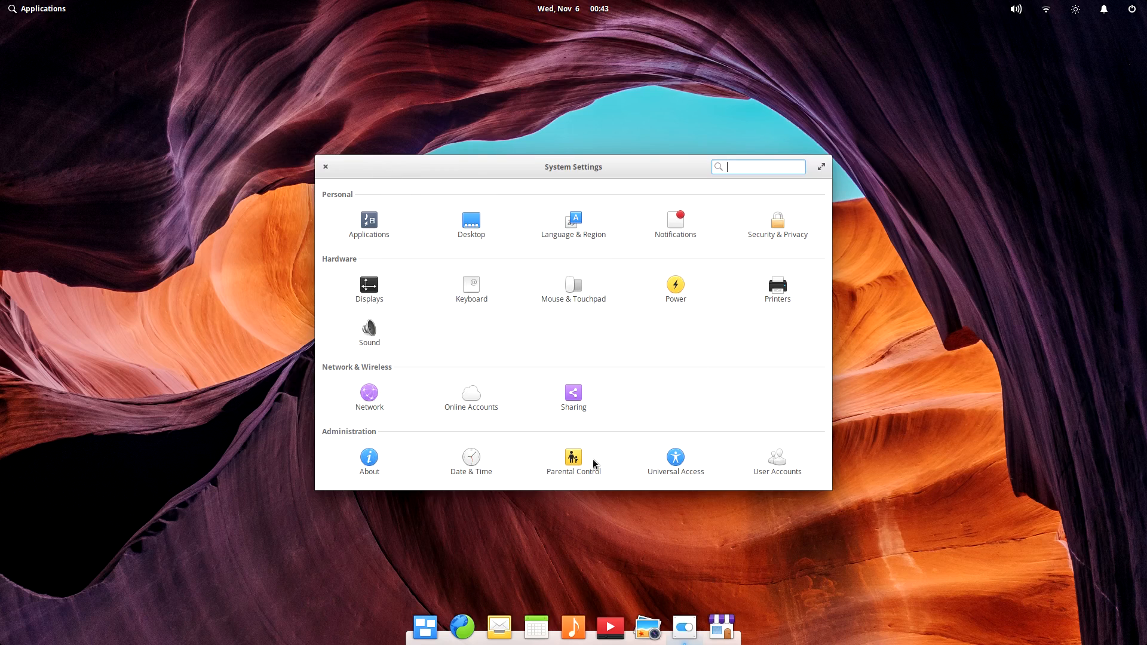
Tour Parental Control and User Accounts, checking the account picture options.
{"action": "left_click", "coordinate": [572, 457]}
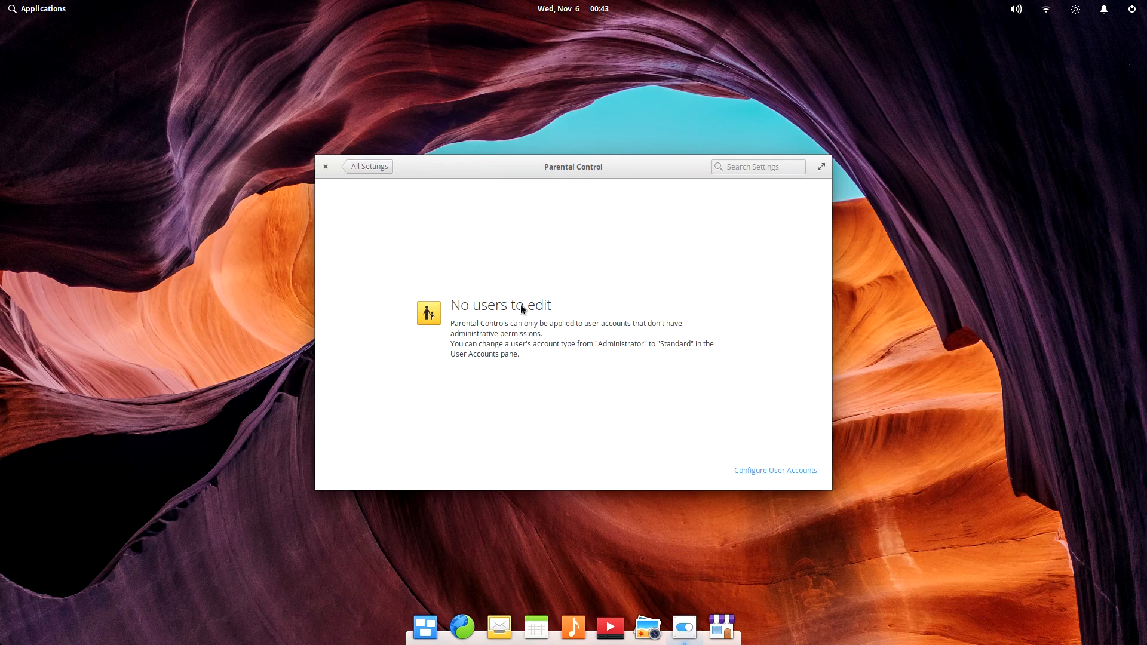
{"action": "left_click", "coordinate": [774, 470]}
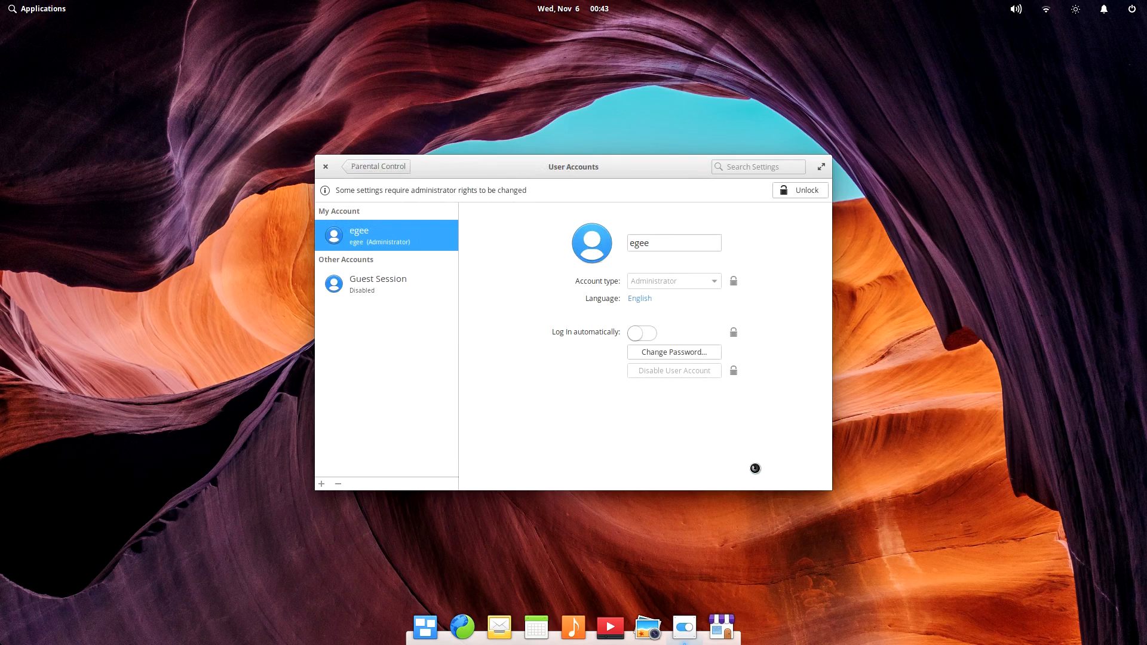
{"action": "left_click", "coordinate": [591, 242]}
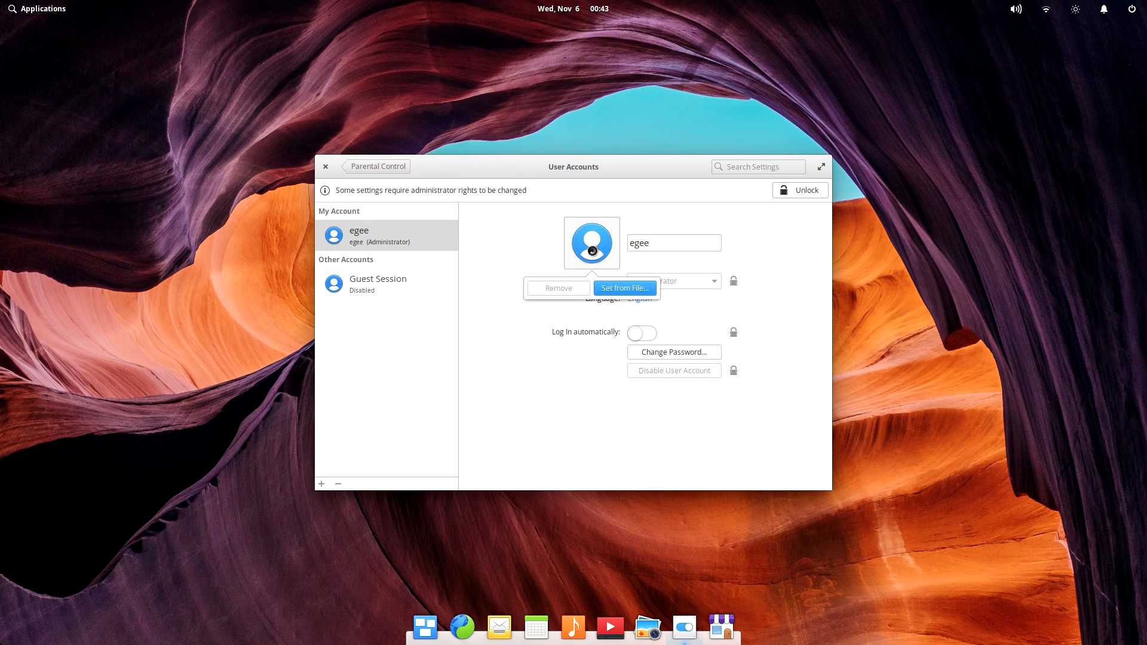
{"action": "left_click", "coordinate": [624, 288]}
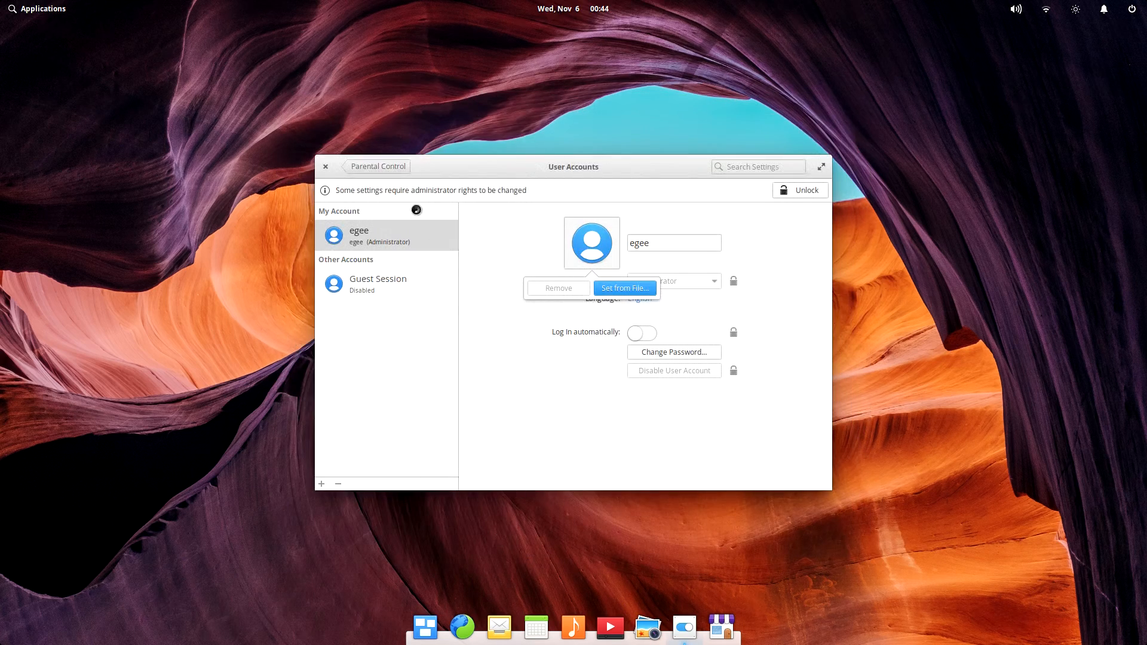
{"action": "left_click", "coordinate": [377, 166]}
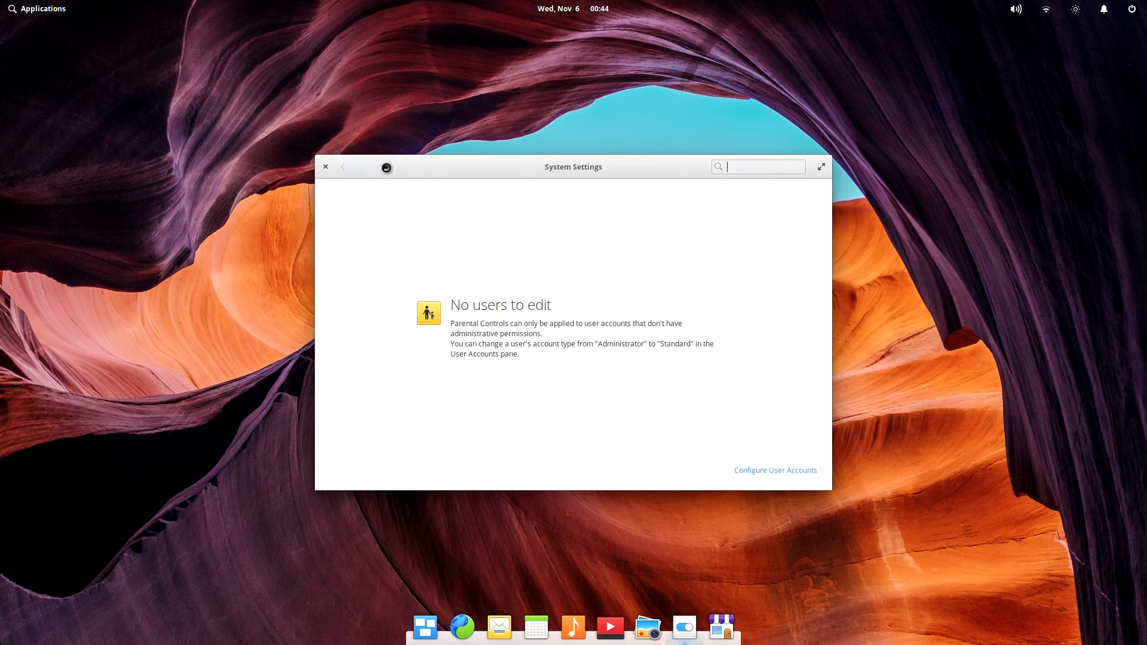
{"action": "left_click", "coordinate": [343, 167]}
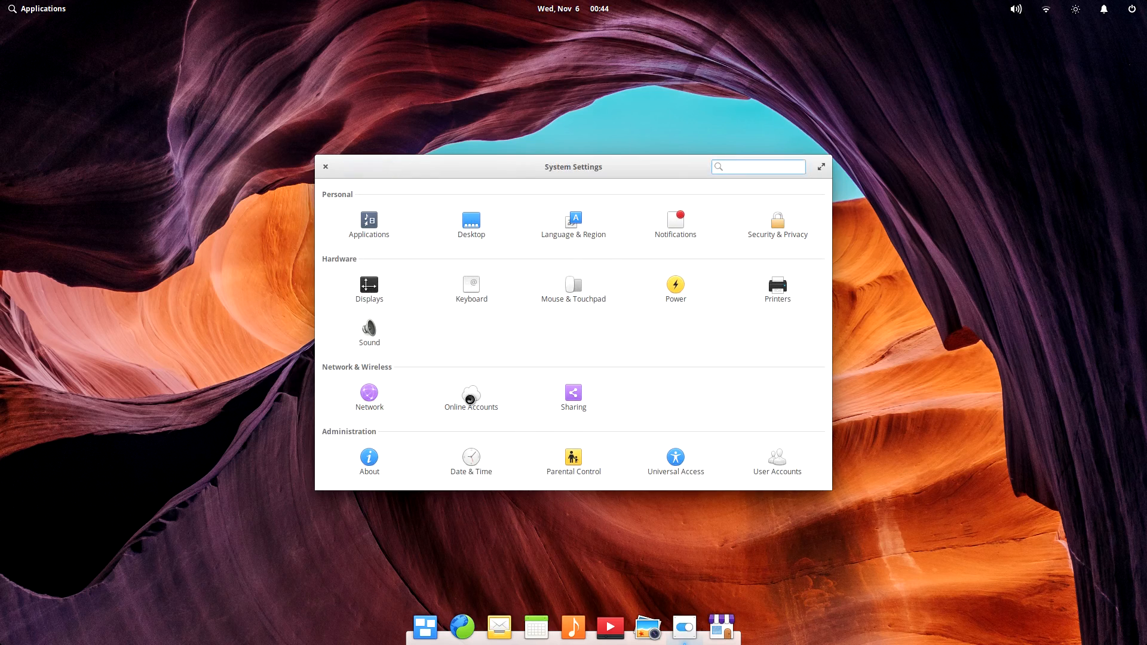
Visit the Sharing settings, then bring up the applications launcher.
{"action": "left_click", "coordinate": [573, 393]}
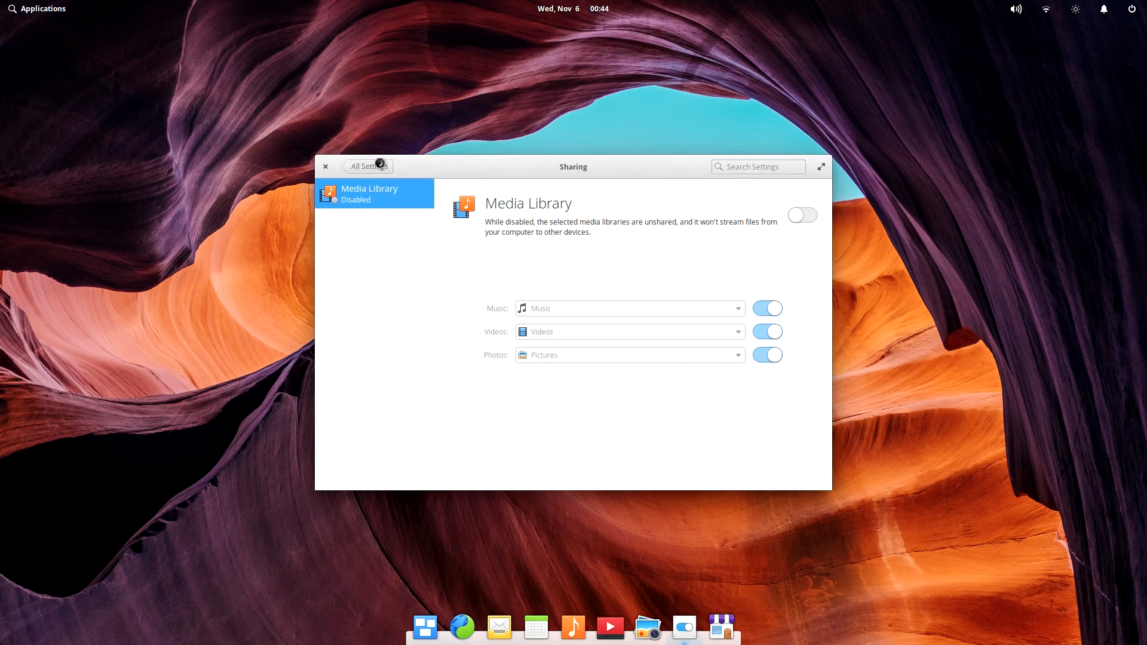
{"action": "left_click", "coordinate": [37, 8]}
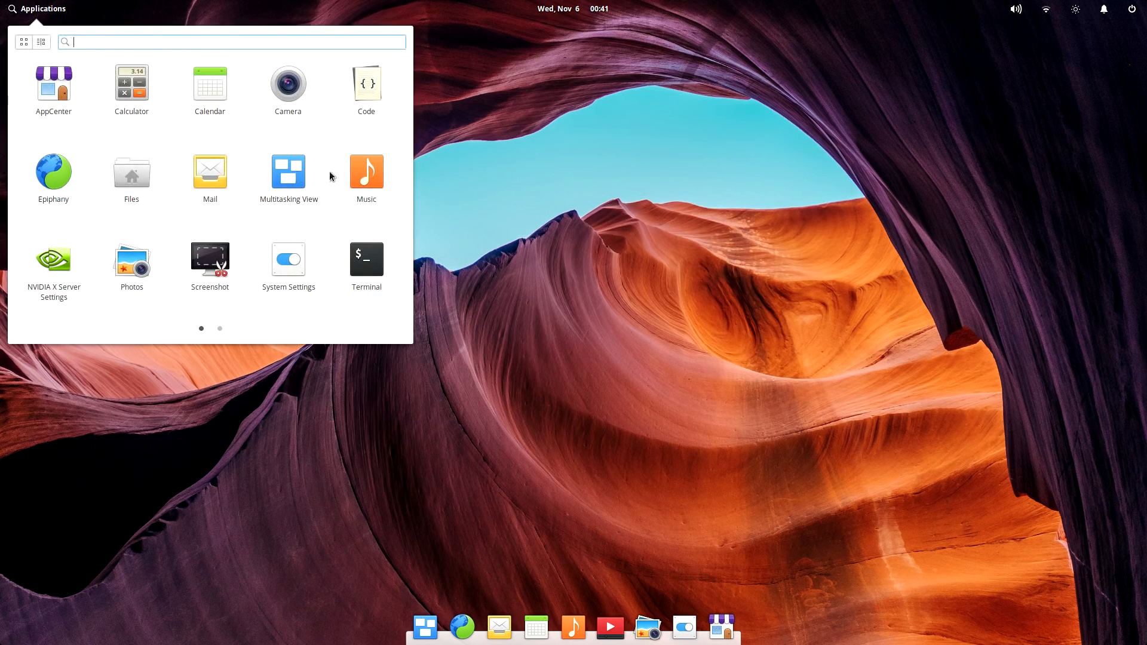
Launch Music to its empty library, view its library preferences, then switch to Terminal.
{"action": "left_click", "coordinate": [366, 172]}
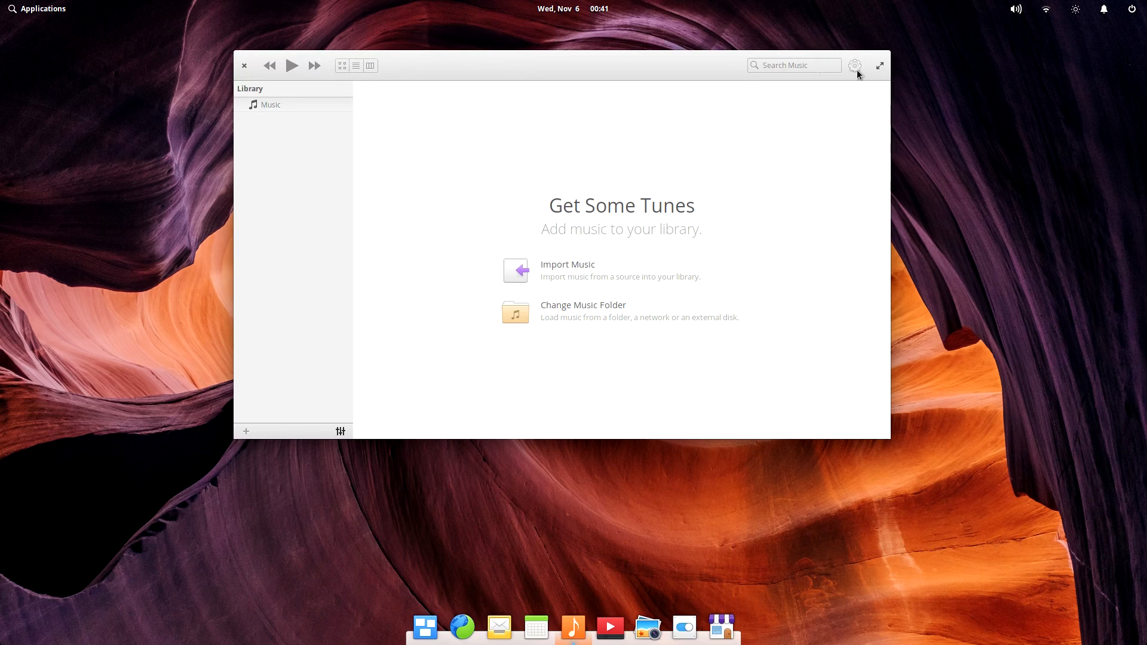
{"action": "left_click", "coordinate": [854, 65]}
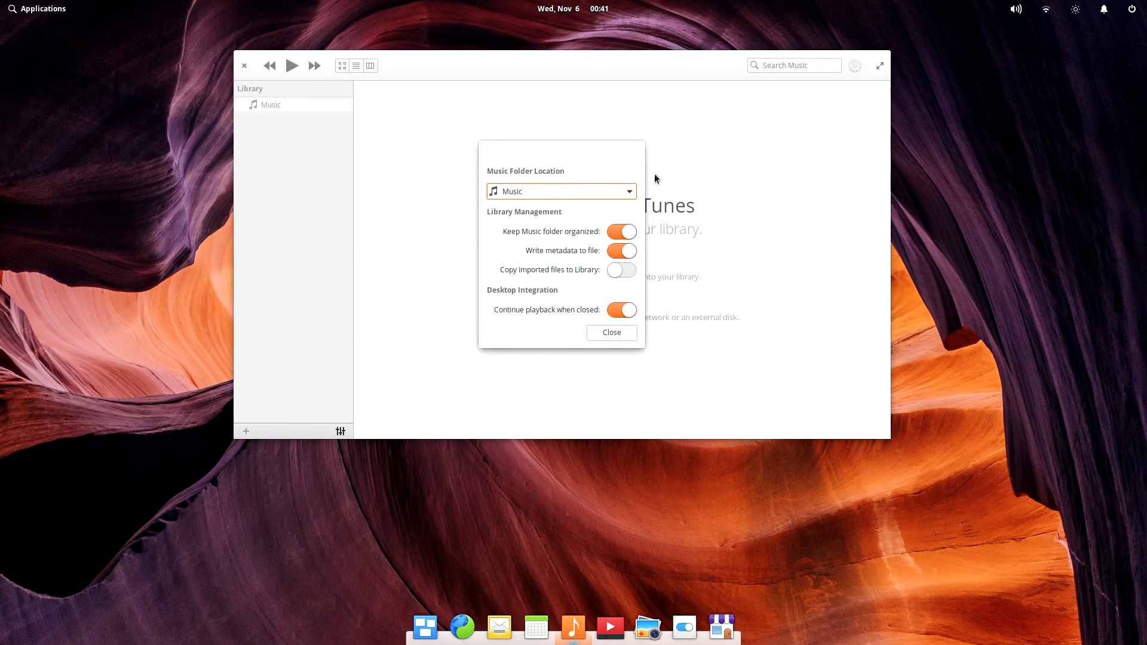
{"action": "left_click", "coordinate": [738, 627]}
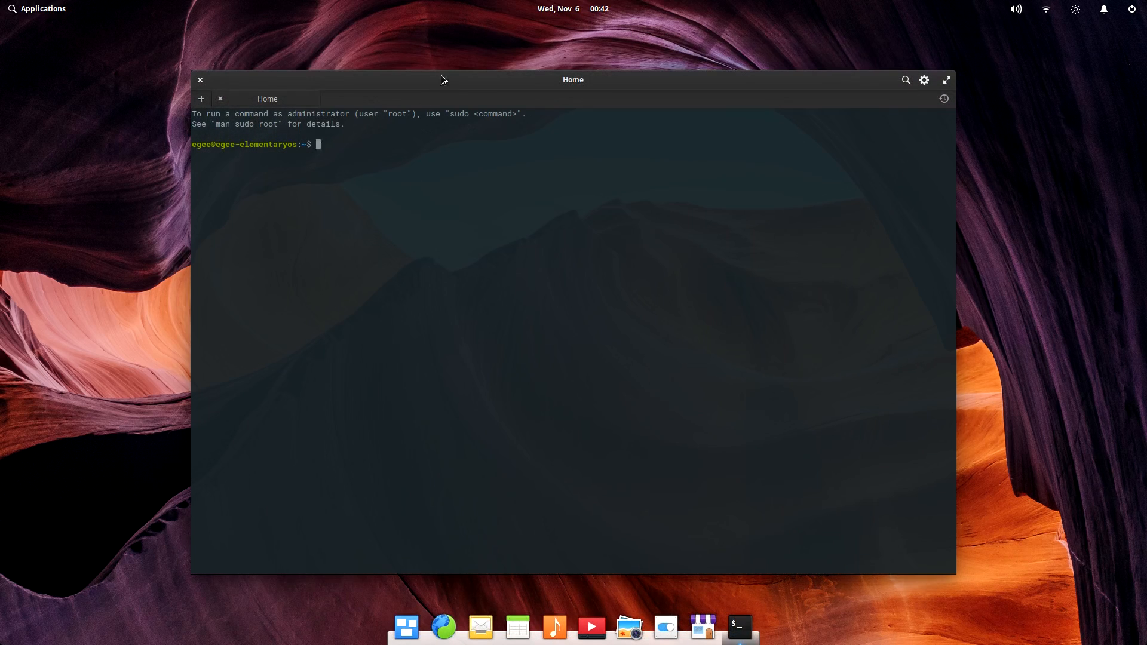
Try Terminal's light colour scheme and move the shell into Downloads with cd.
{"action": "left_click", "coordinate": [943, 33]}
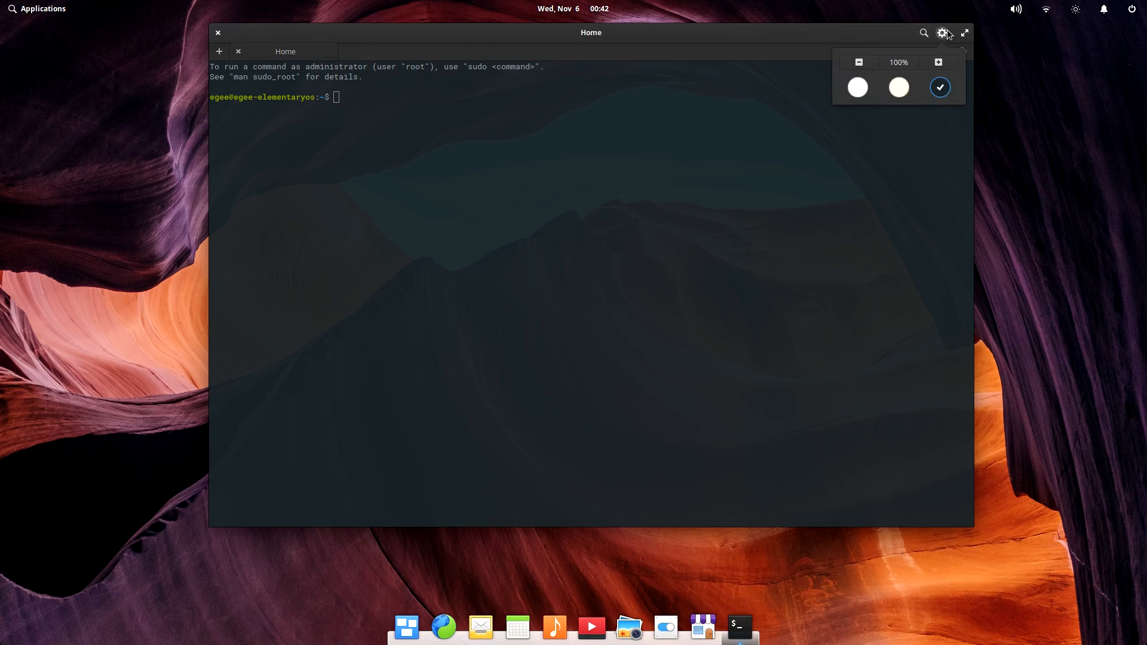
{"action": "left_click", "coordinate": [897, 87]}
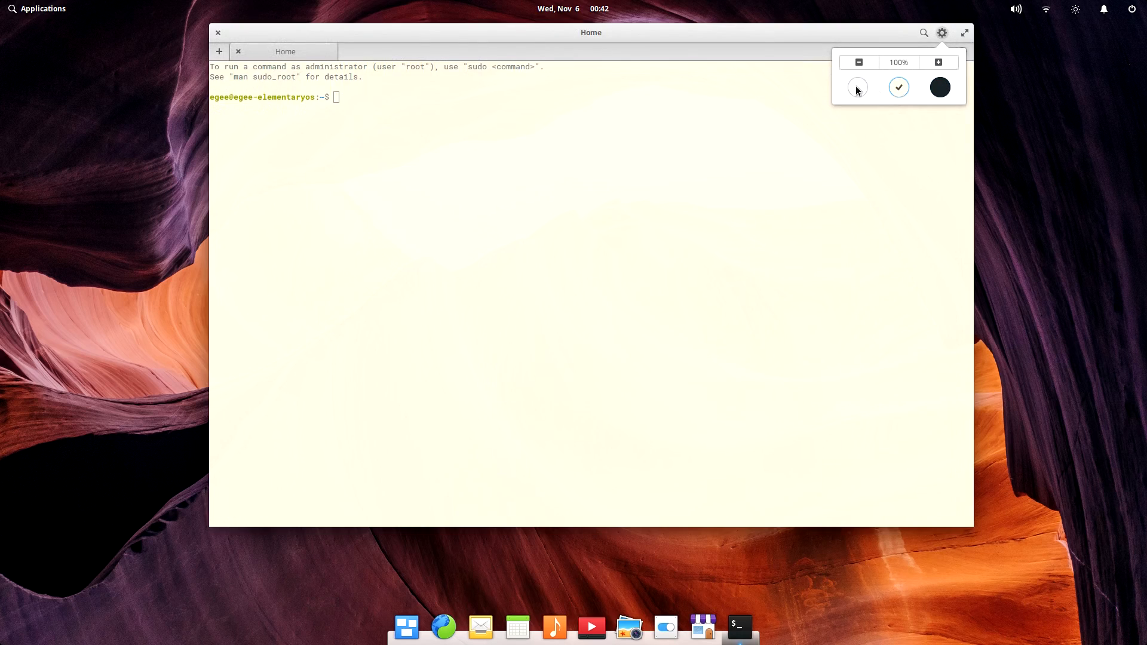
{"action": "mouse_move", "coordinate": [950, 94]}
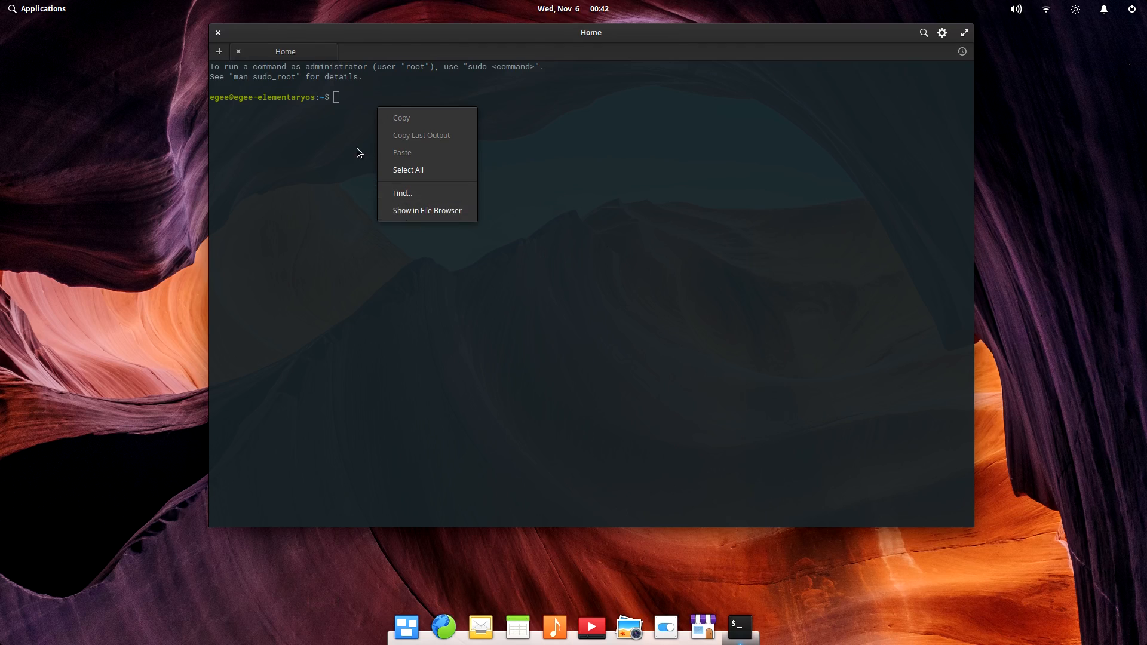
{"action": "type", "text": "cd Dow"}
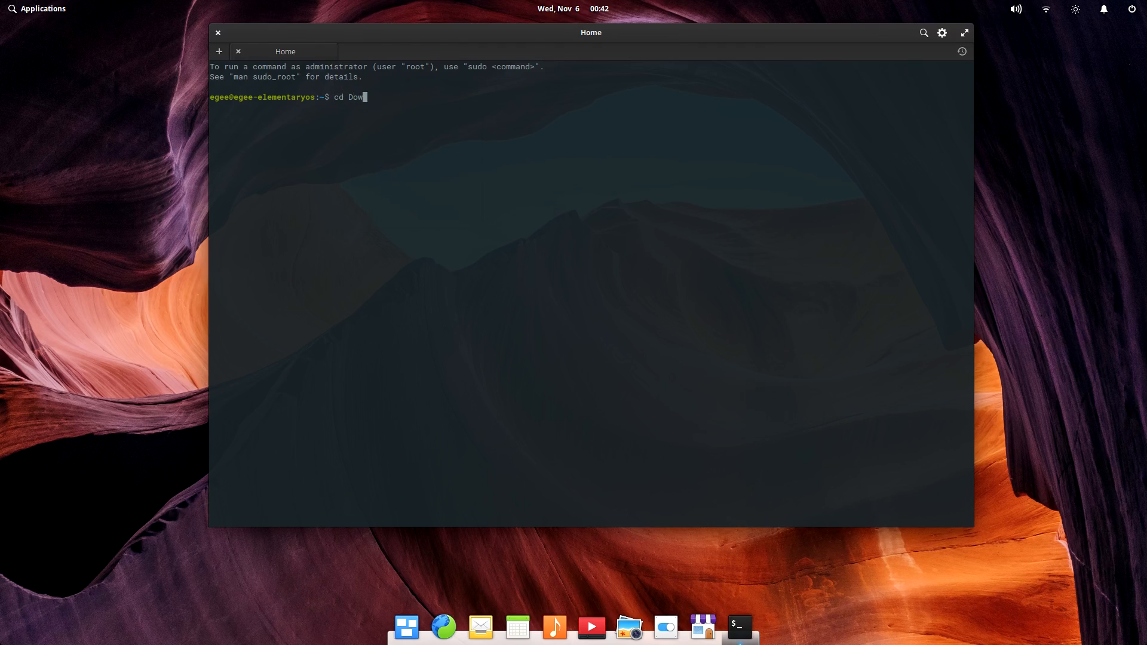
Show the current directory in Files via the context menu, then navigate to Home.
{"action": "right_click", "coordinate": [386, 106]}
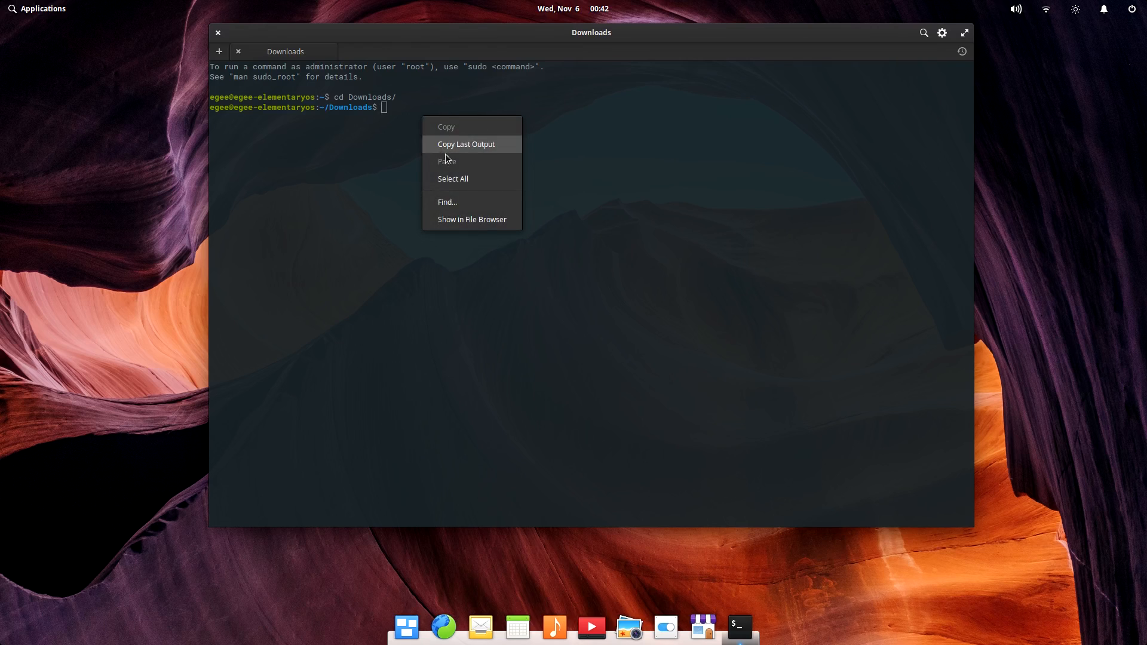
{"action": "left_click", "coordinate": [472, 220]}
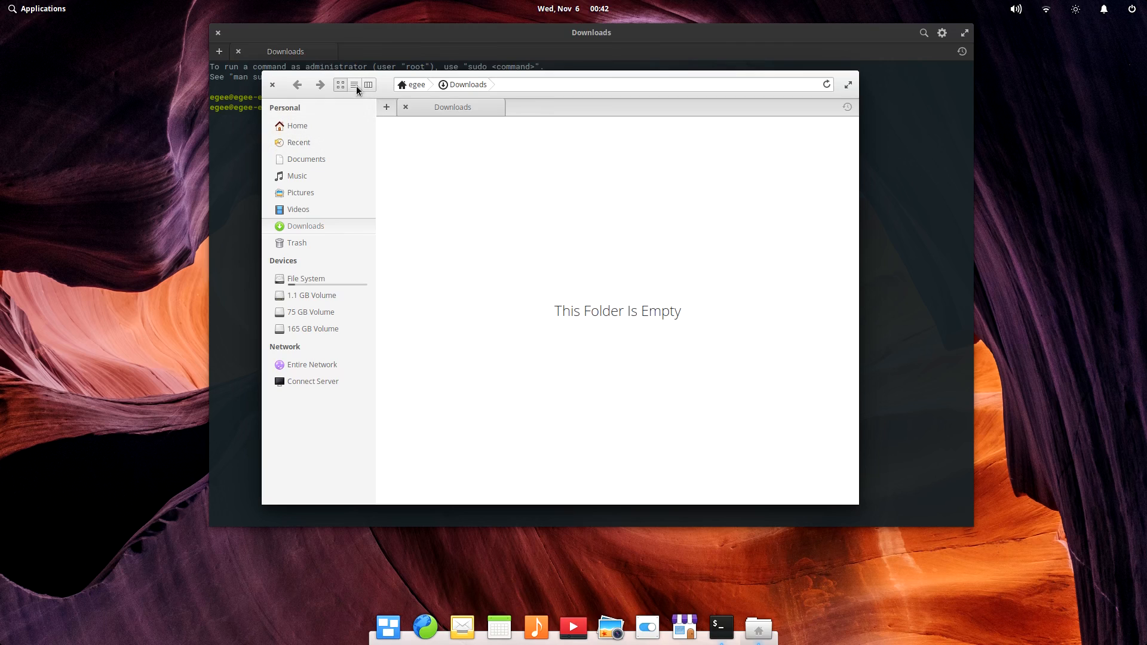
{"action": "left_click", "coordinate": [297, 125]}
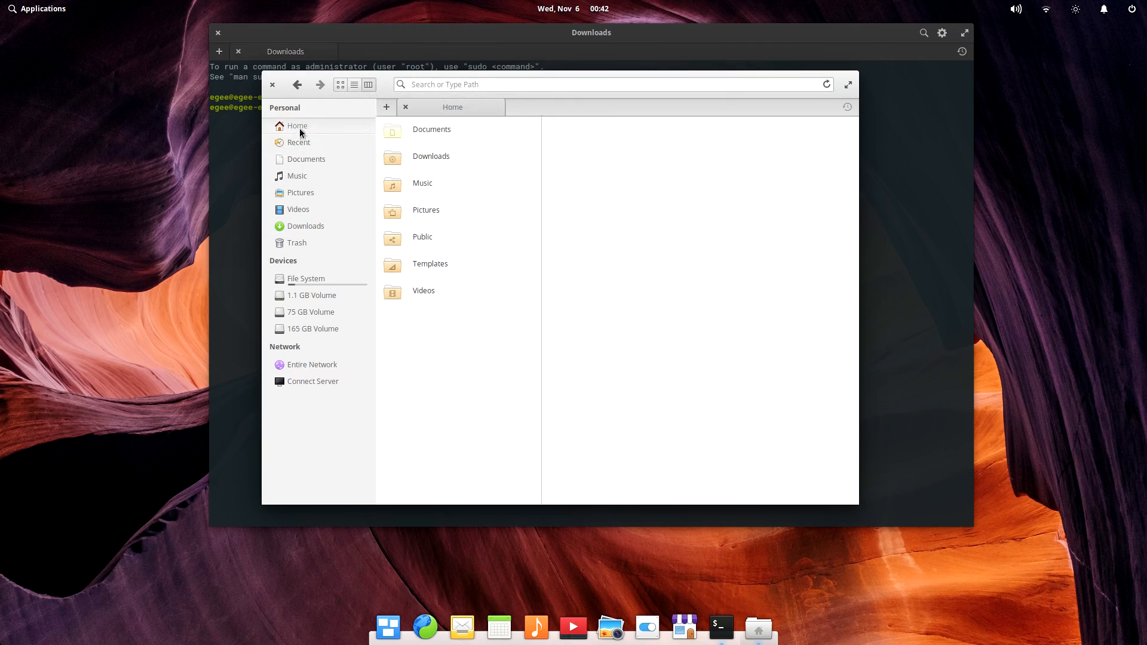